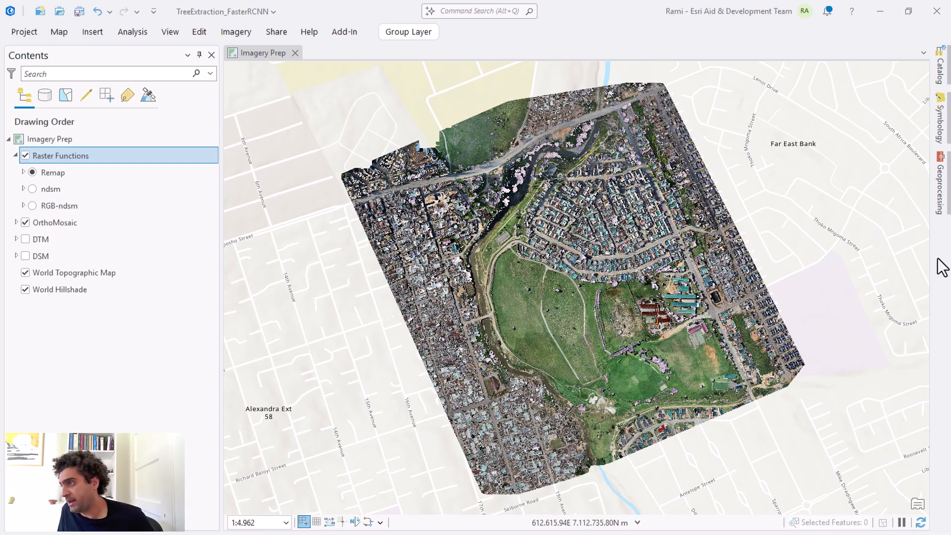
mouse_move(506, 251)
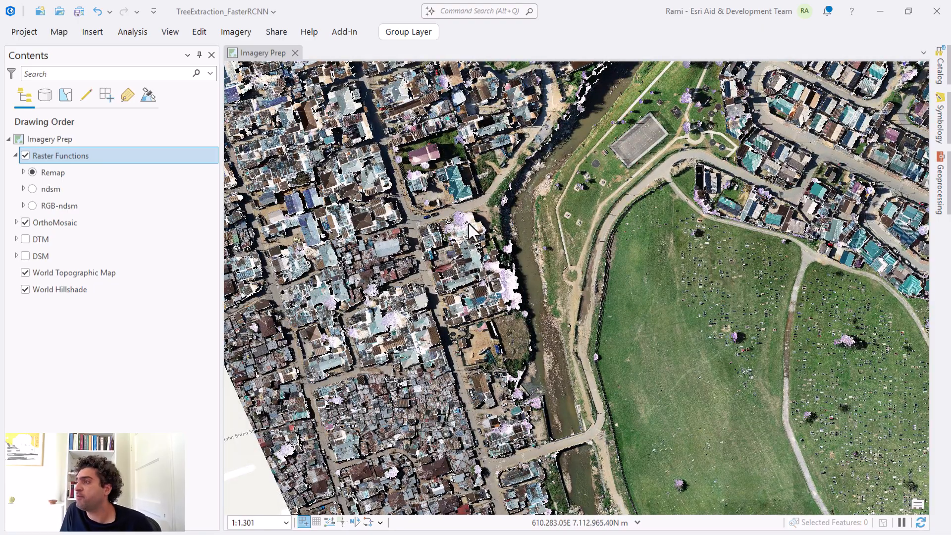
mouse_move(109, 172)
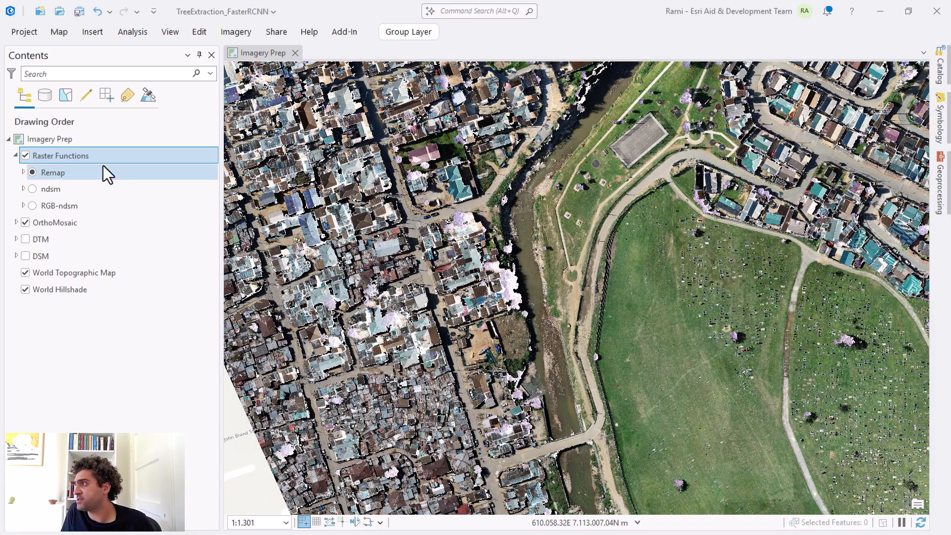
Inspect the Remap function chain (DSM minus DTM, thresholded) and close its editor.
click(53, 172)
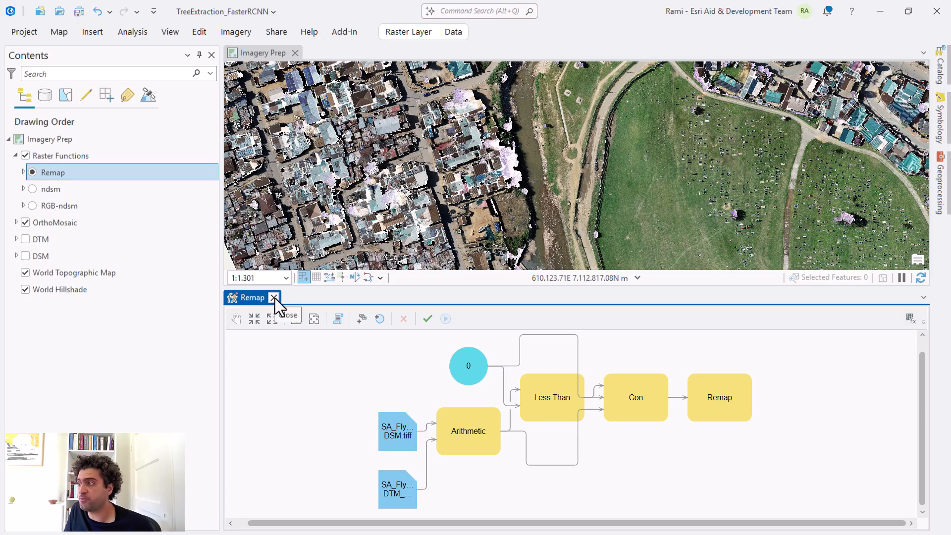
click(274, 297)
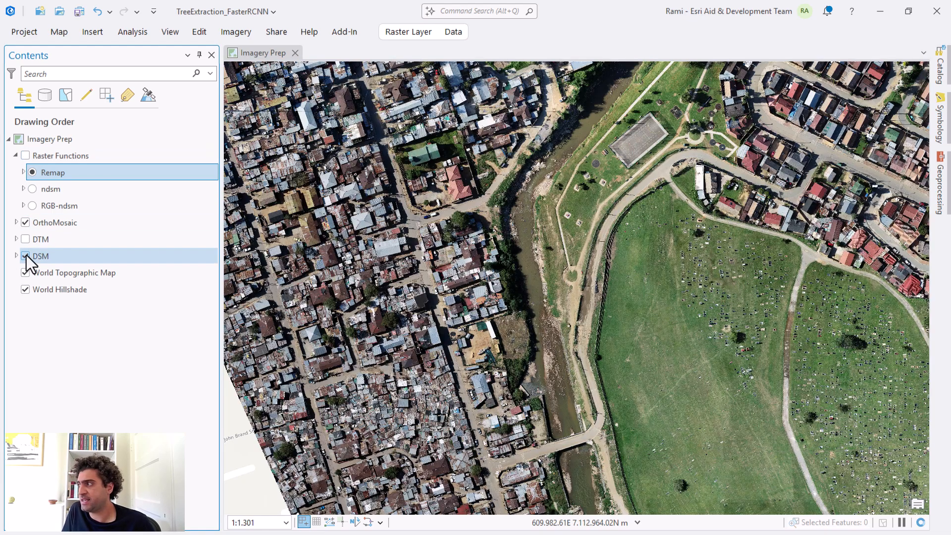
Toggle the DSM and DTM elevation layers and switch to the ndsm result.
click(25, 255)
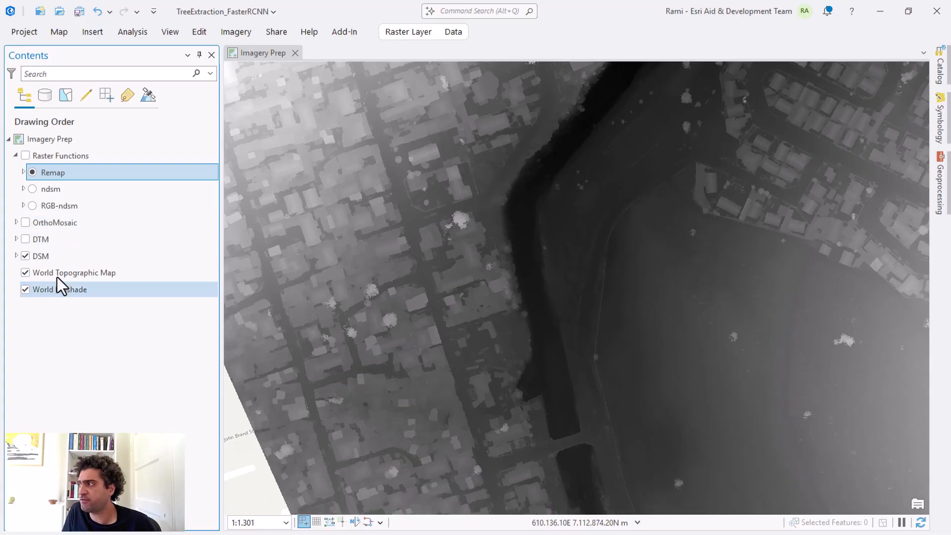
click(25, 256)
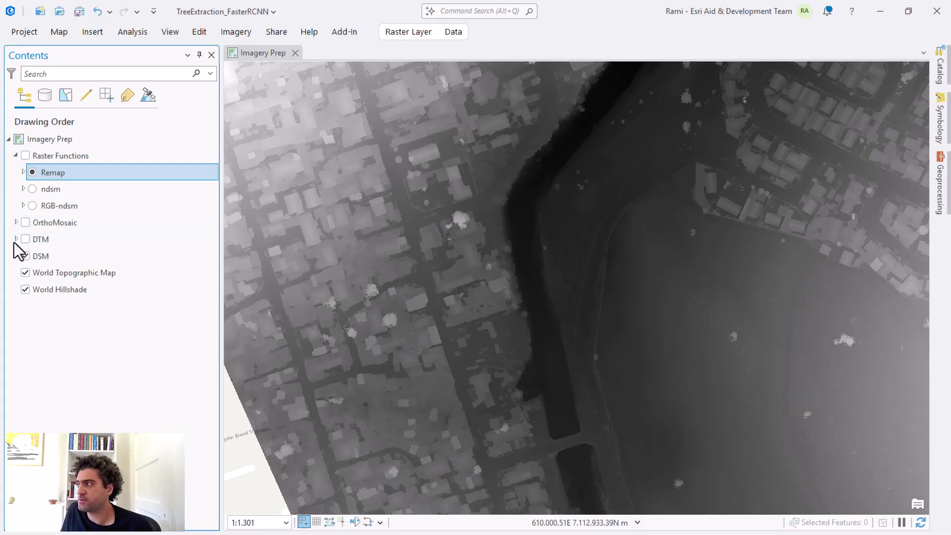
click(26, 239)
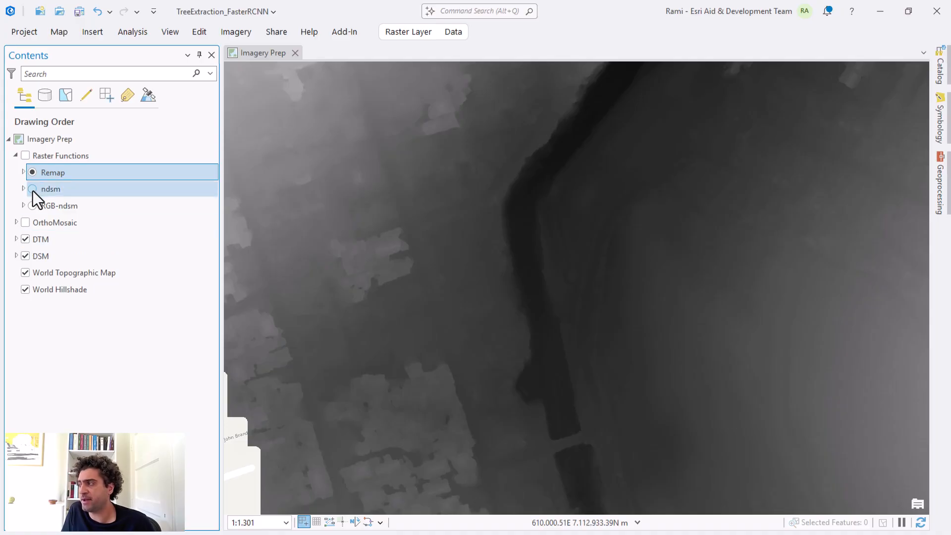
click(23, 188)
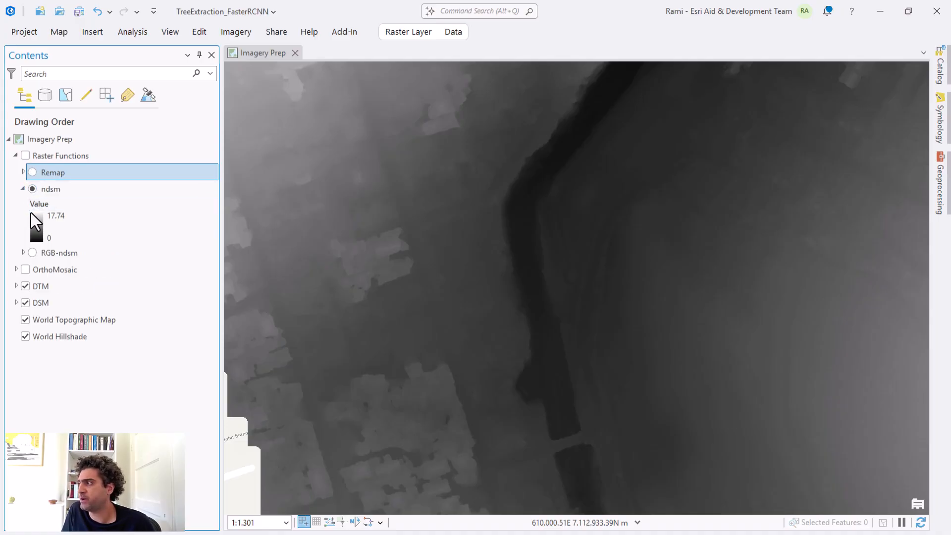
Show the Remap mask under Raster Functions, then display the OrthoMosaic imagery again.
click(26, 155)
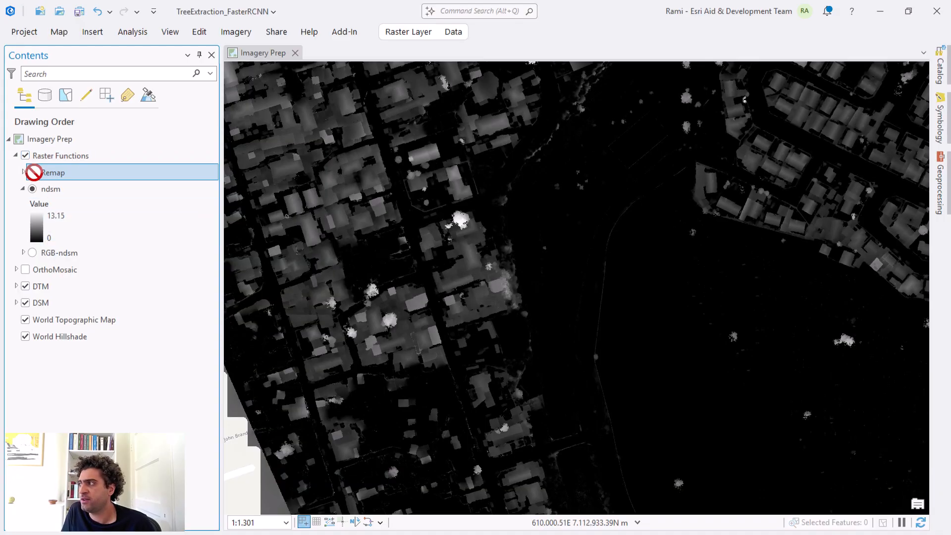
click(33, 172)
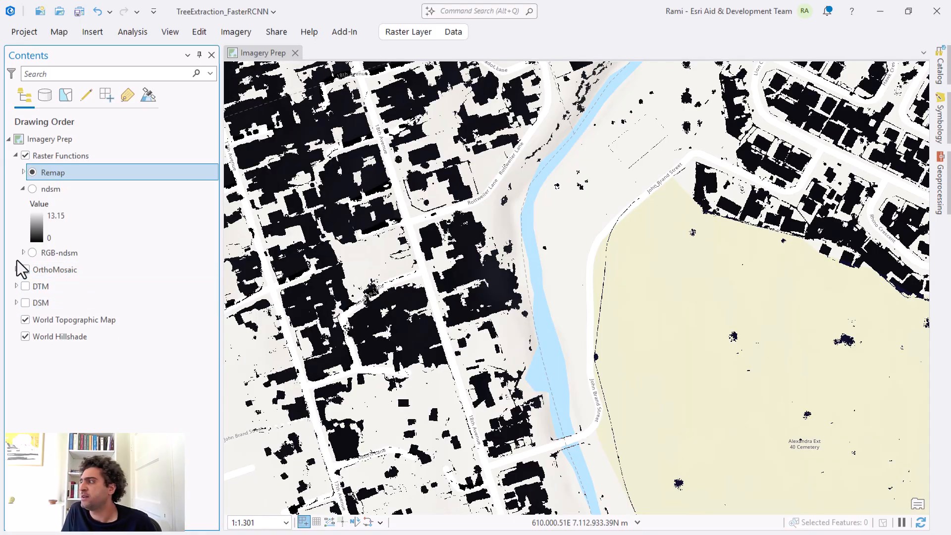
click(55, 269)
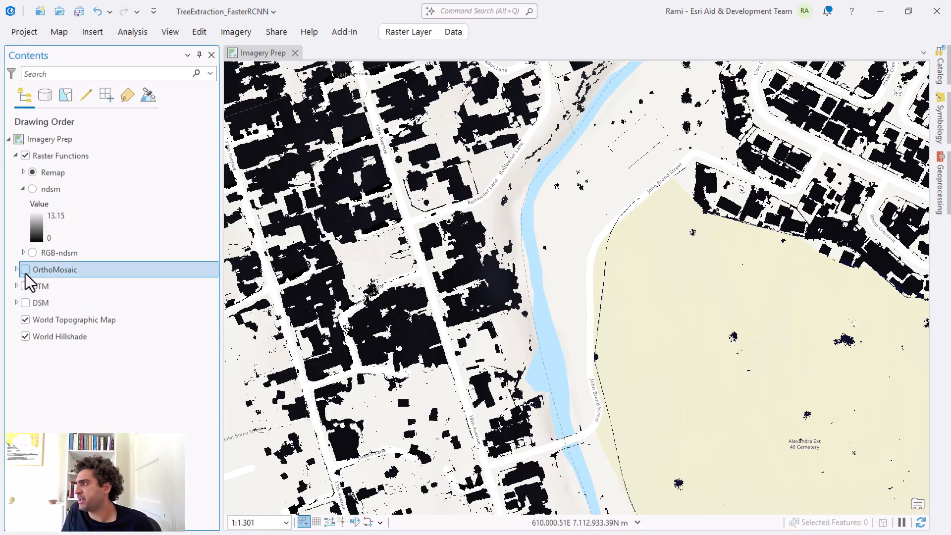
click(26, 269)
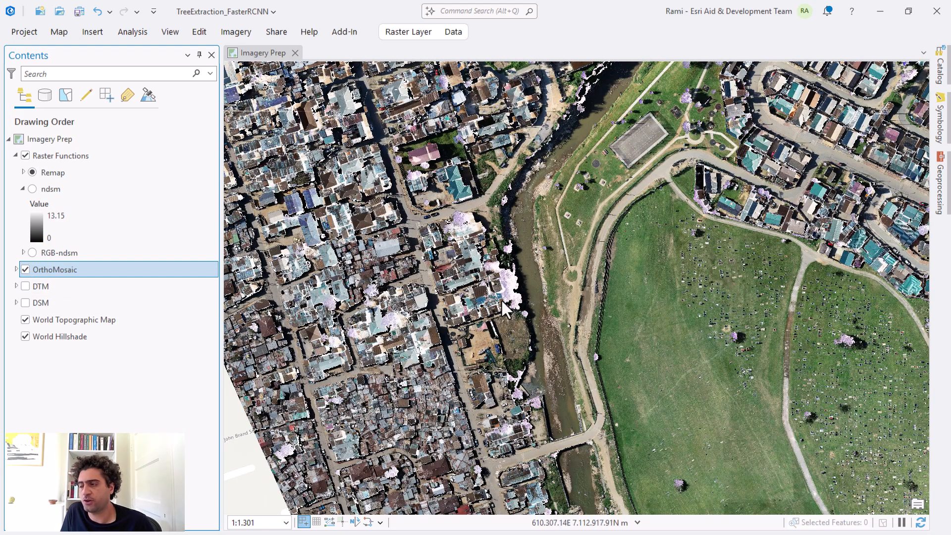
mouse_move(183, 278)
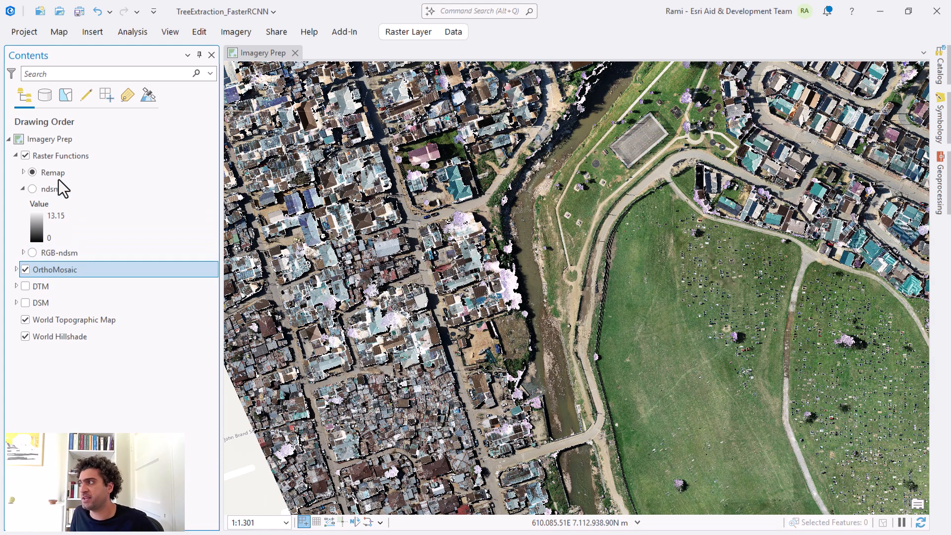
Add the Training_Area layer and select it for symbology import.
click(32, 173)
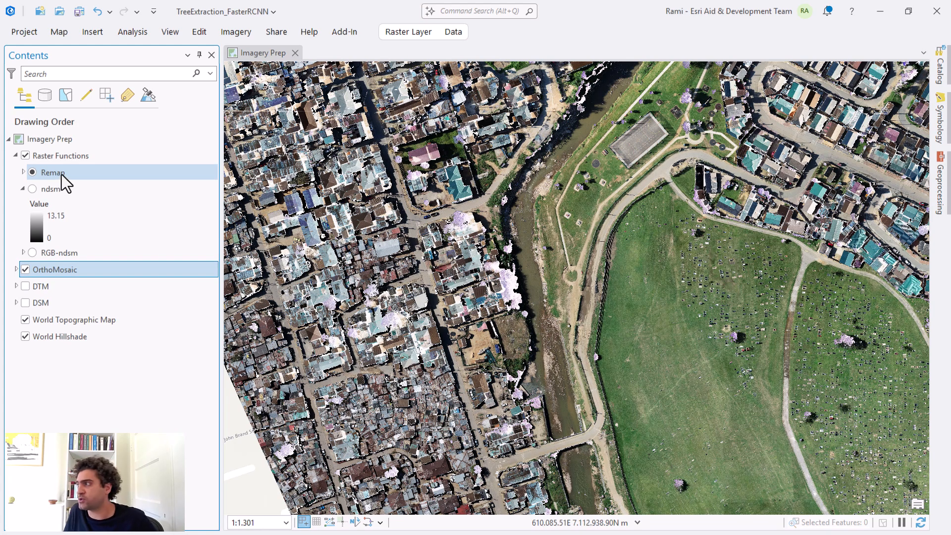
click(31, 188)
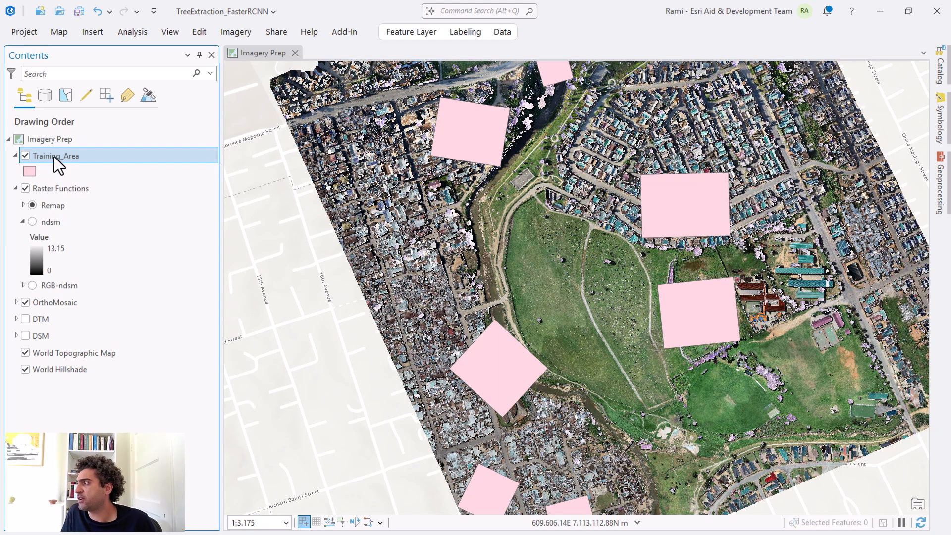
click(411, 32)
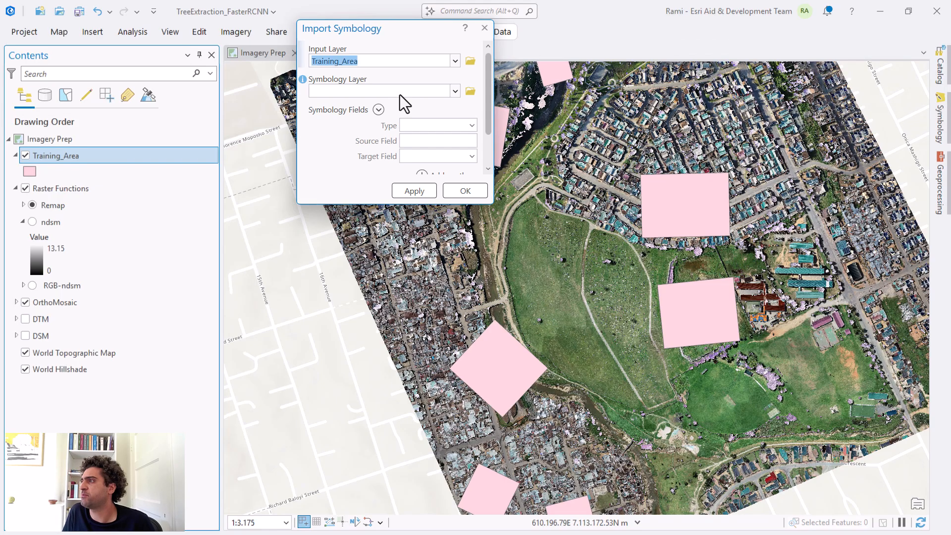
Import symbology from layerfiles\Training_Area.lyrx so the squares draw as orange outlines.
click(469, 91)
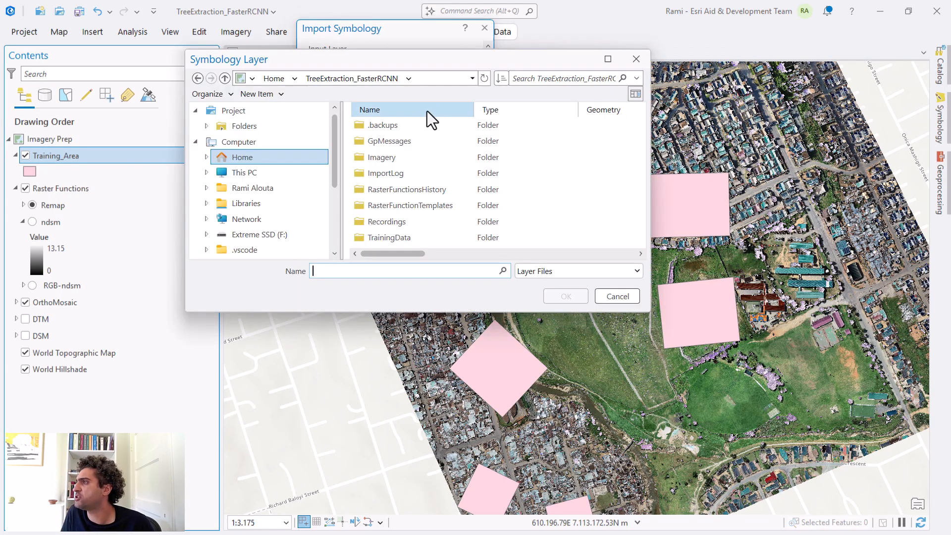
click(388, 141)
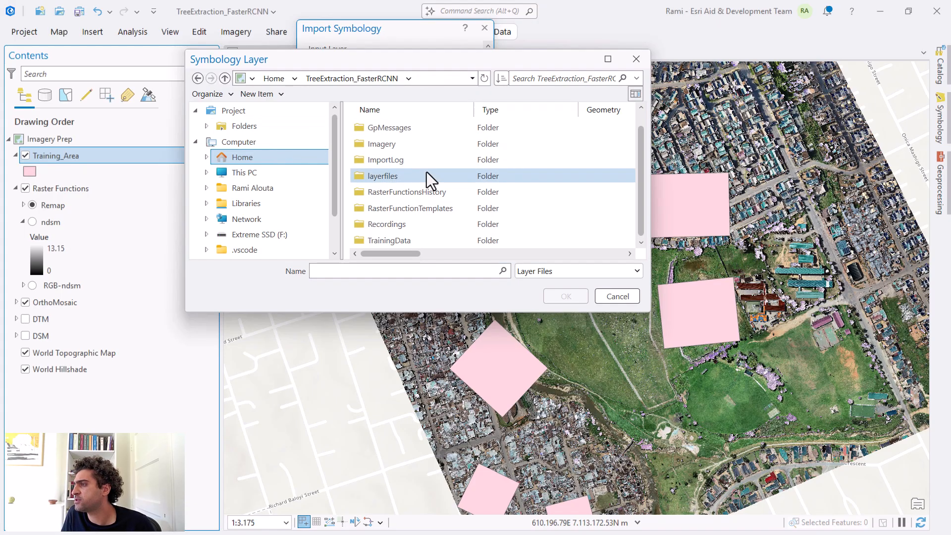
double_click(383, 176)
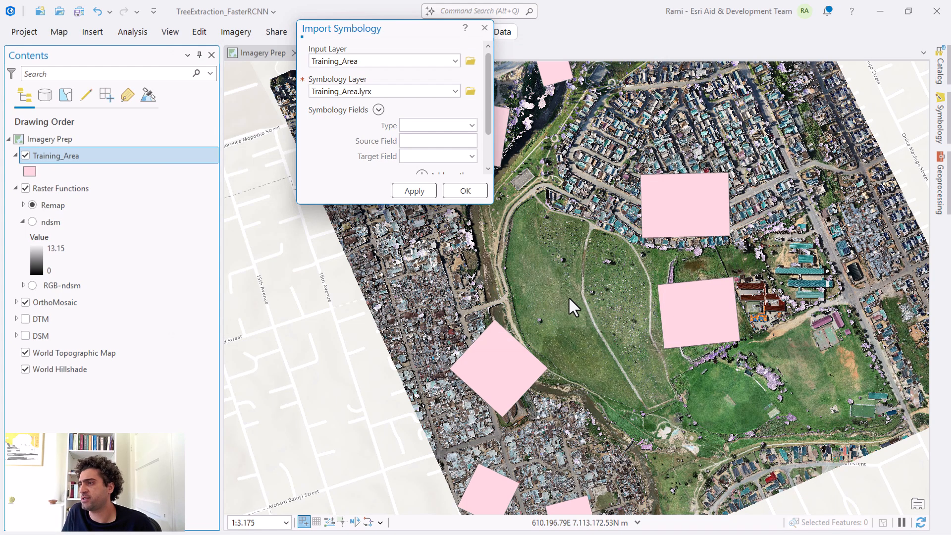
click(464, 190)
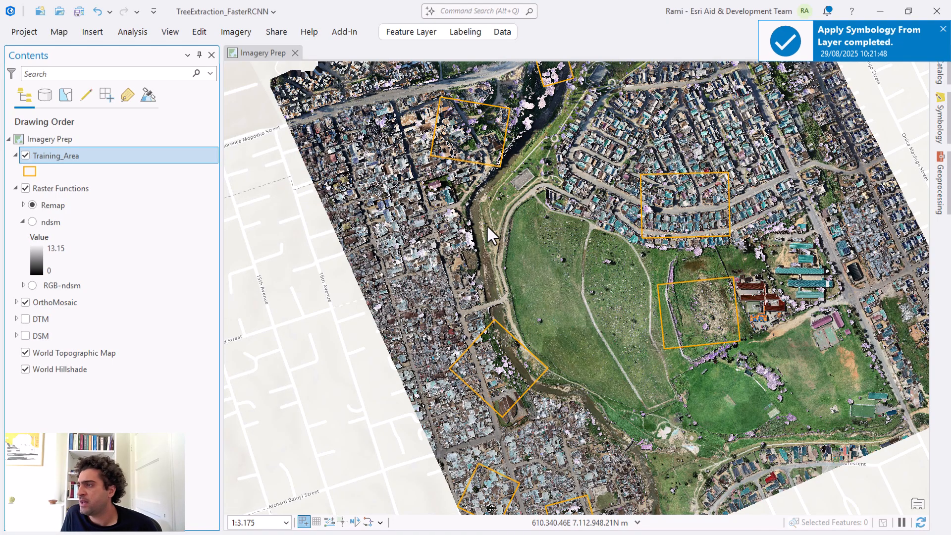
mouse_move(512, 440)
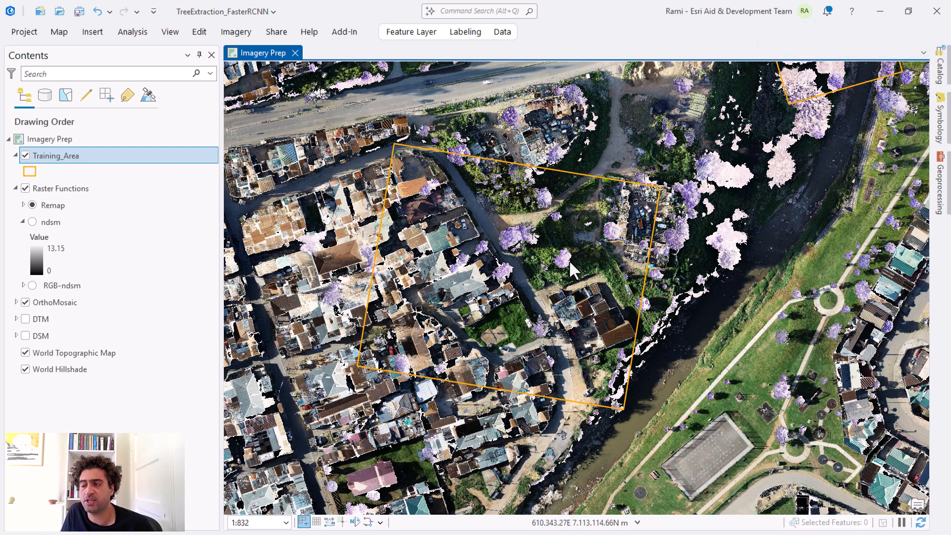
mouse_move(917, 94)
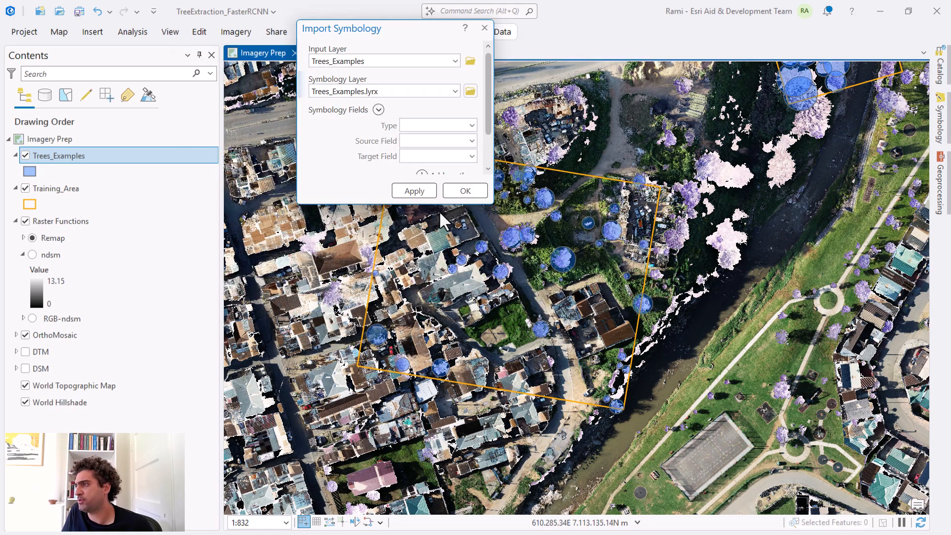
Apply Trees_Examples.lyrx green styling and set the layer transparency to 25%.
click(465, 190)
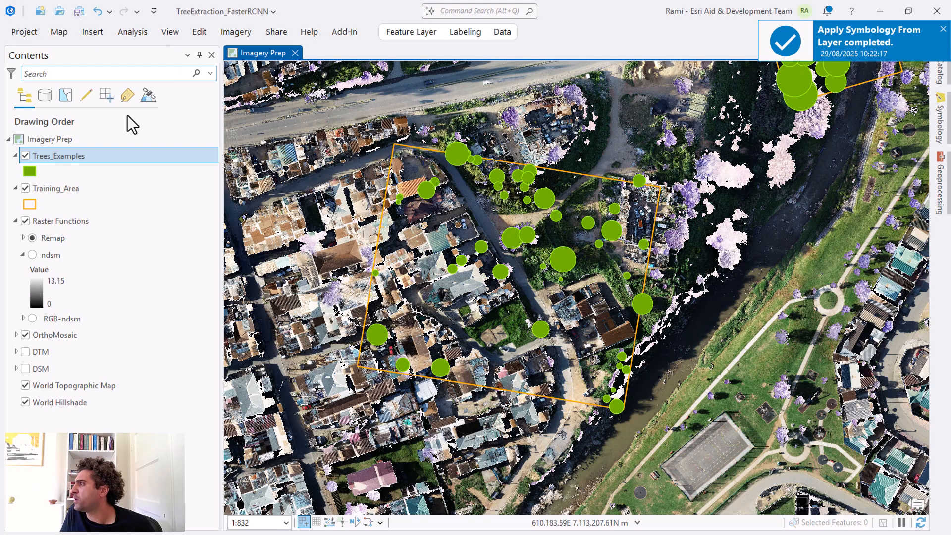
click(236, 32)
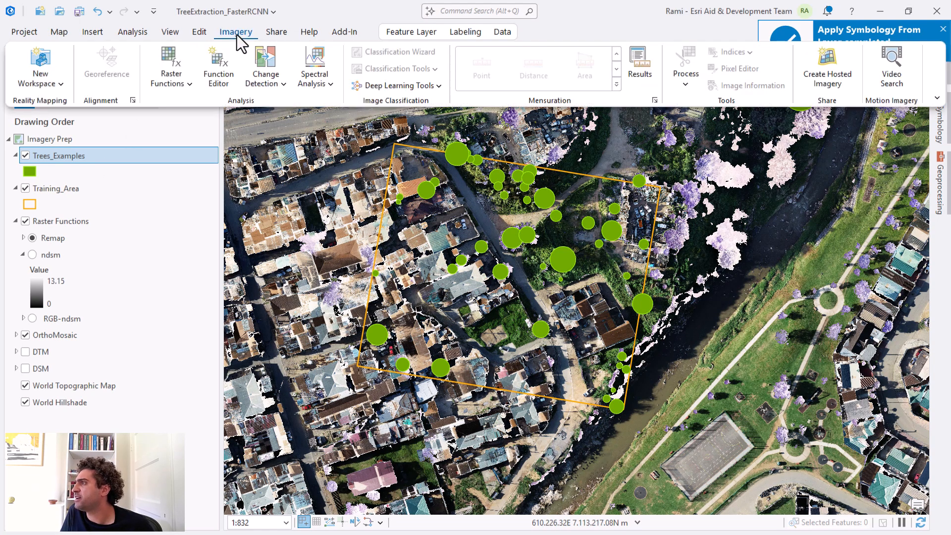
click(410, 32)
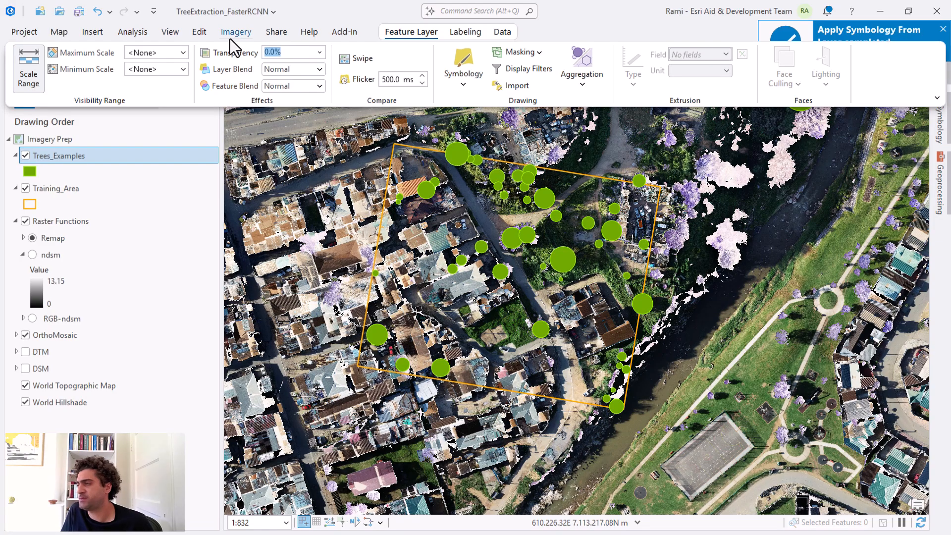
text(25.0%)
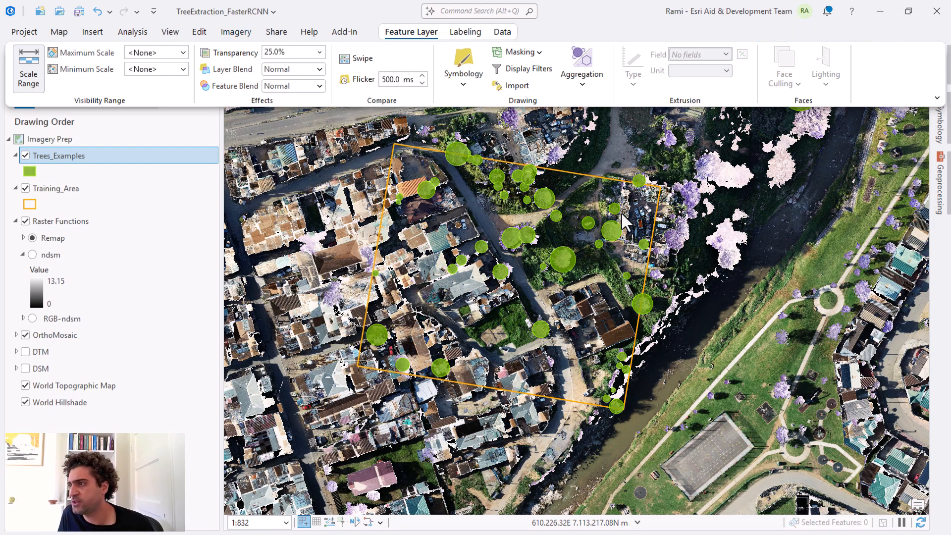
click(288, 52)
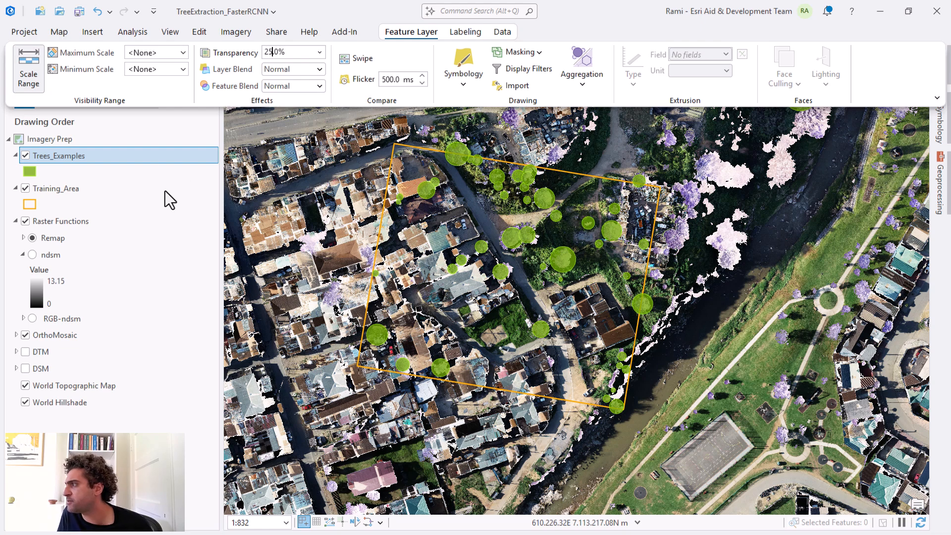
mouse_move(269, 354)
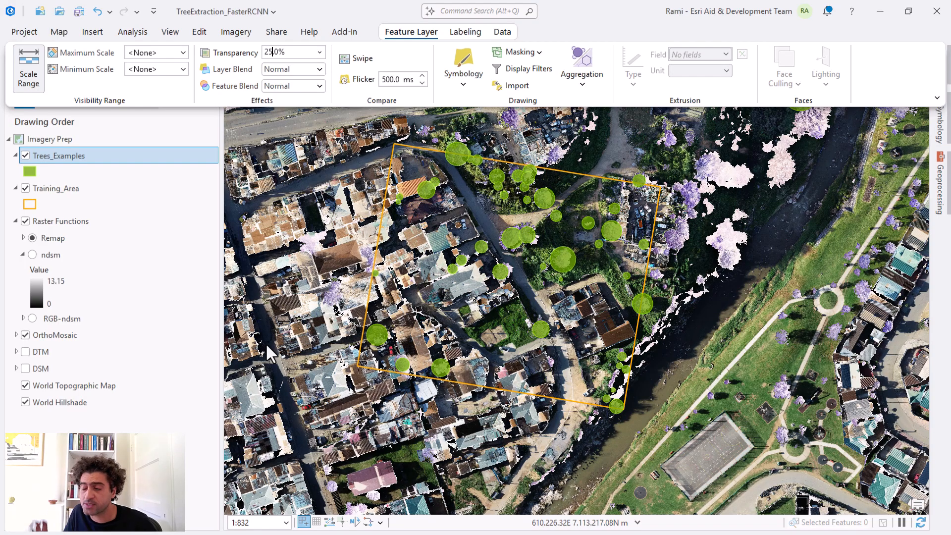
mouse_move(291, 336)
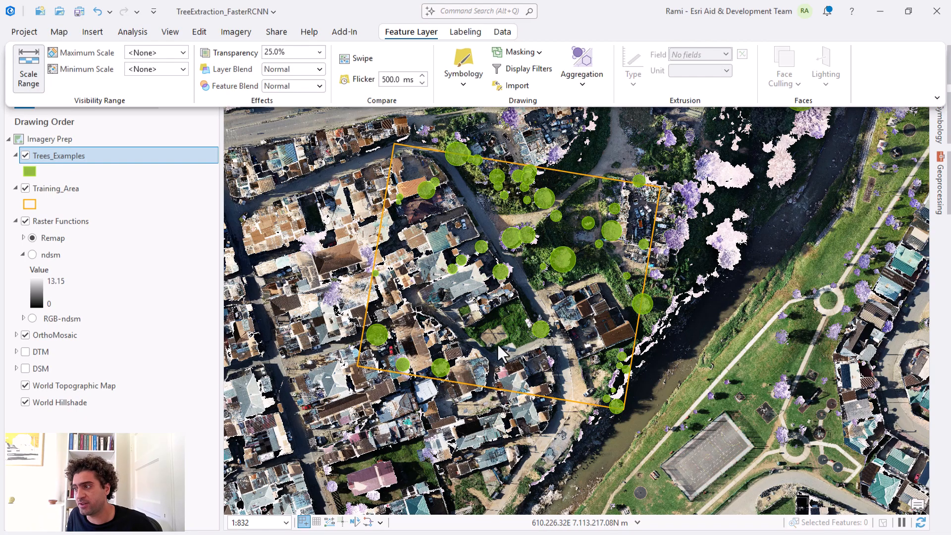
mouse_move(512, 321)
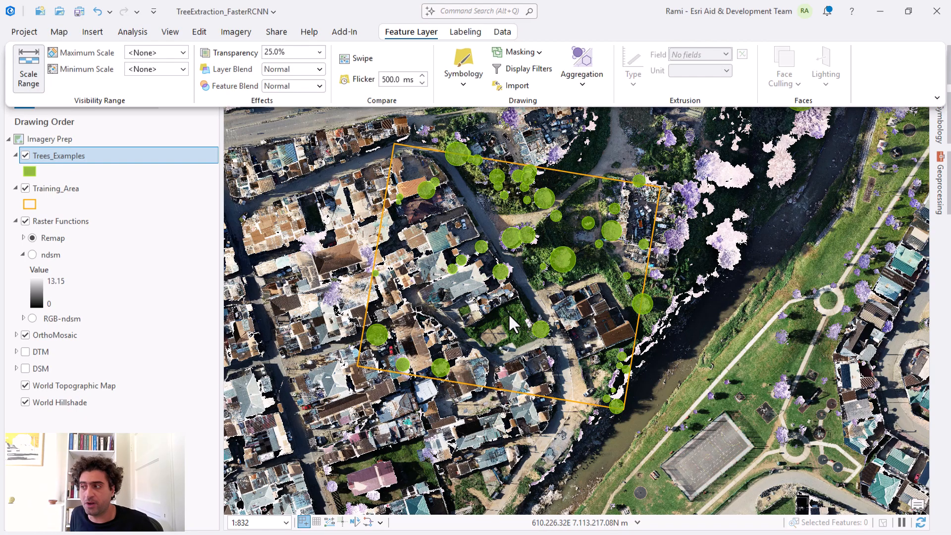
mouse_move(564, 267)
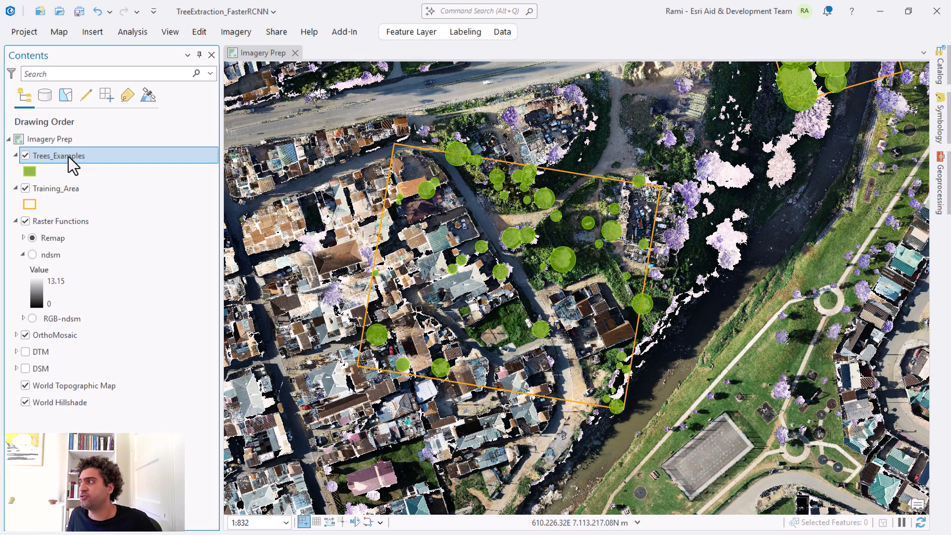
mouse_move(109, 165)
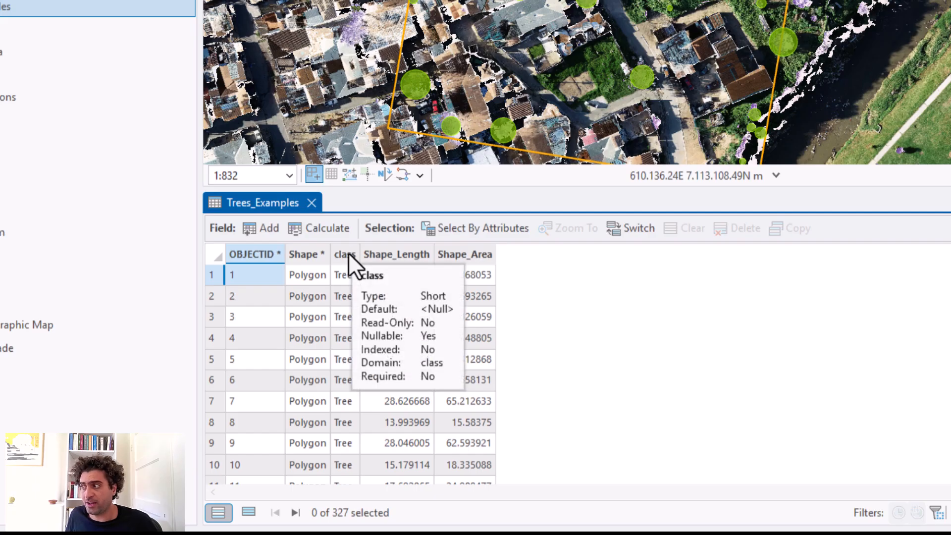
Check the class field is Short with the class domain in the Fields view, then close it.
right_click(343, 255)
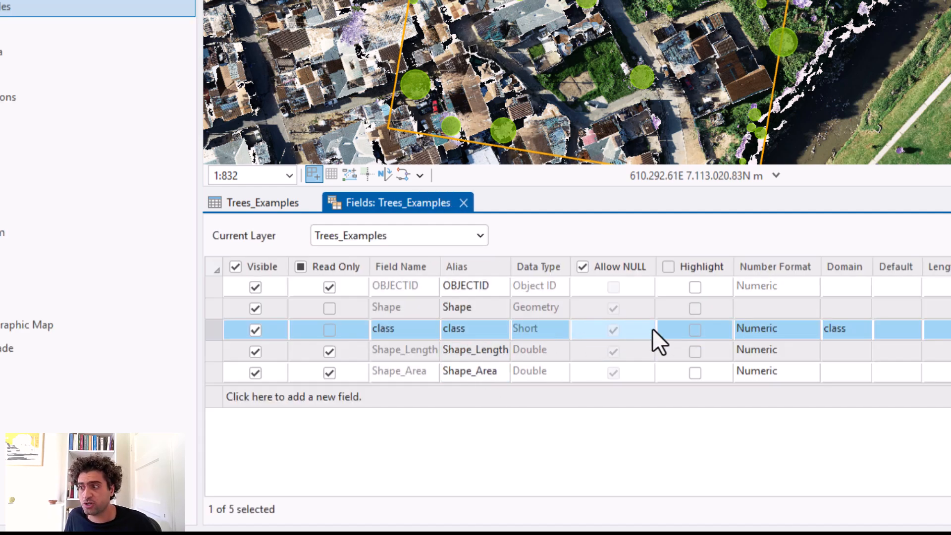
click(844, 328)
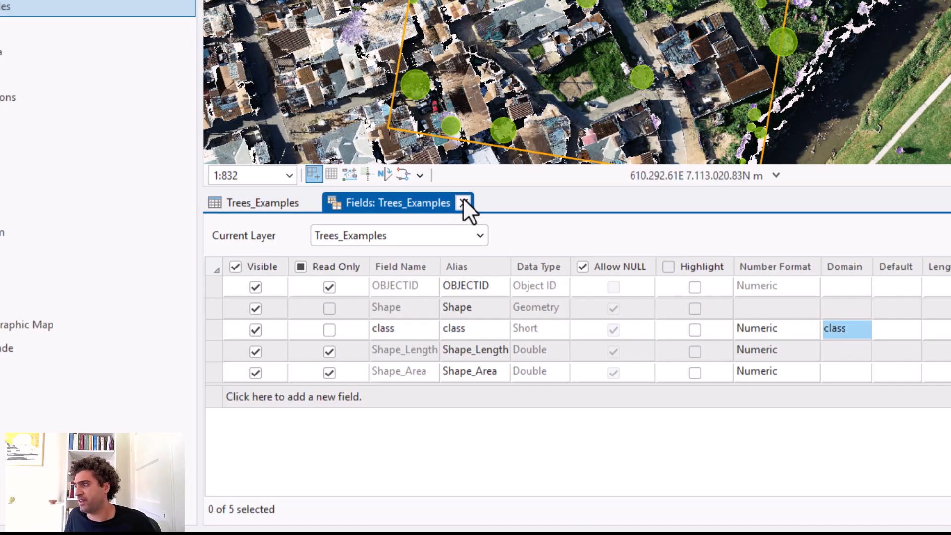
click(465, 202)
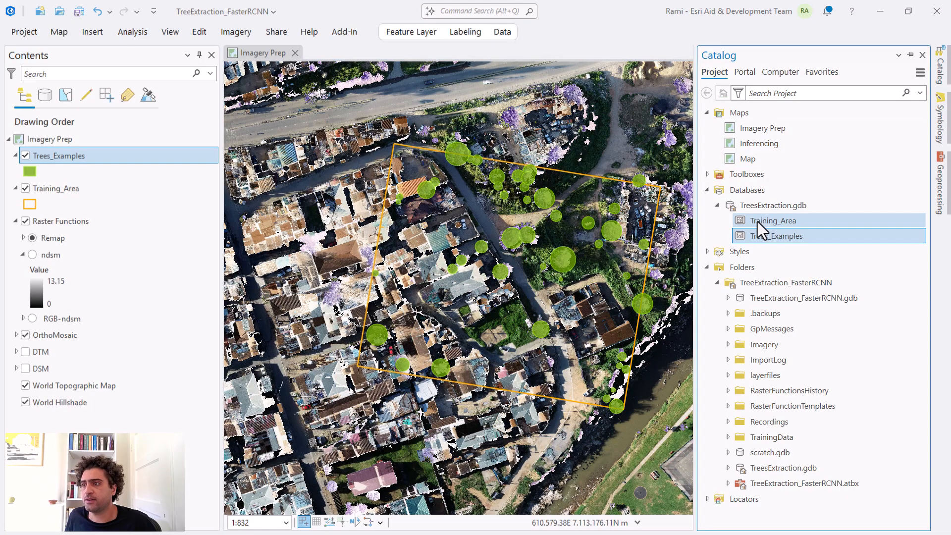
View TreesExtraction.gdb domains showing the class coded value domain maps 1 to Tree.
right_click(773, 205)
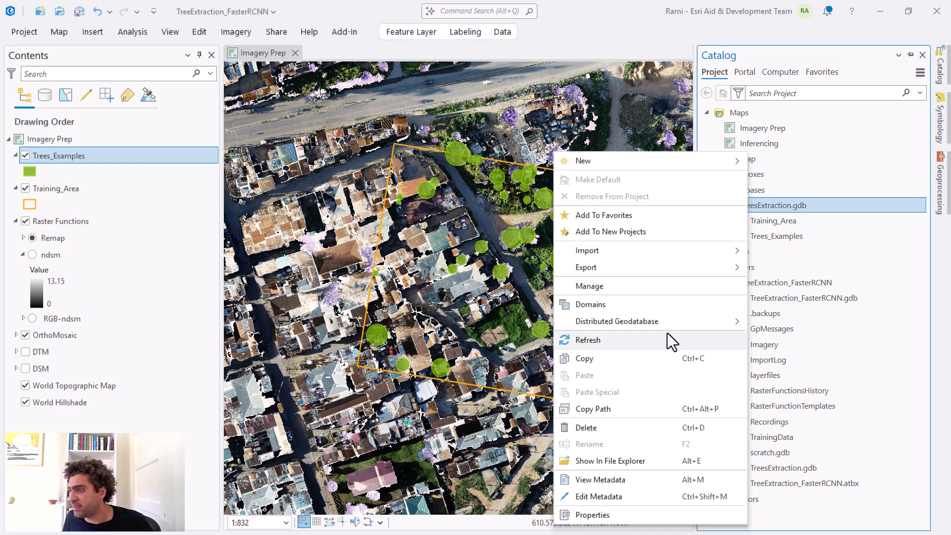
click(590, 304)
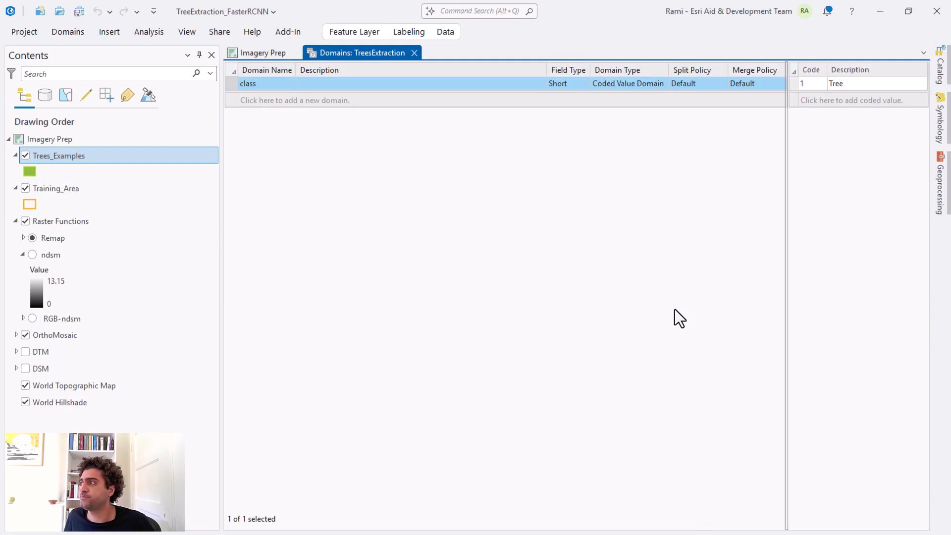
click(811, 84)
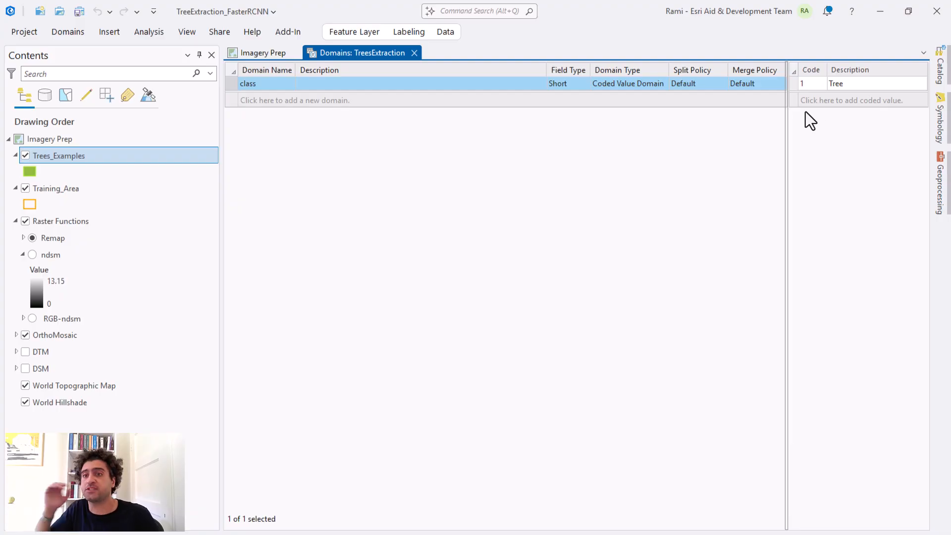
mouse_move(806, 115)
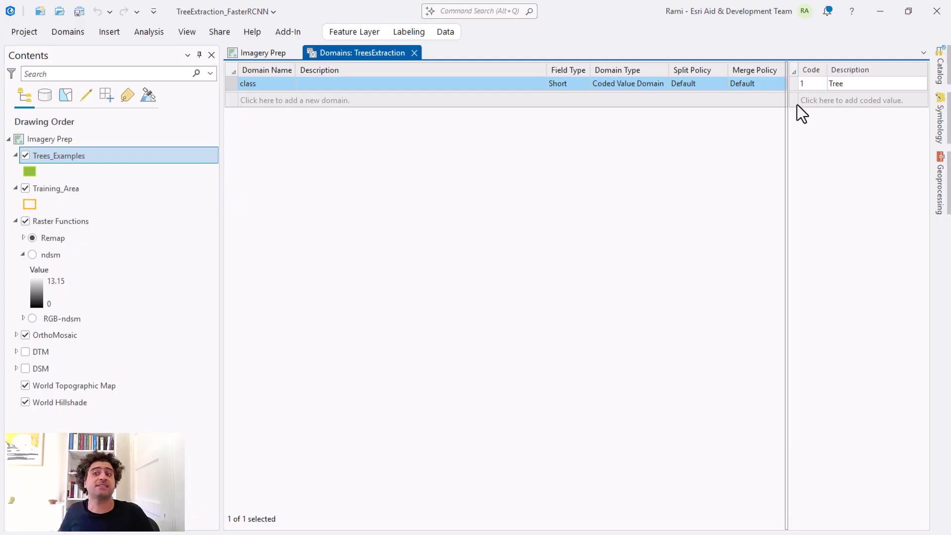
mouse_move(712, 112)
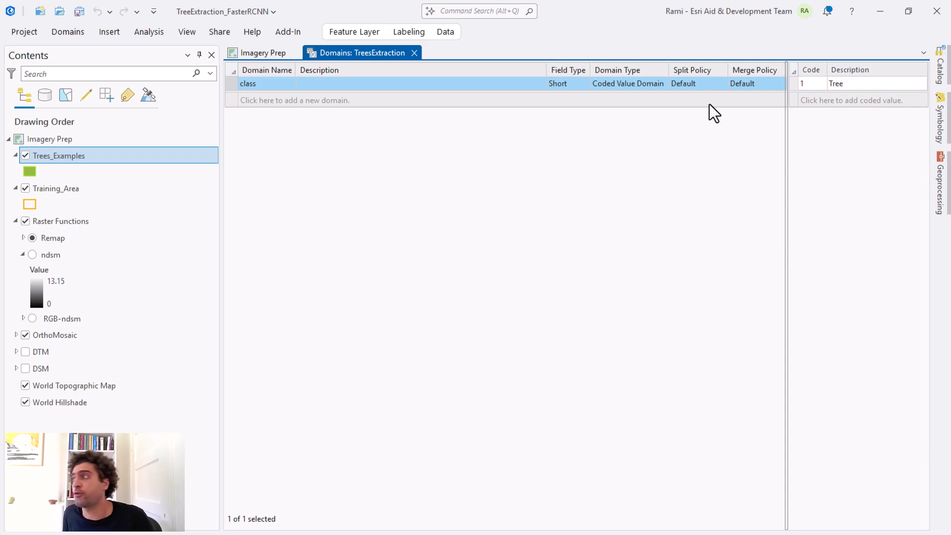
click(262, 53)
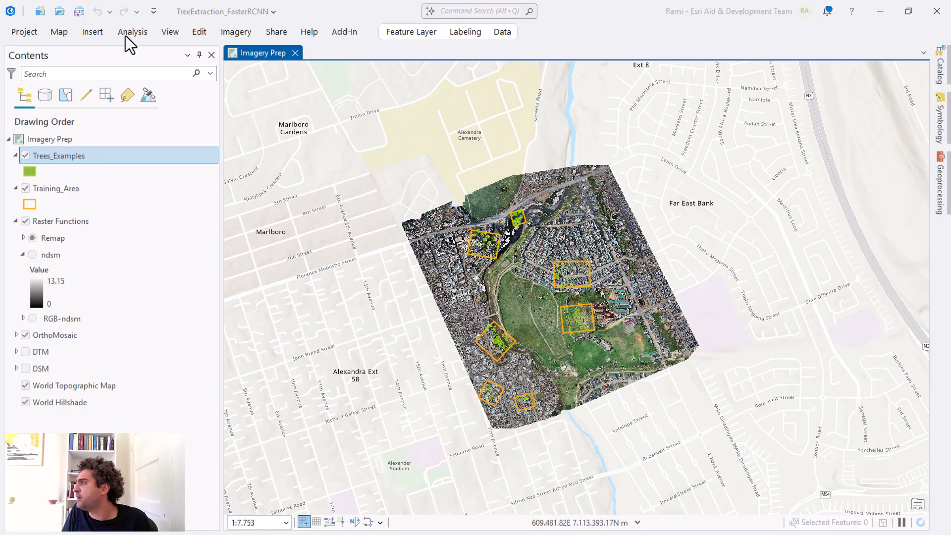
Pan and zoom the Imagery Prep map across training boxes to view the tree polygons.
click(58, 32)
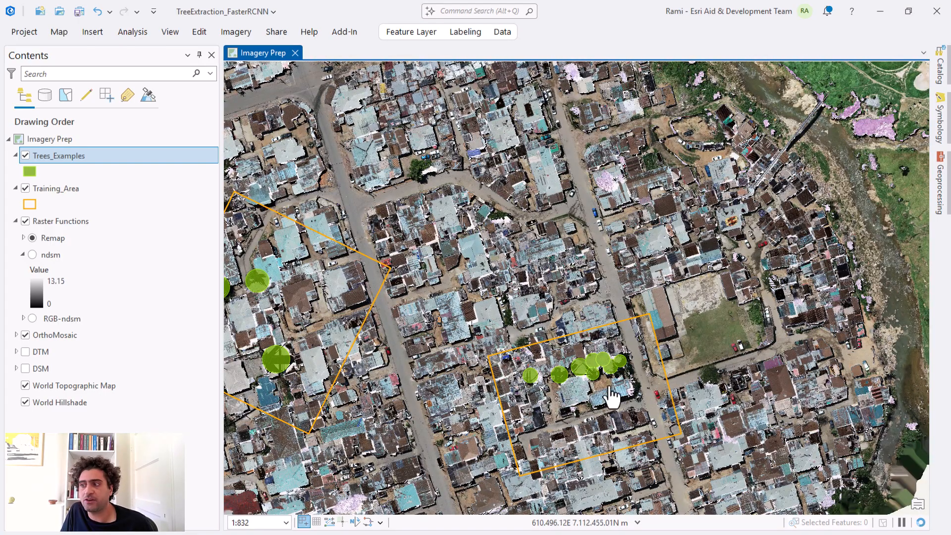
drag(612, 397, 546, 334)
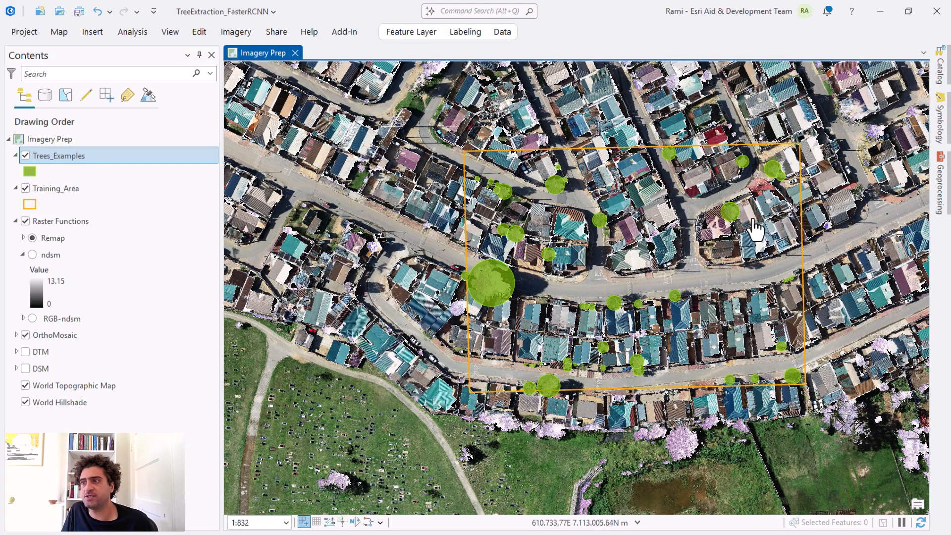
mouse_move(715, 234)
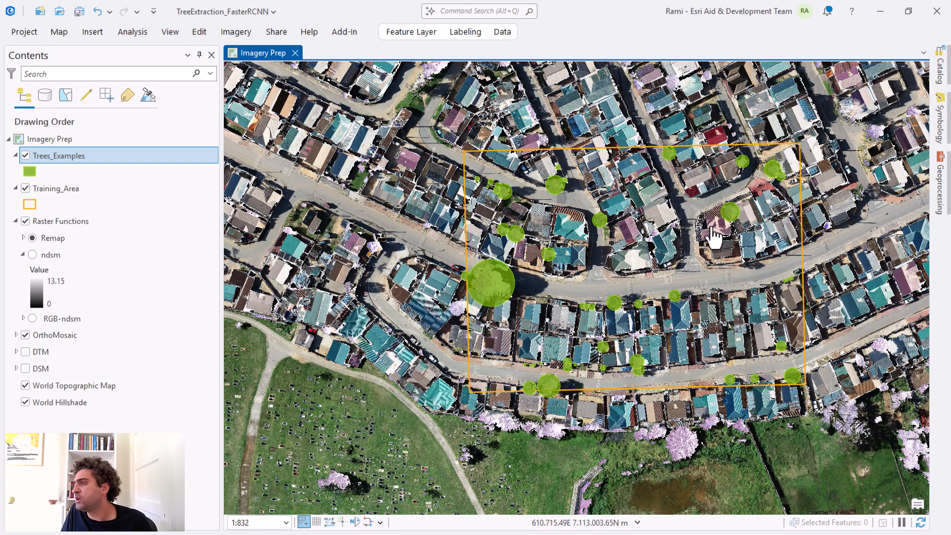
scroll(down, 3)
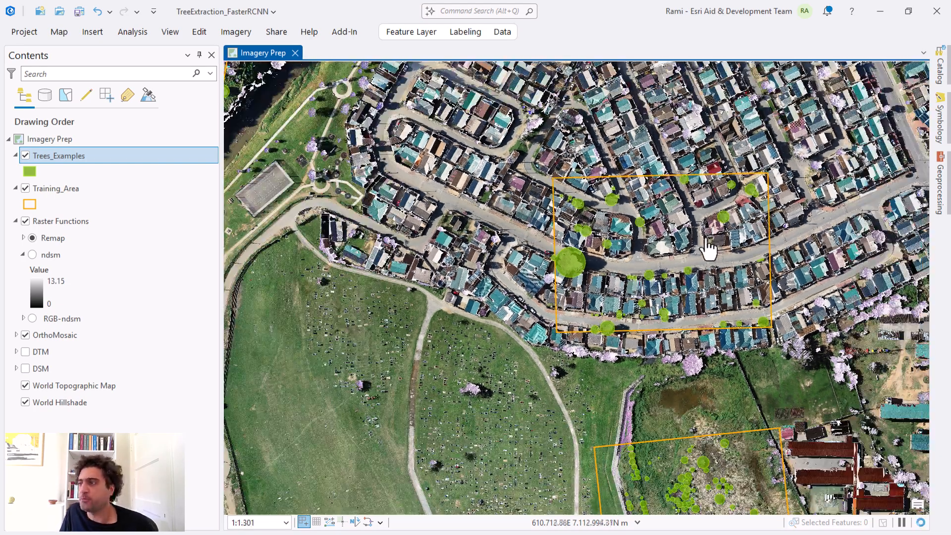
scroll(down, 3)
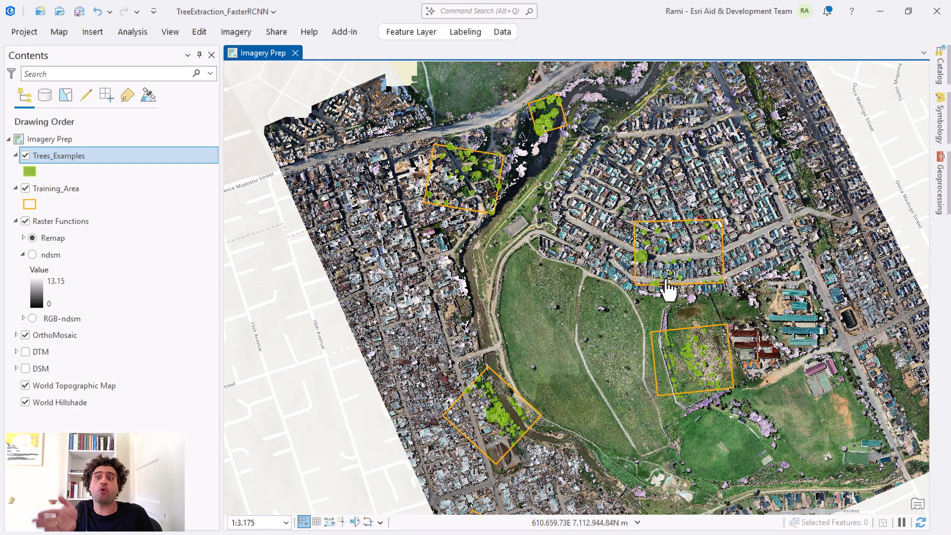
mouse_move(660, 273)
text(export training data)
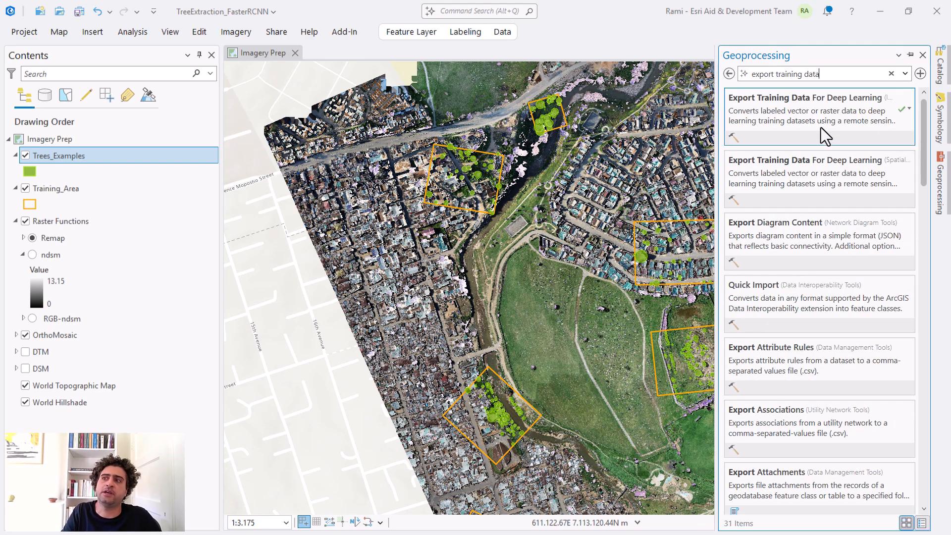
Open the Export Training Data For Deep Learning tool from the search results.
click(806, 98)
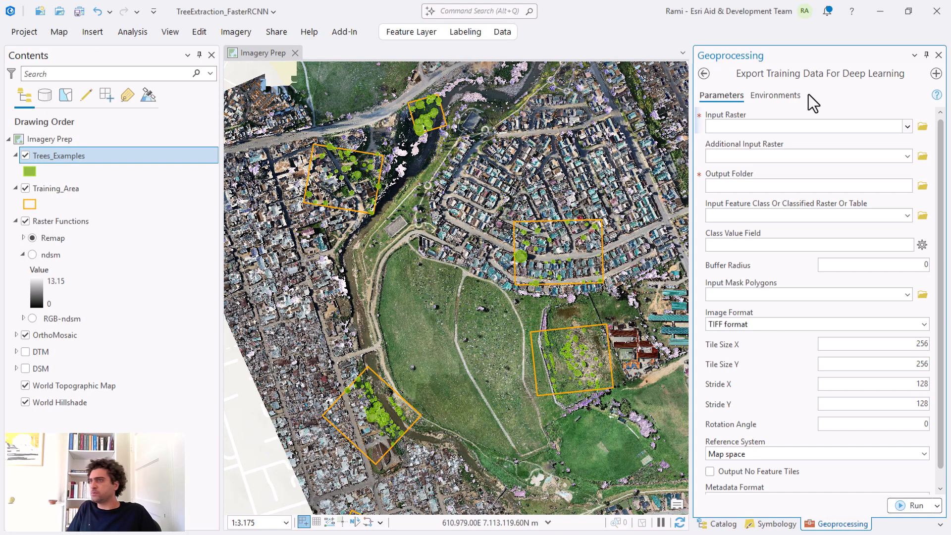
mouse_move(875, 83)
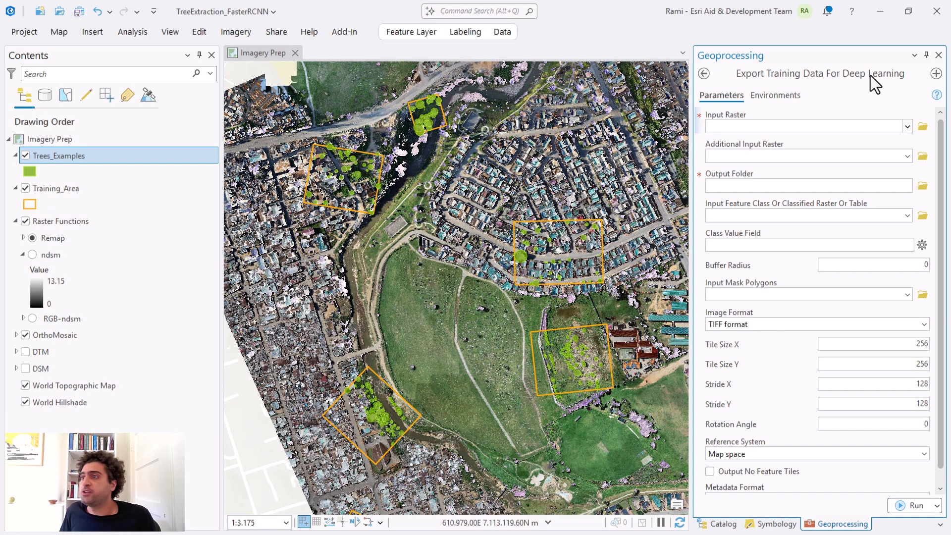
mouse_move(857, 79)
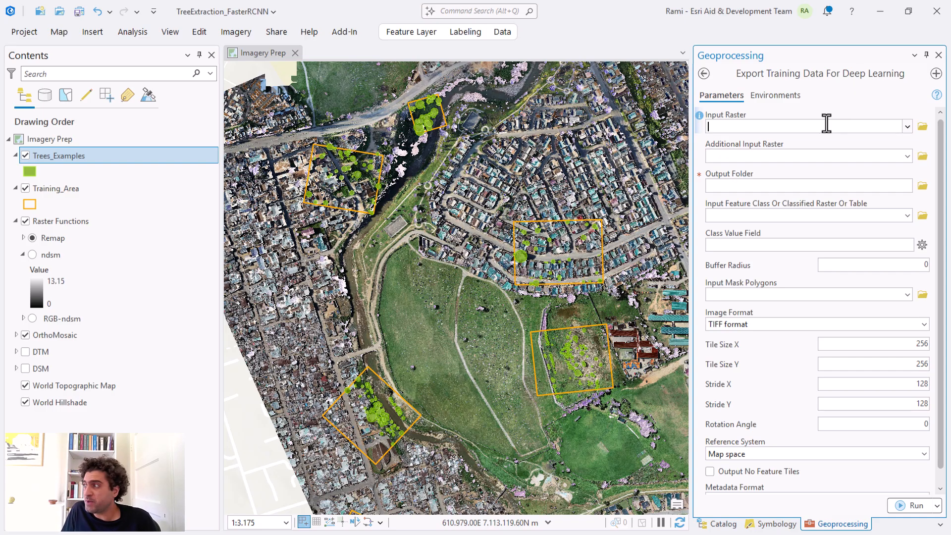
Review the RGB-ndsm source properties as a 4-band, 64-bit processed raster and cancel.
click(54, 335)
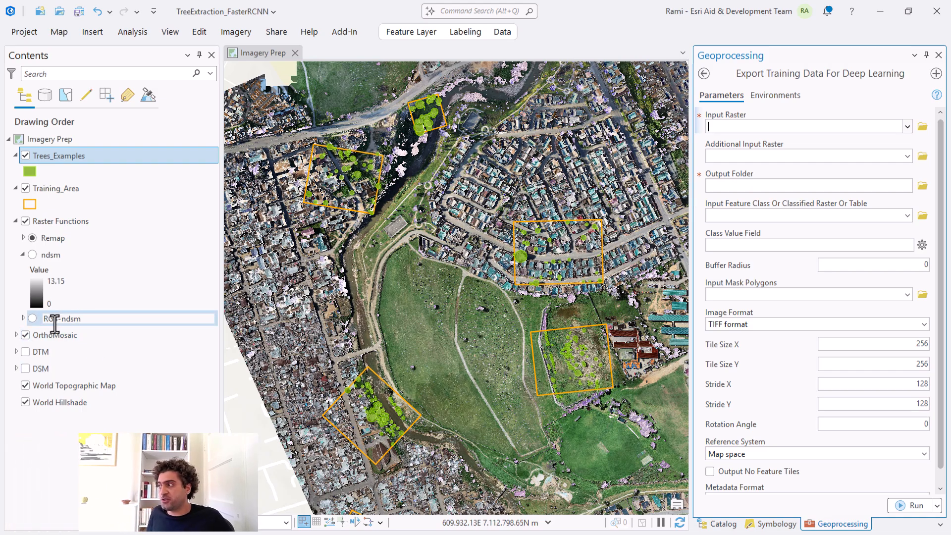
right_click(61, 318)
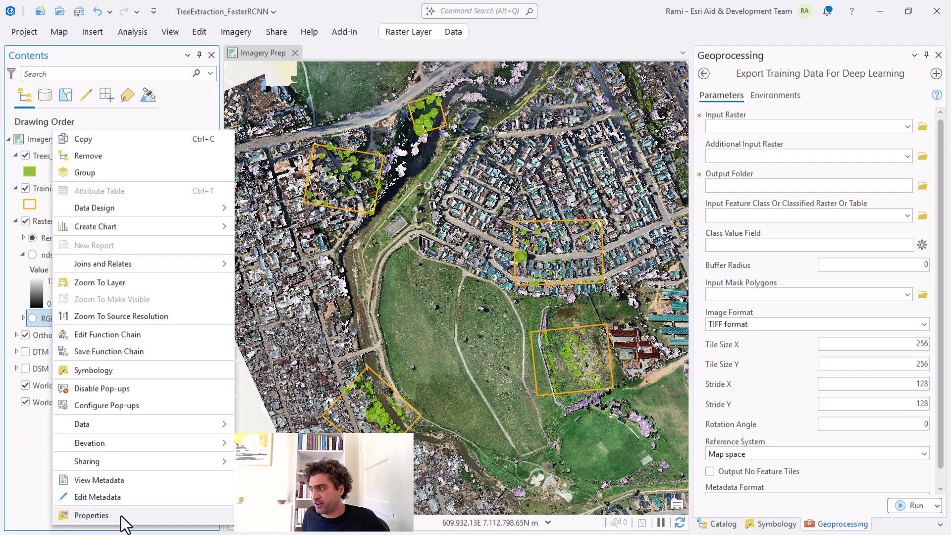
click(91, 515)
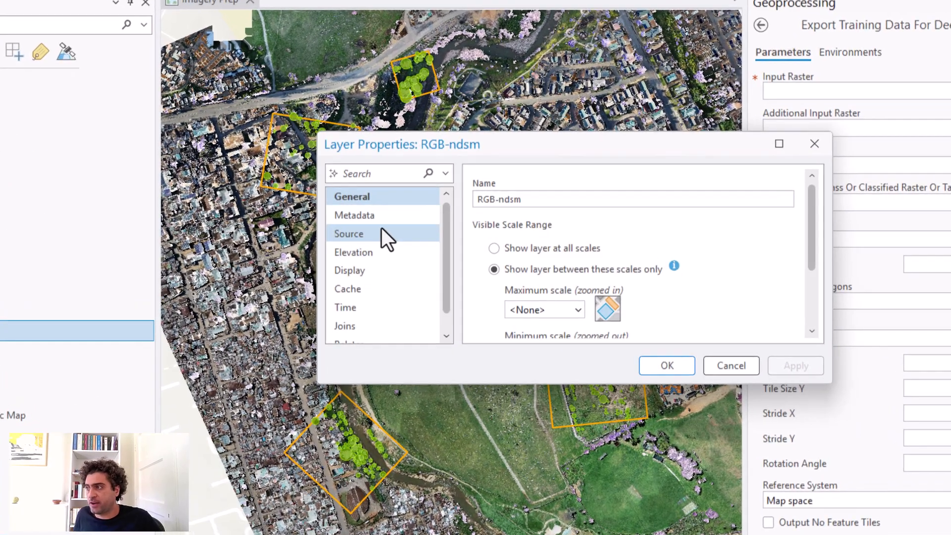
click(350, 234)
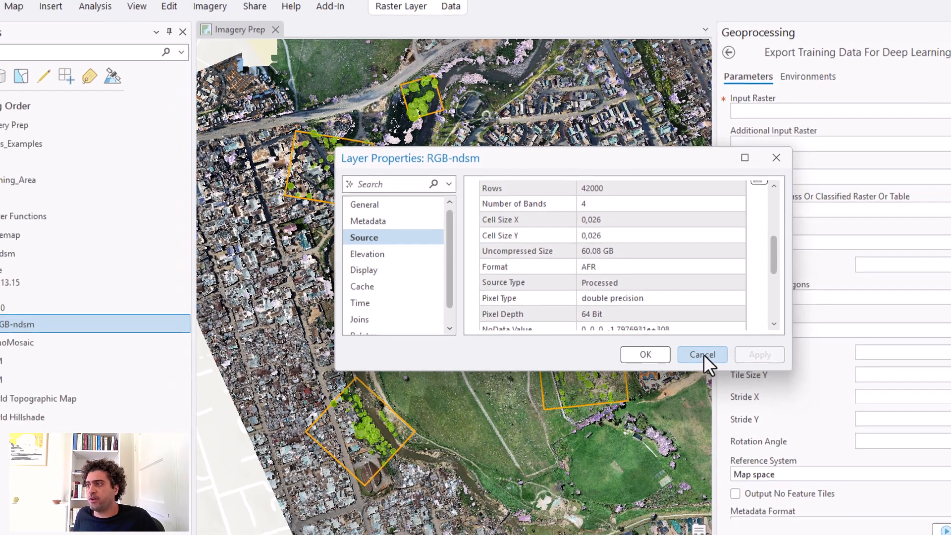
click(701, 354)
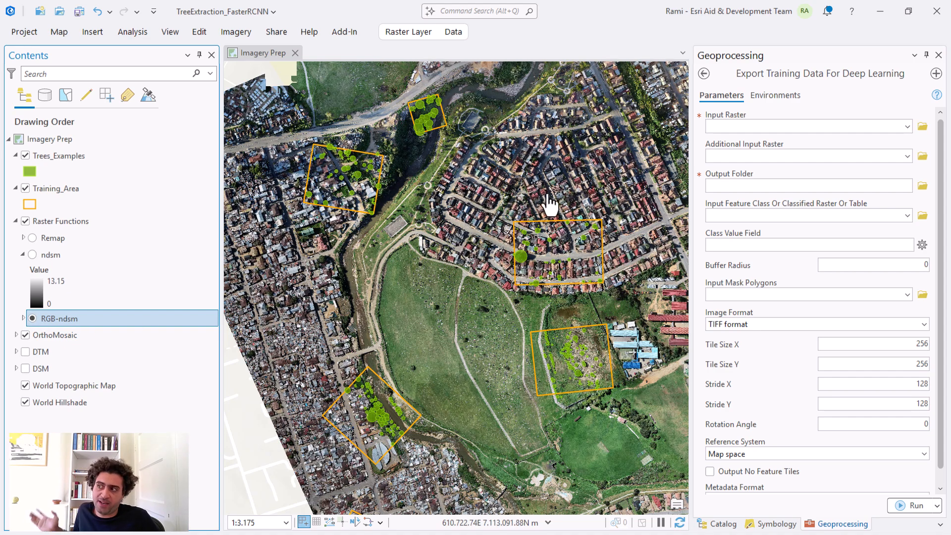
Turn on the RGB-ndsm layer and bring up its context menu.
click(23, 318)
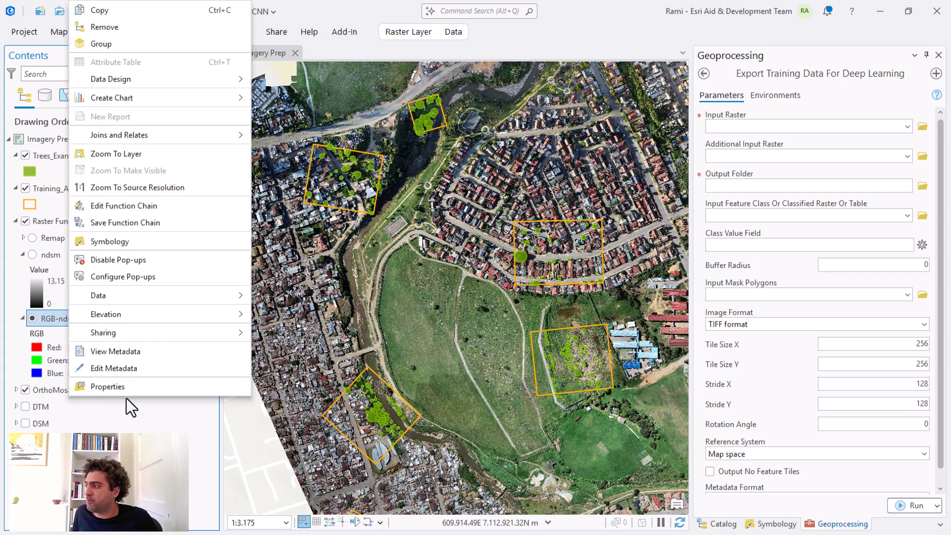
mouse_move(129, 405)
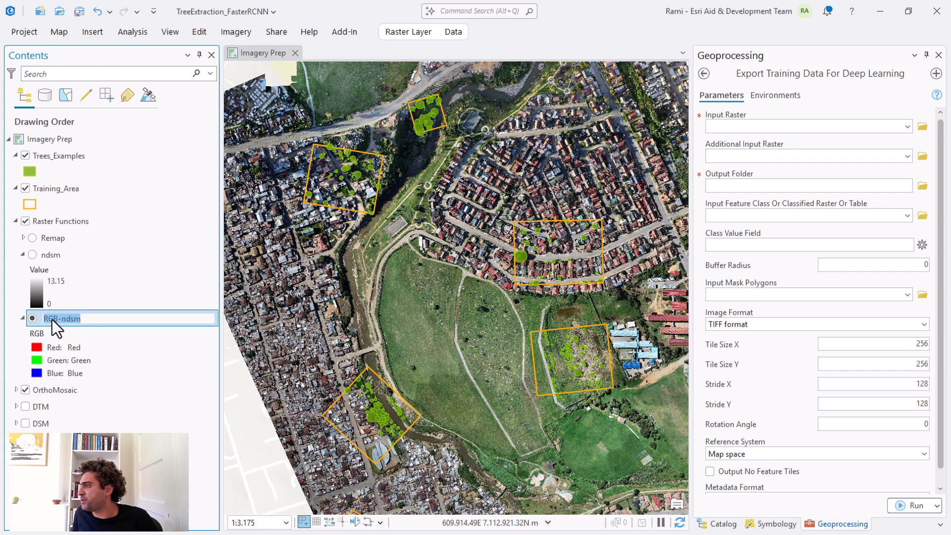
right_click(61, 318)
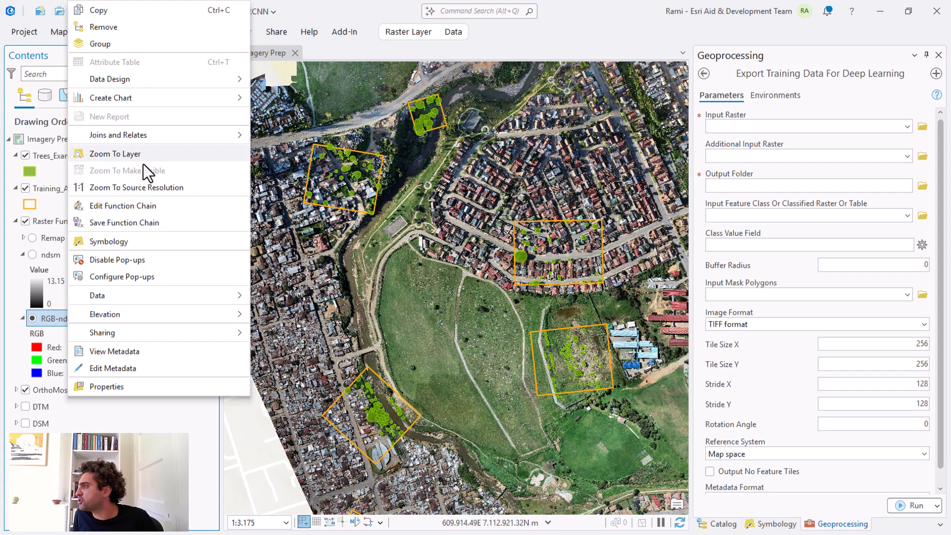
Review the RGB-ndsm function chain in ModelBuilder and close it to return to the map.
click(122, 205)
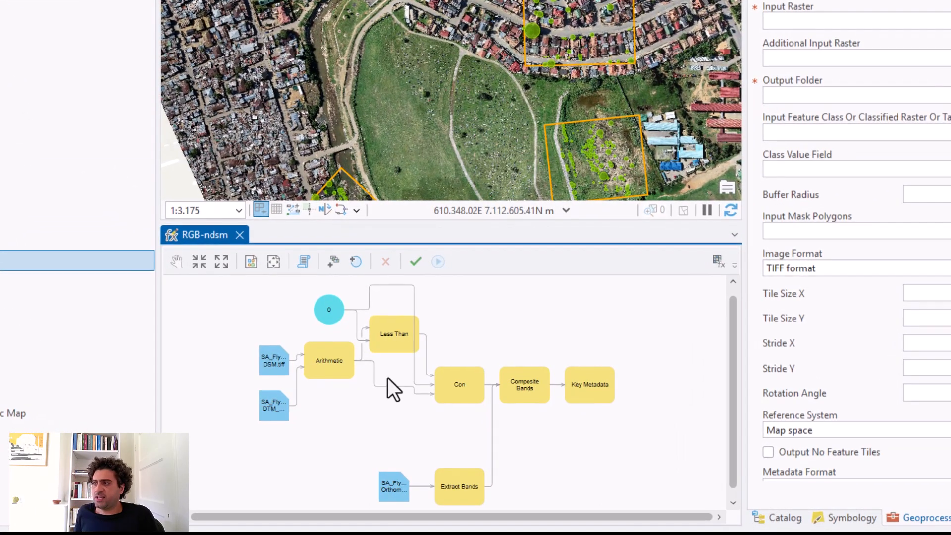
mouse_move(534, 418)
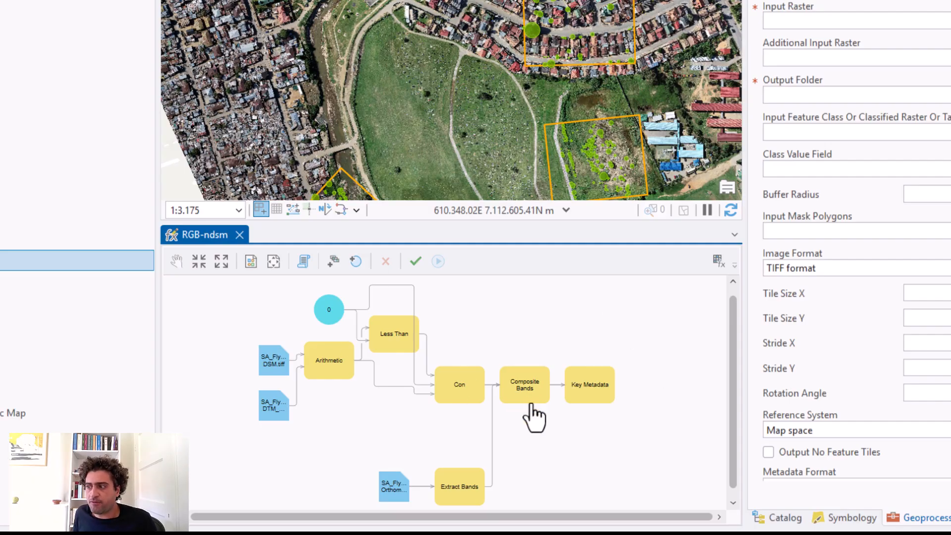
mouse_move(474, 407)
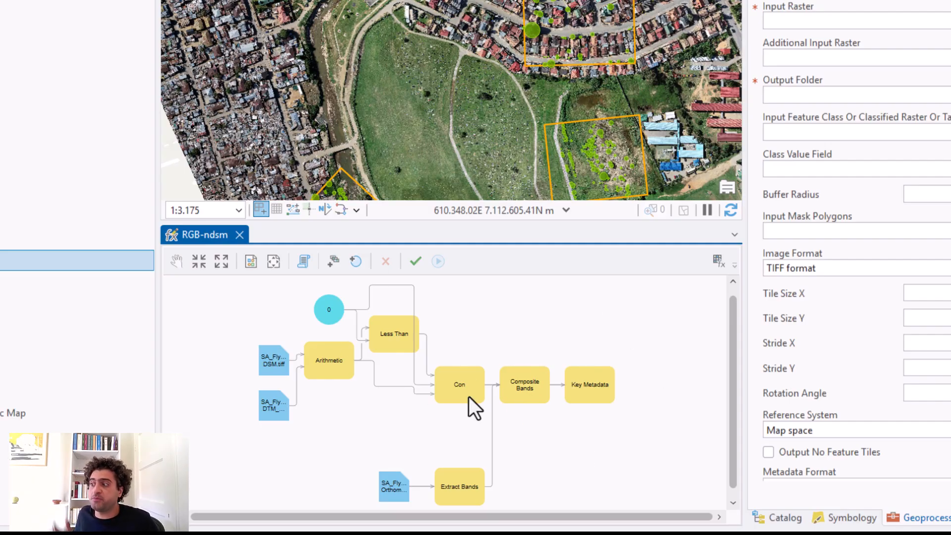
mouse_move(238, 234)
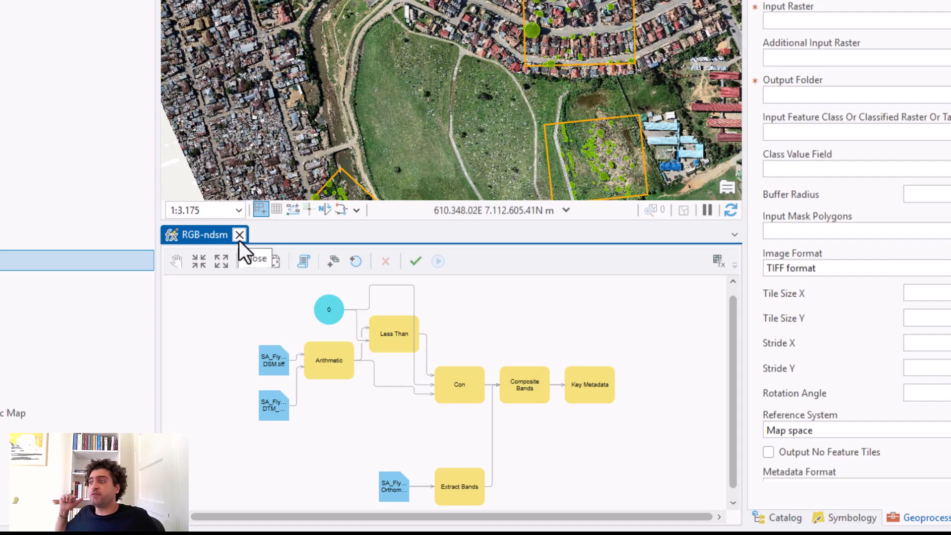
click(238, 234)
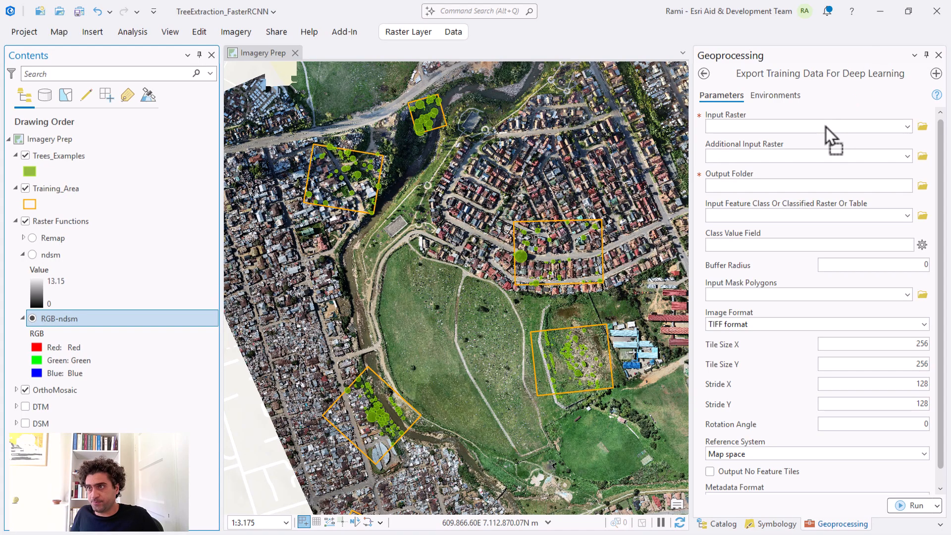
Use RGB-ndsm as the input raster and TrainingData in TreeExtraction_FasterRCNN as the output folder.
click(807, 125)
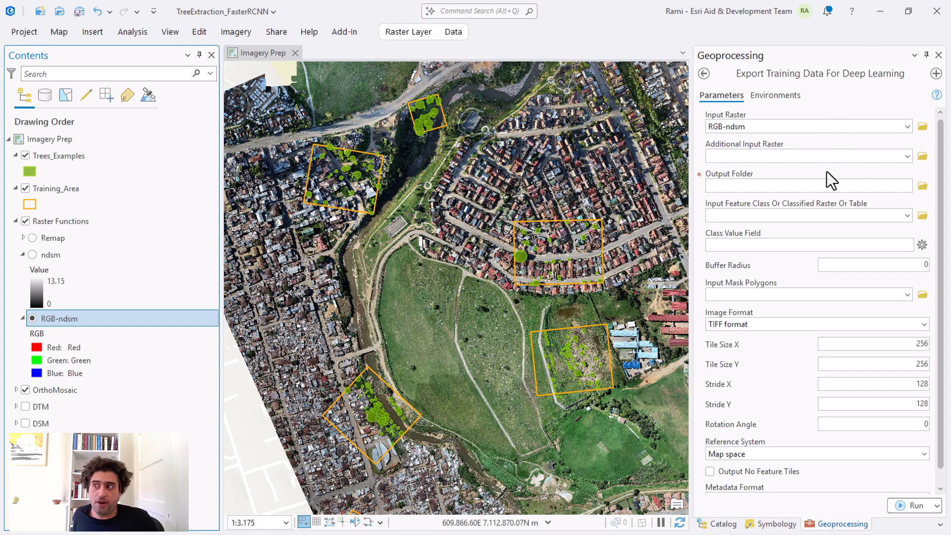
click(922, 186)
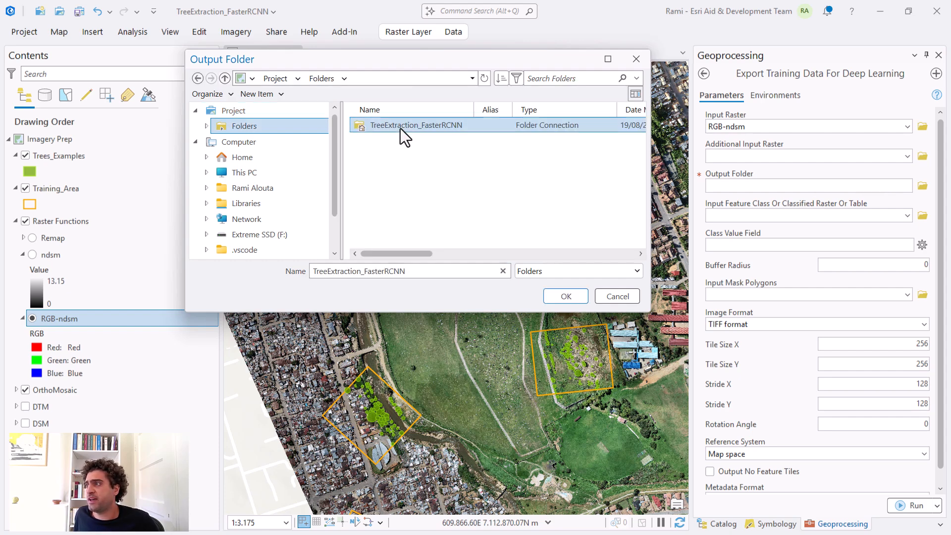
double_click(415, 125)
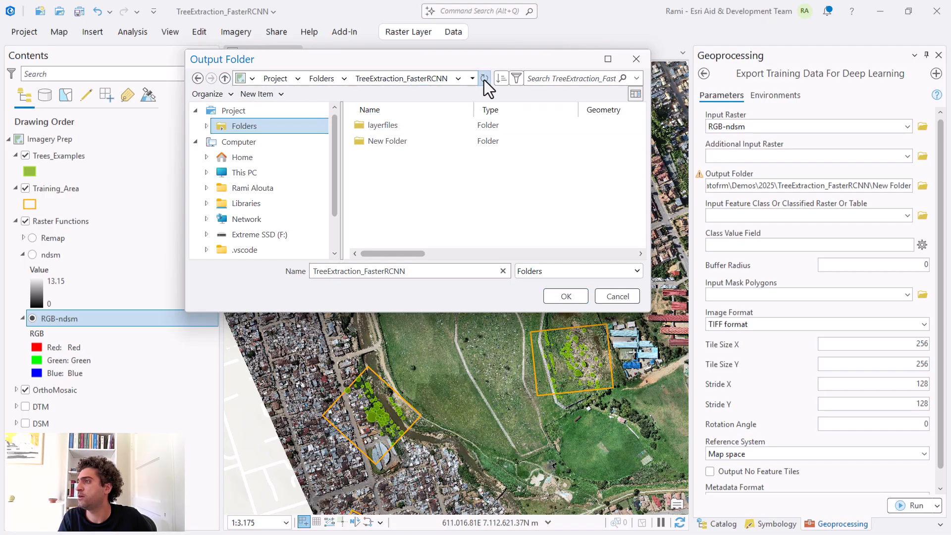
click(484, 78)
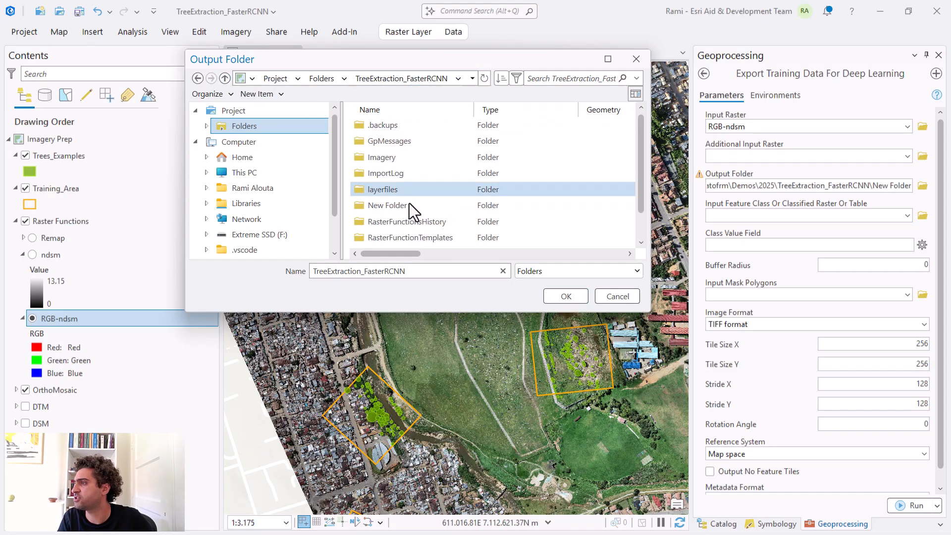
click(389, 240)
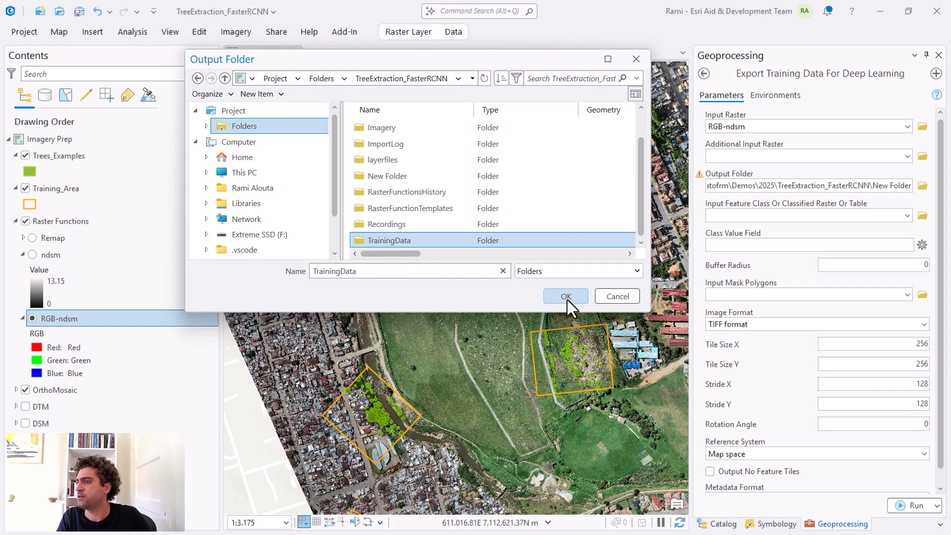
click(564, 297)
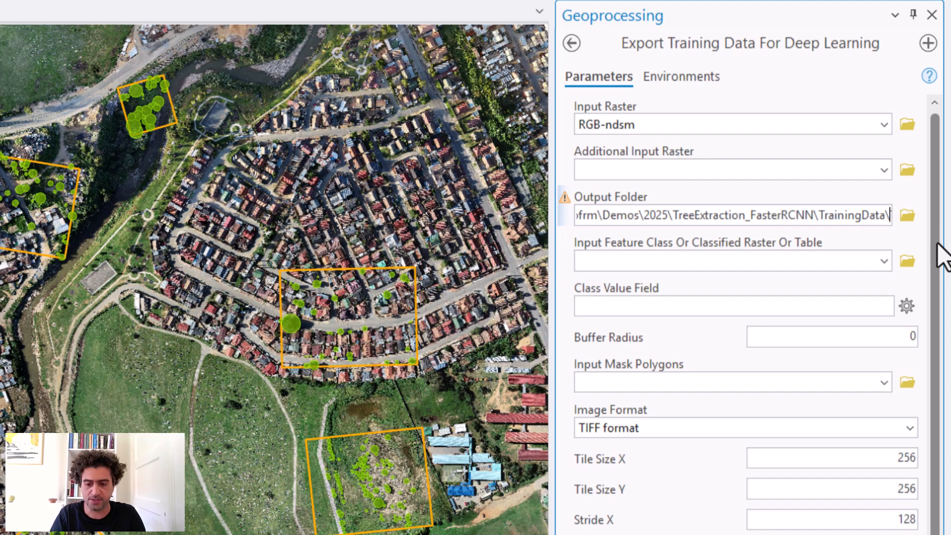
Name the output subfolder TreesClassifiedTiles and set Metadata Format to Classified Tiles.
text(TreesClassifiedTiles)
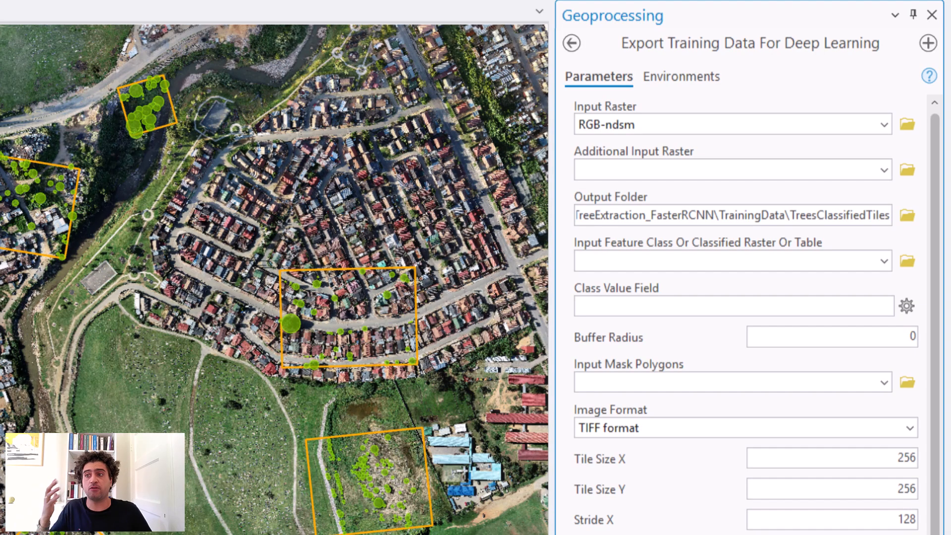
mouse_move(867, 362)
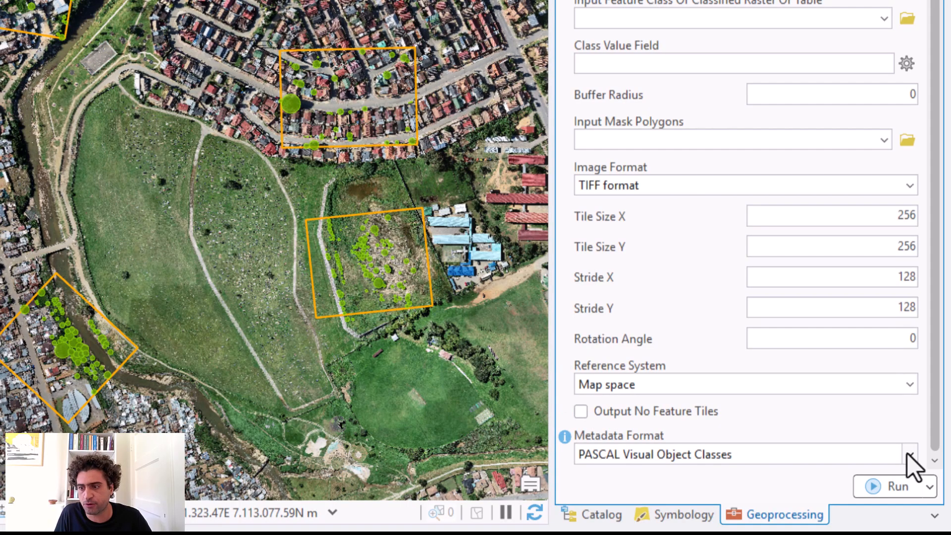
click(909, 454)
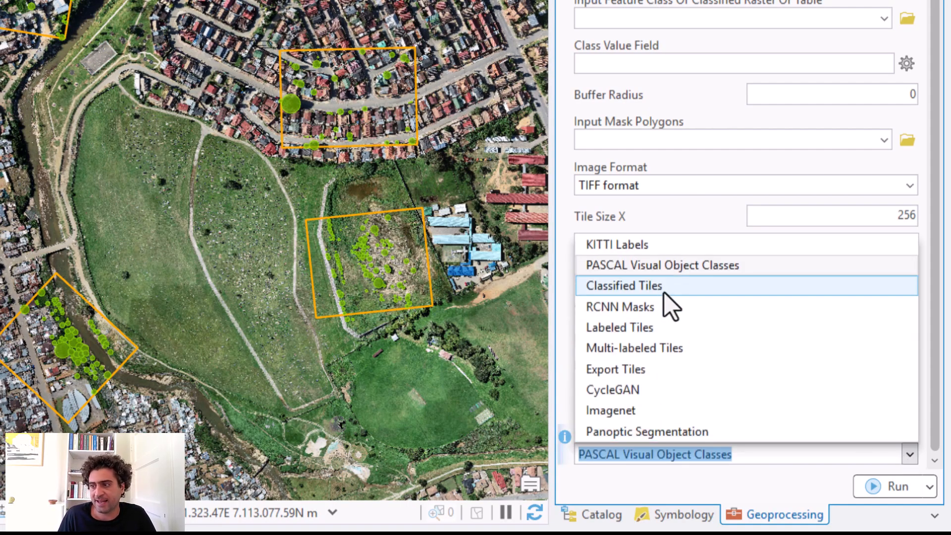
mouse_move(662, 265)
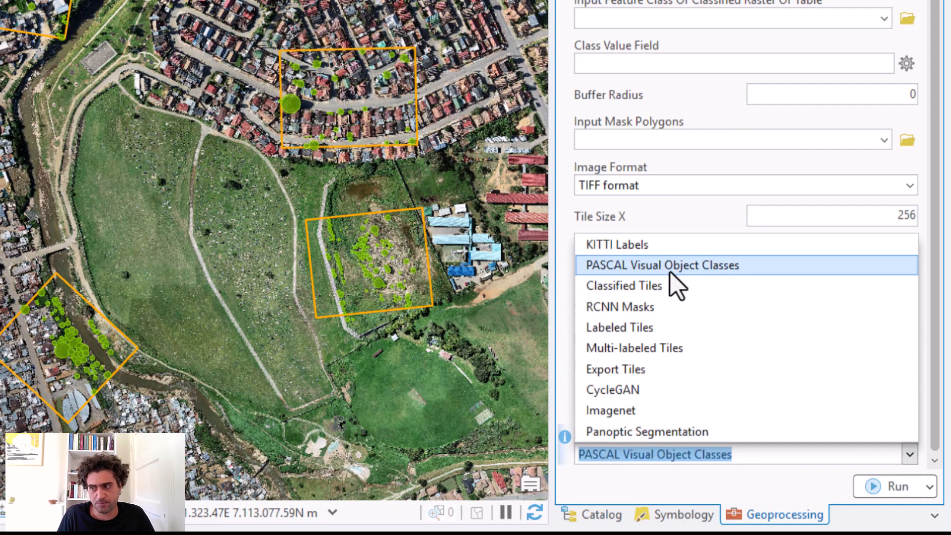
mouse_move(623, 285)
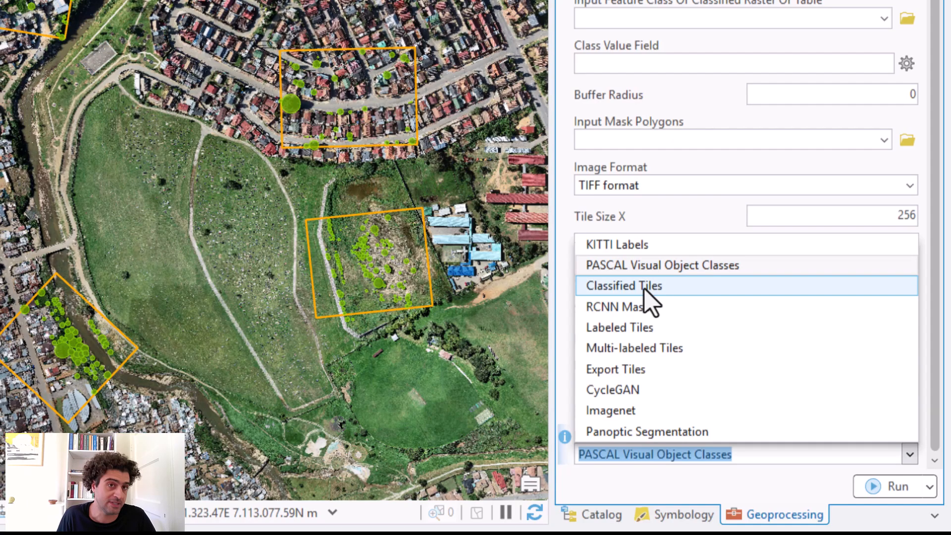
click(623, 285)
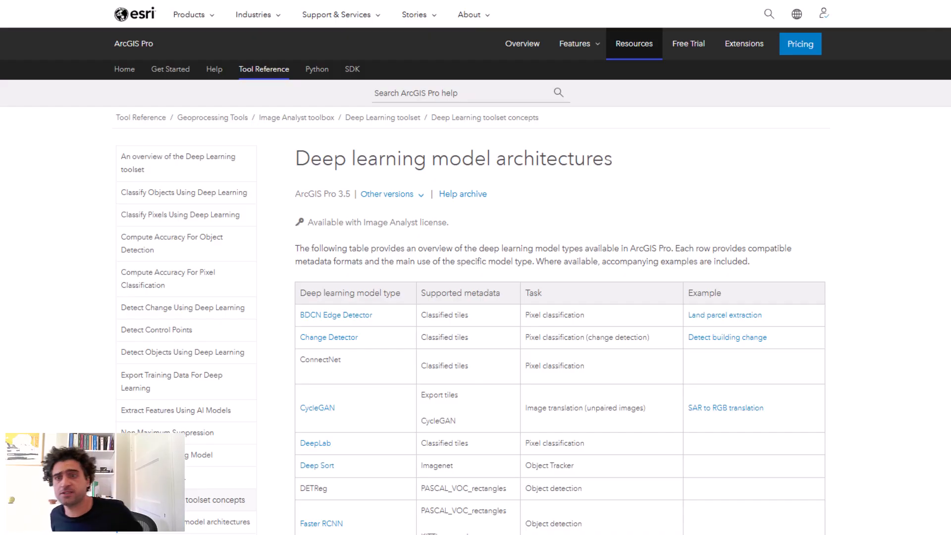
mouse_move(377, 288)
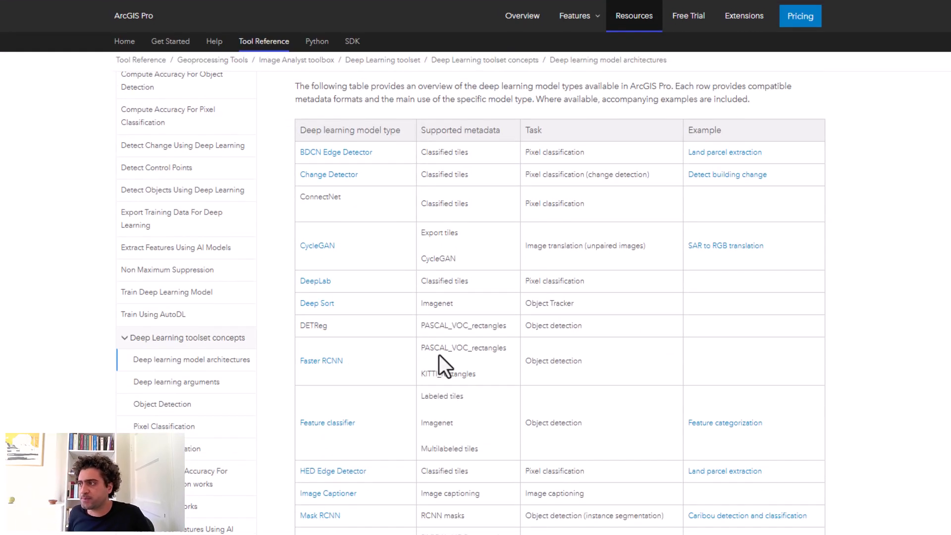
mouse_move(470, 360)
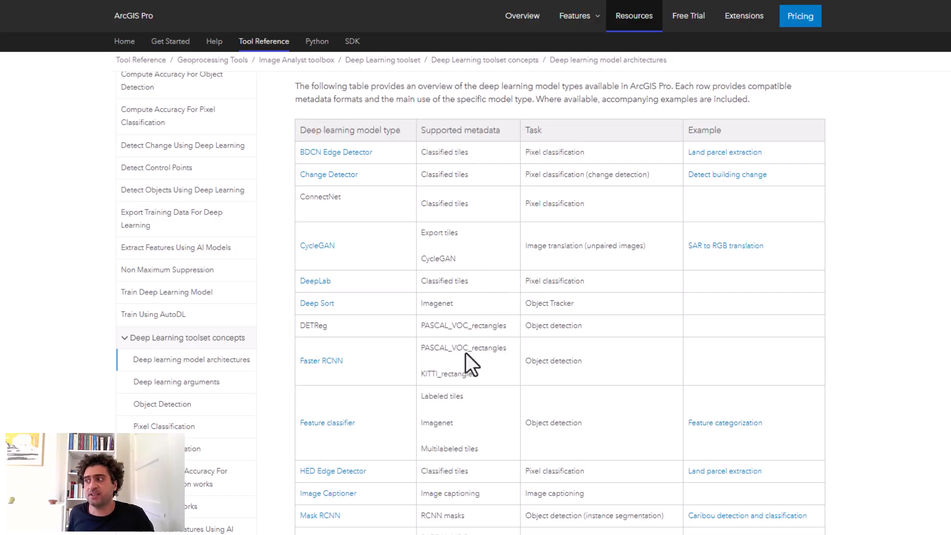
mouse_move(361, 152)
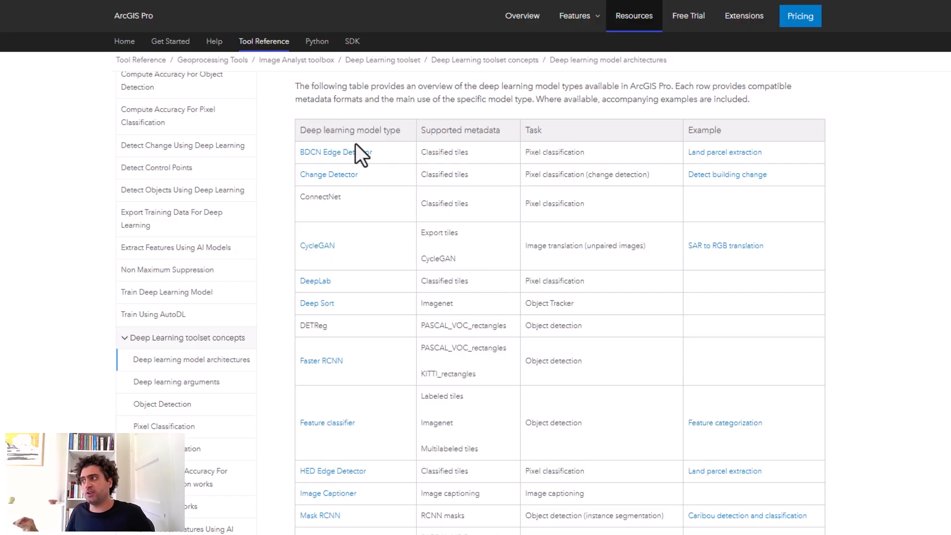
mouse_move(348, 157)
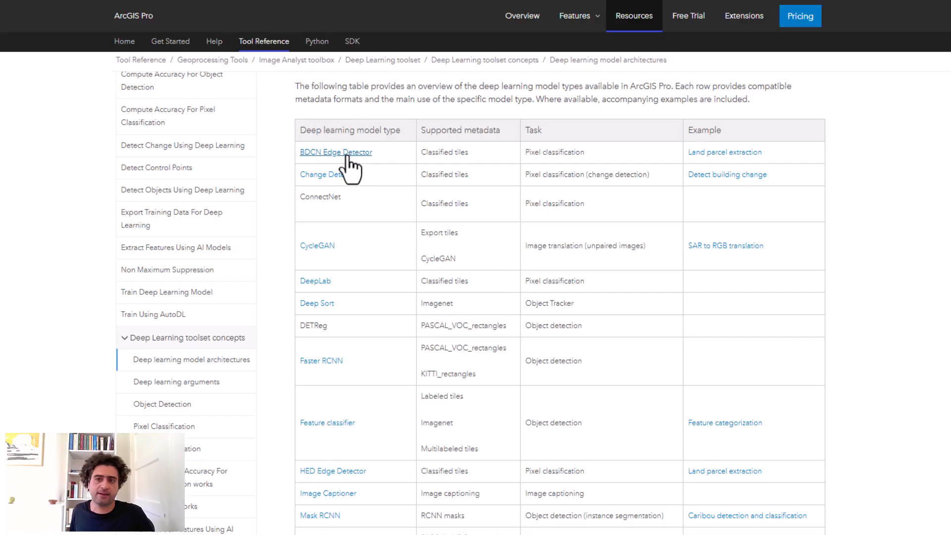
mouse_move(500, 303)
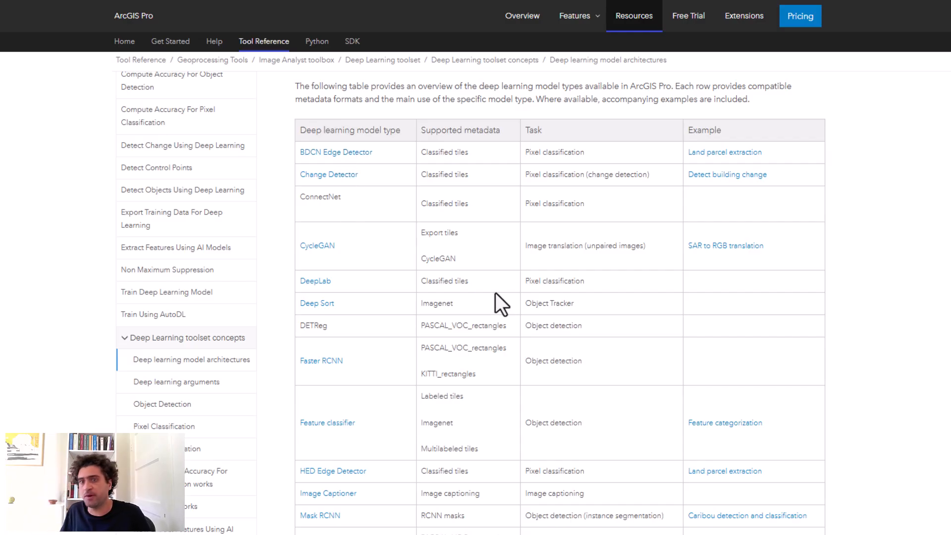
mouse_move(499, 269)
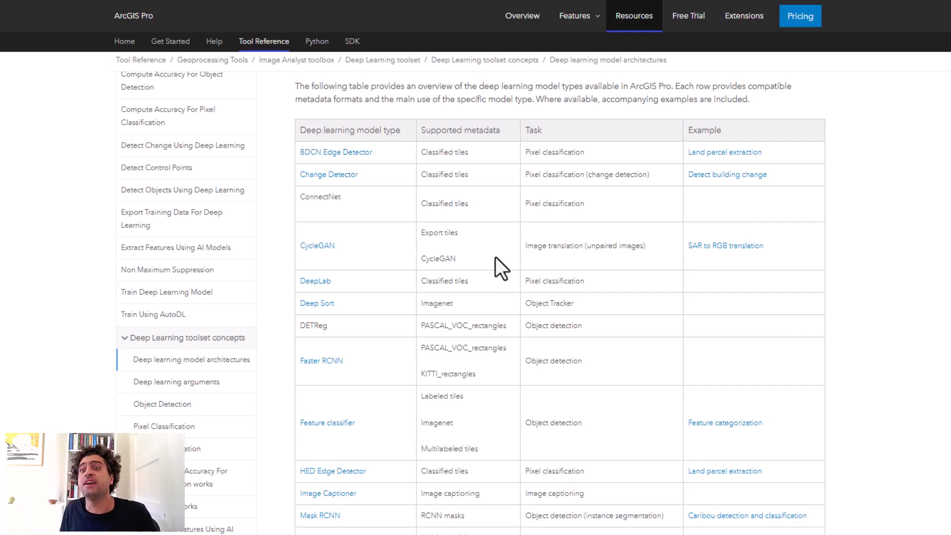
mouse_move(492, 294)
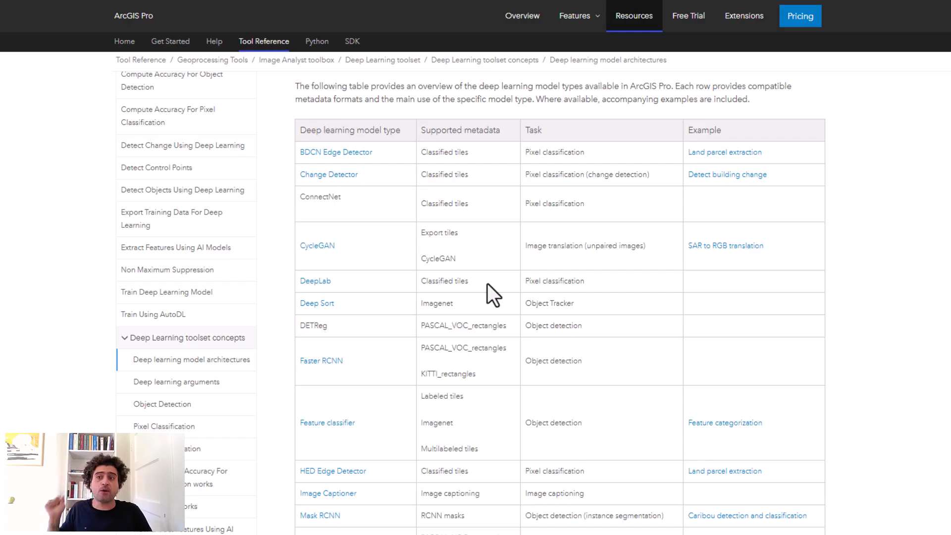
mouse_move(493, 290)
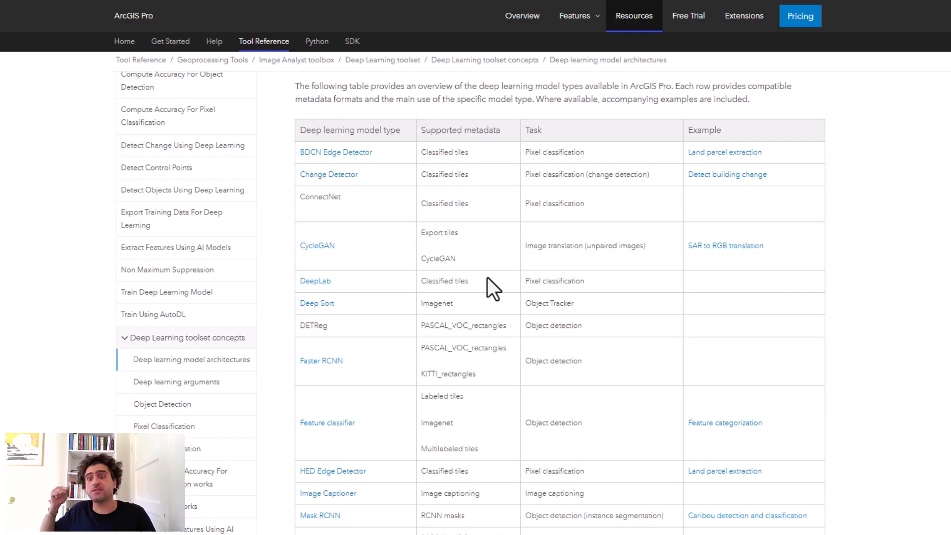
mouse_move(403, 300)
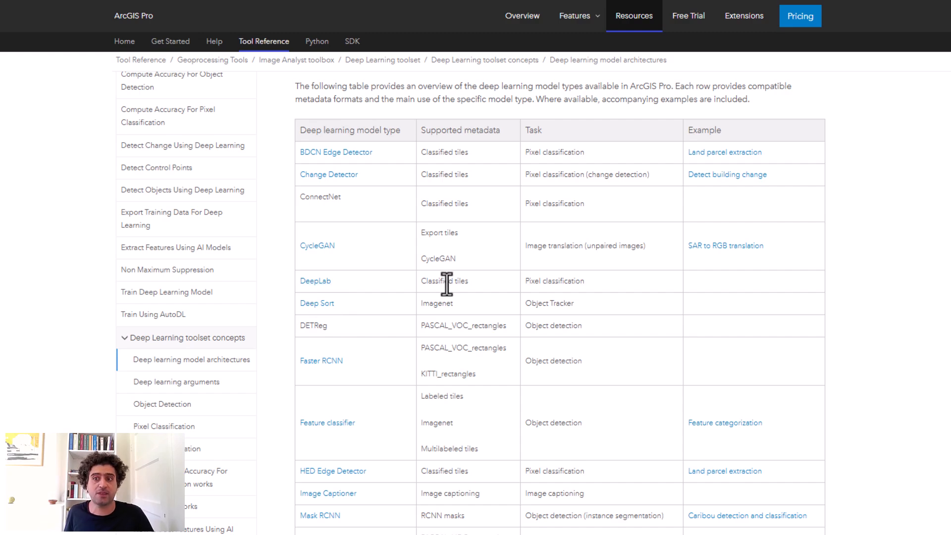
Scroll the model architectures table down to the Mask RCNN, MMDetection and MMSegmentation rows.
scroll(down, 3)
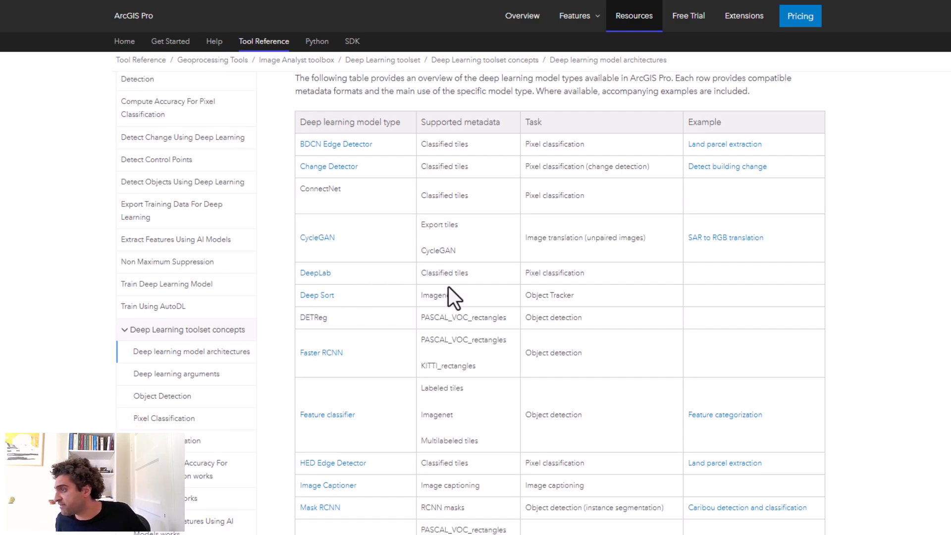
scroll(down, 3)
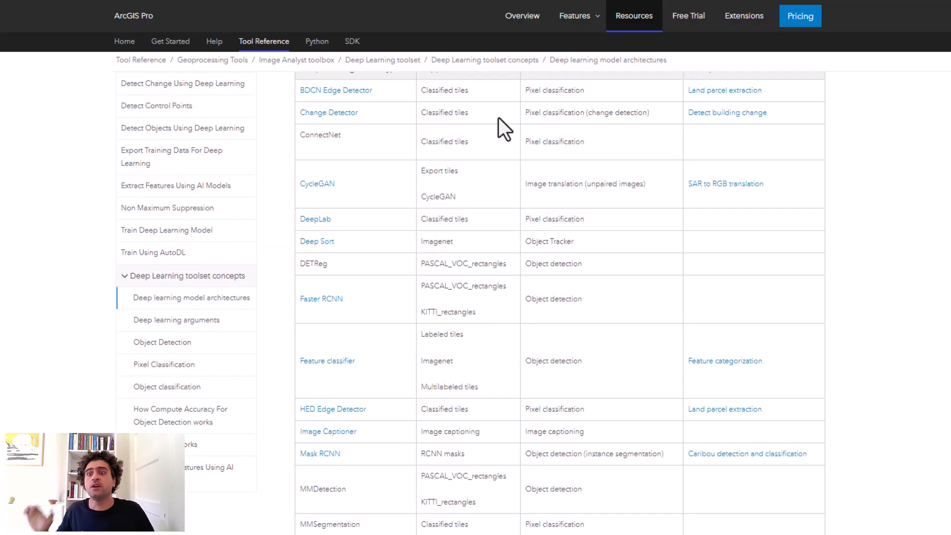
mouse_move(518, 109)
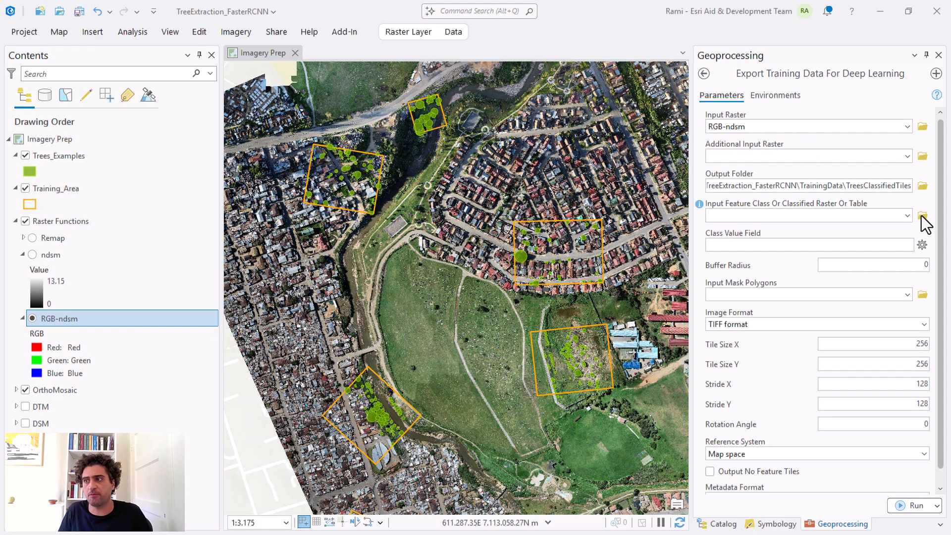
click(909, 215)
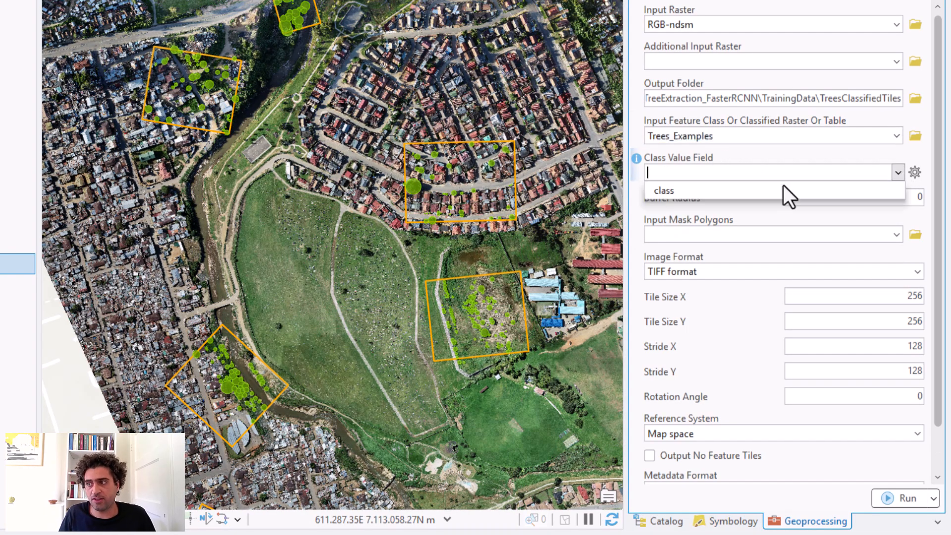
click(663, 190)
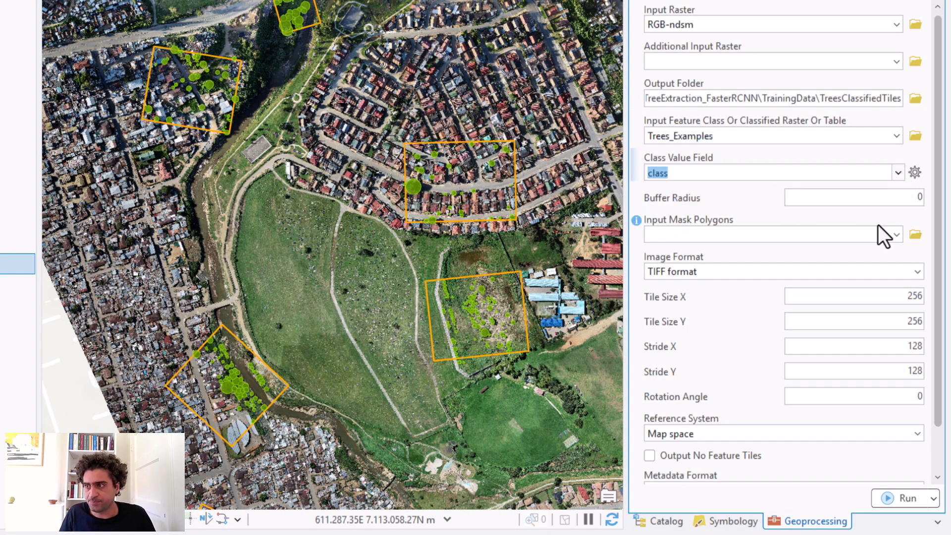
mouse_move(897, 245)
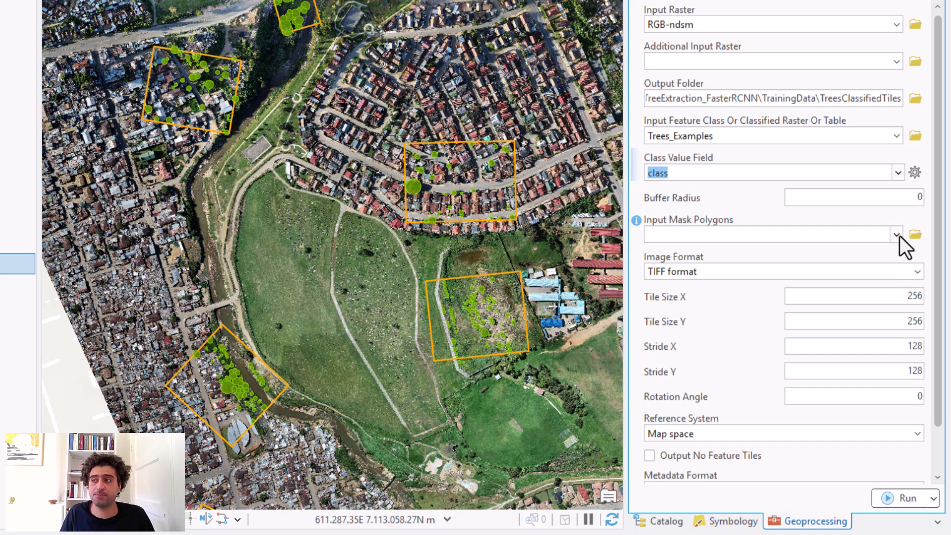
click(770, 235)
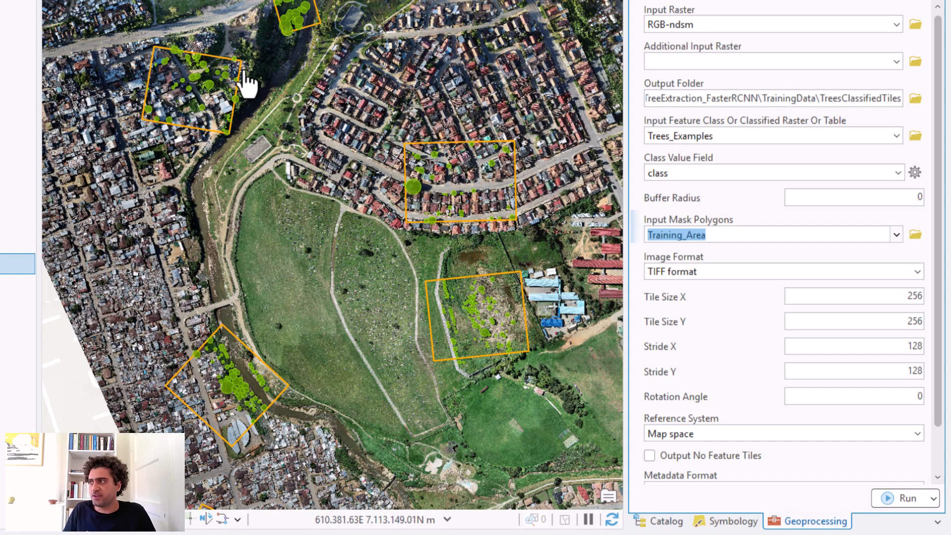
mouse_move(409, 49)
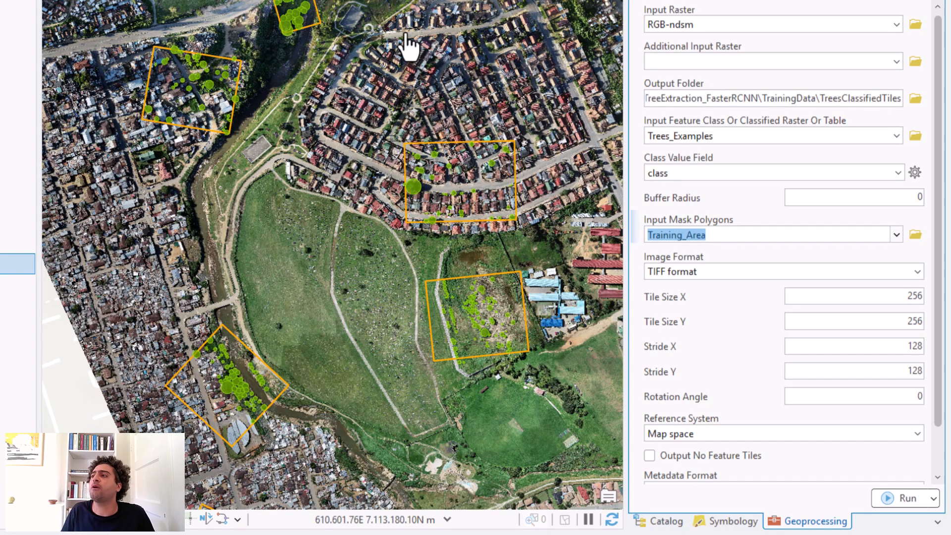
mouse_move(370, 48)
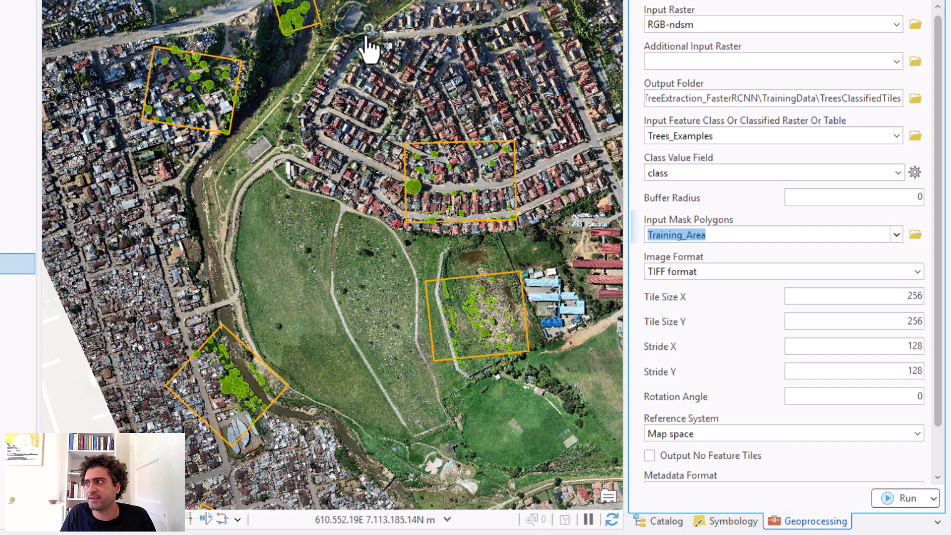
mouse_move(261, 121)
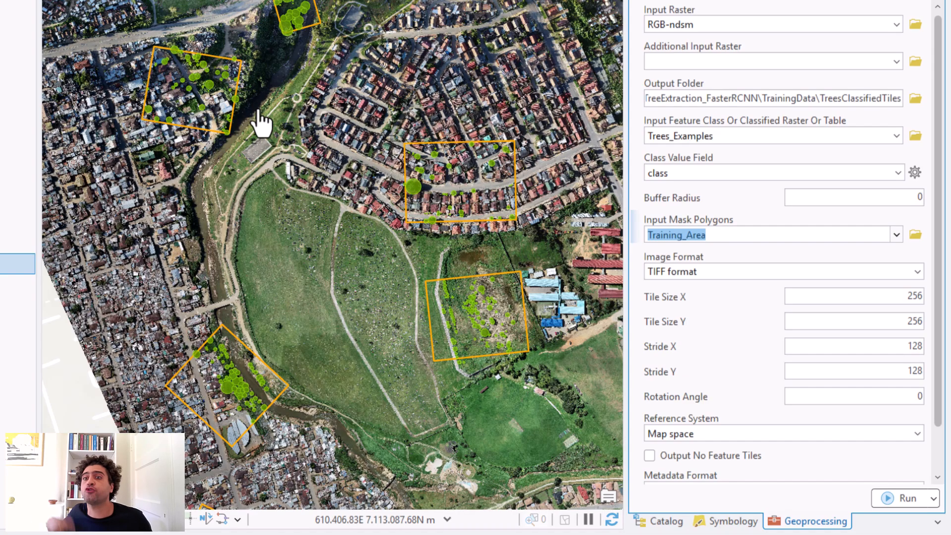
mouse_move(291, 66)
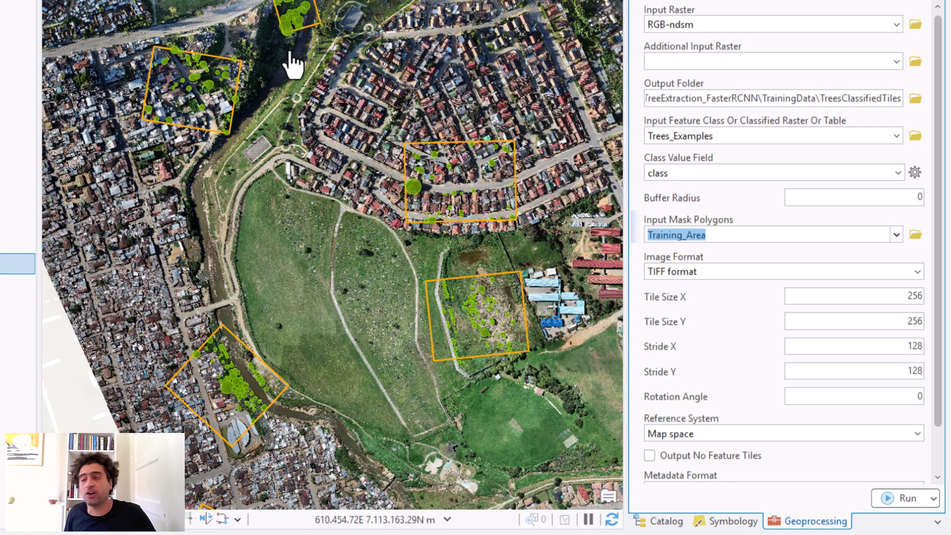
mouse_move(229, 18)
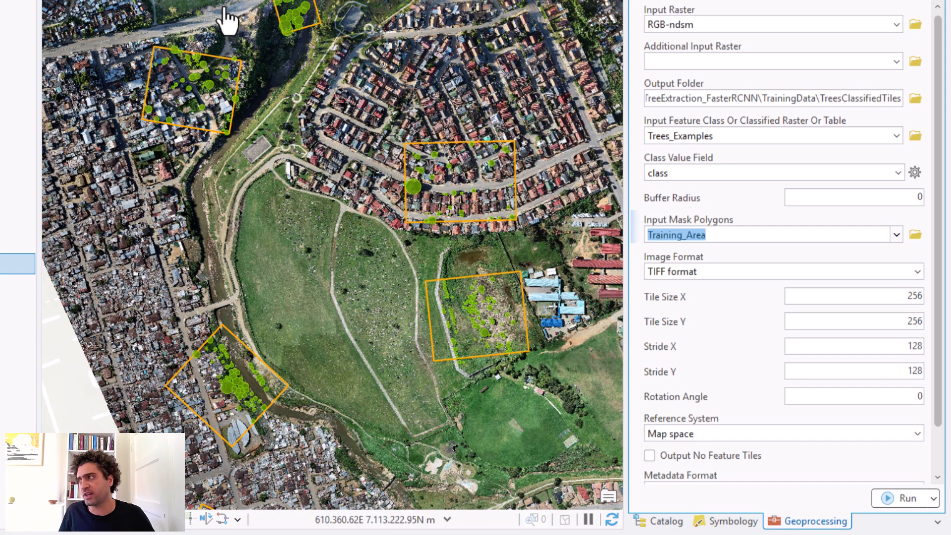
mouse_move(224, 91)
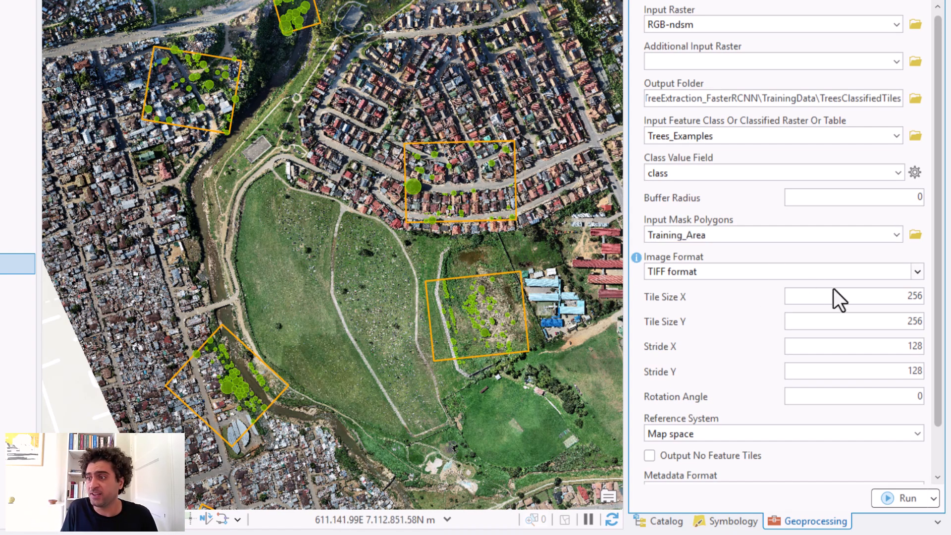
mouse_move(874, 351)
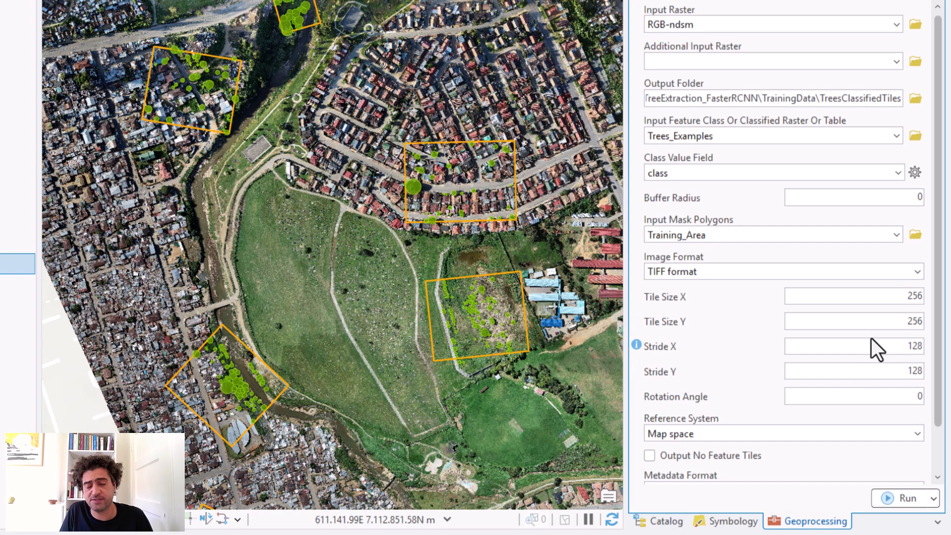
scroll(down, 3)
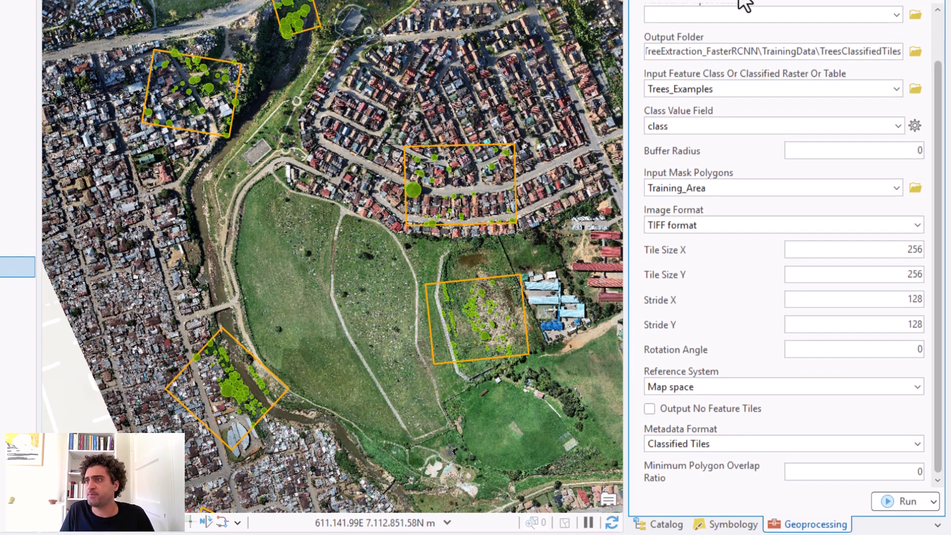
Set the Raster Analysis cell size environment to 0.05.
click(731, 52)
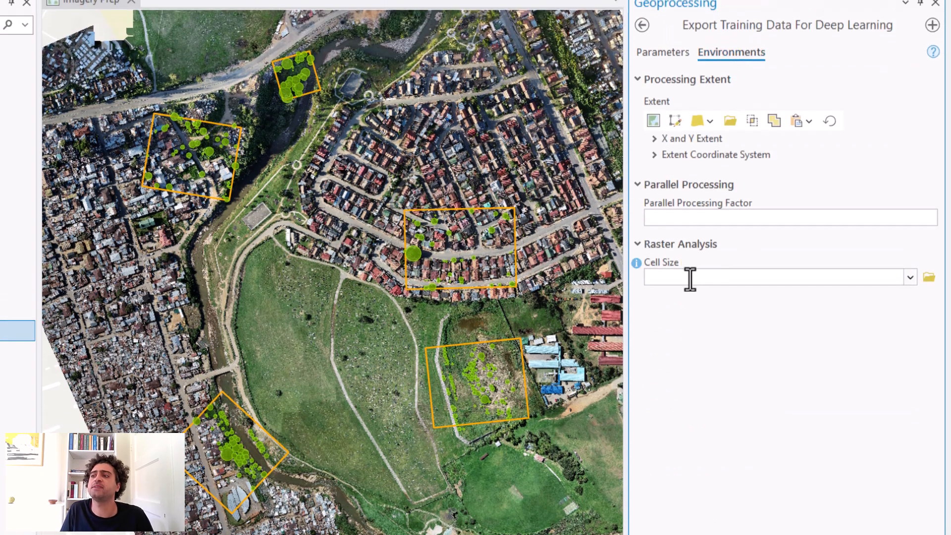
text(0)
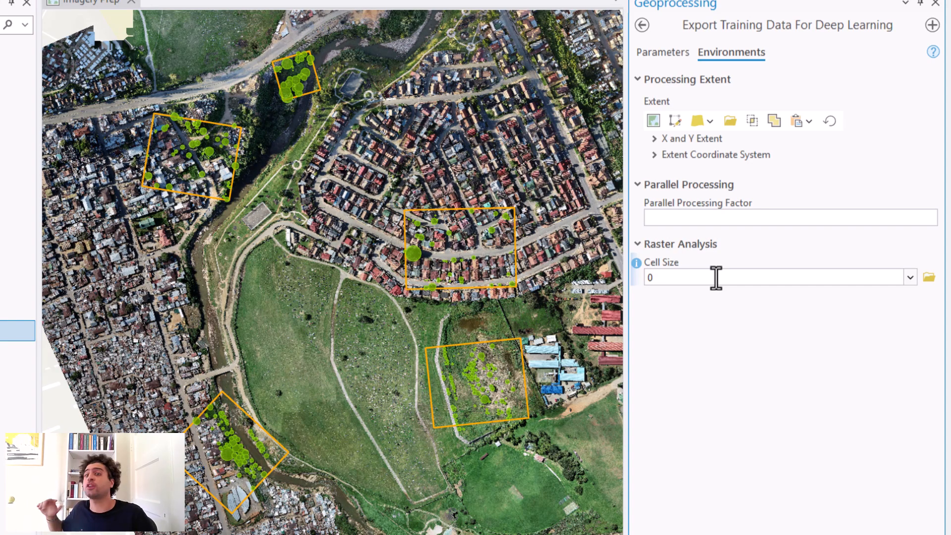
click(776, 277)
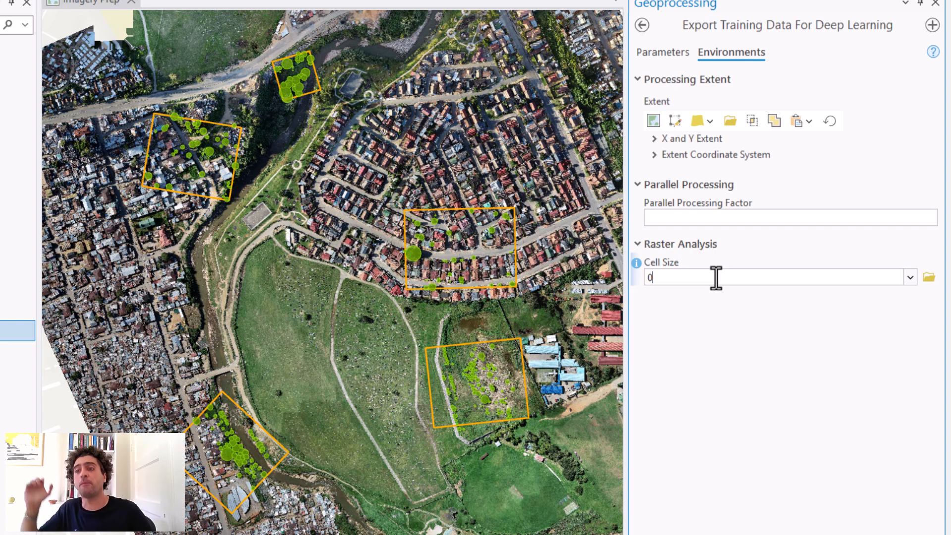
text(.05)
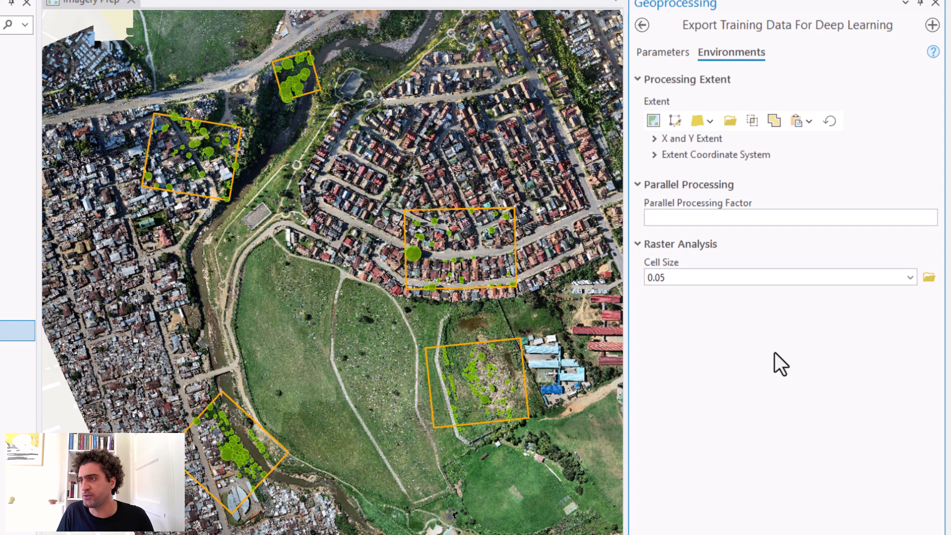
mouse_move(388, 321)
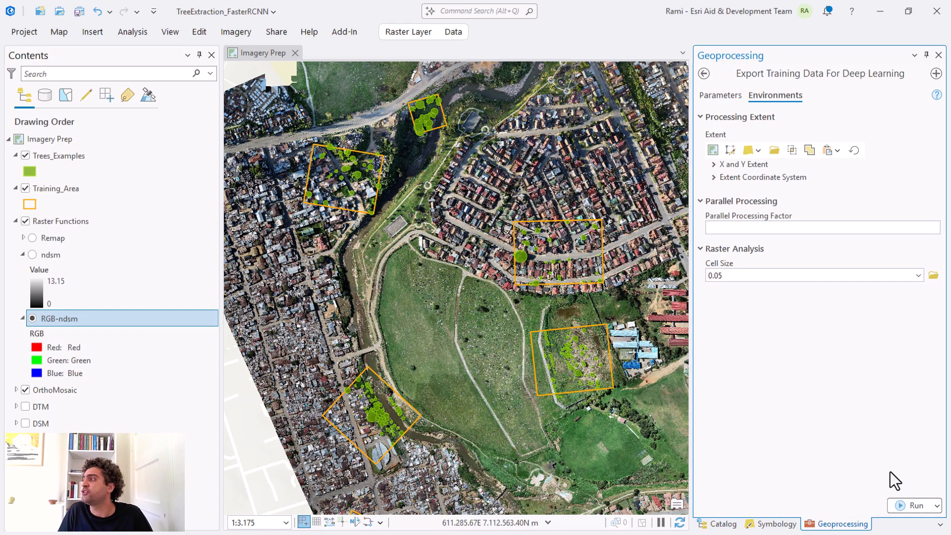
mouse_move(720, 95)
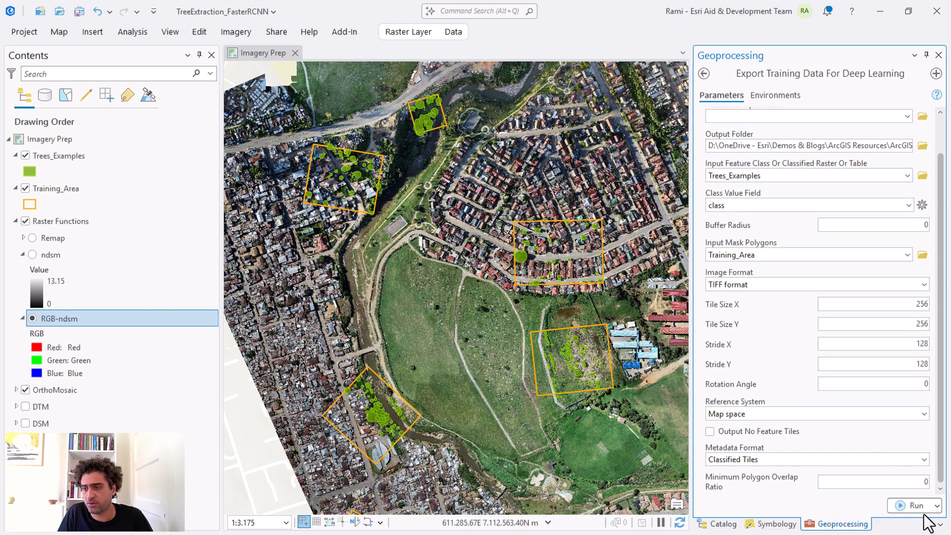
Run the Classified Tiles export and retarget the output folder to TreesPascalVOC.
click(916, 505)
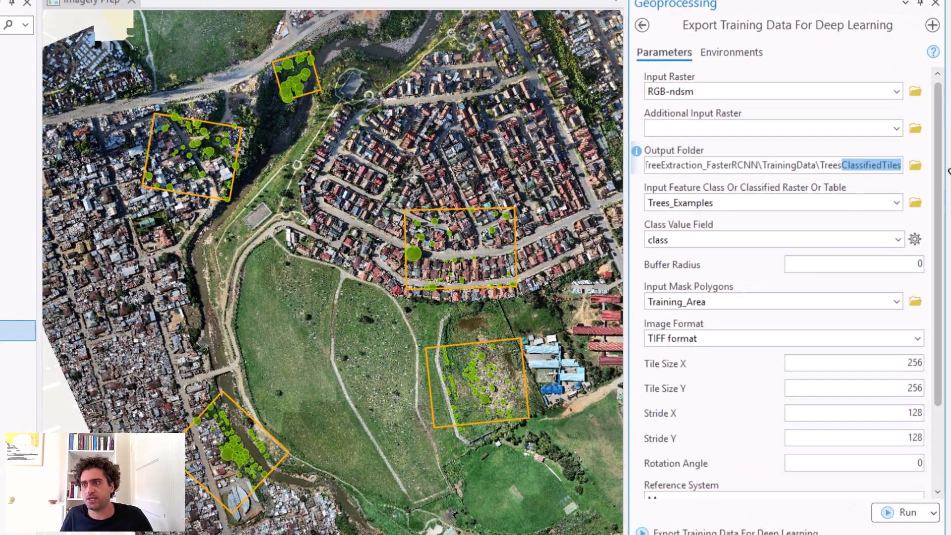
text(TreesPascal)
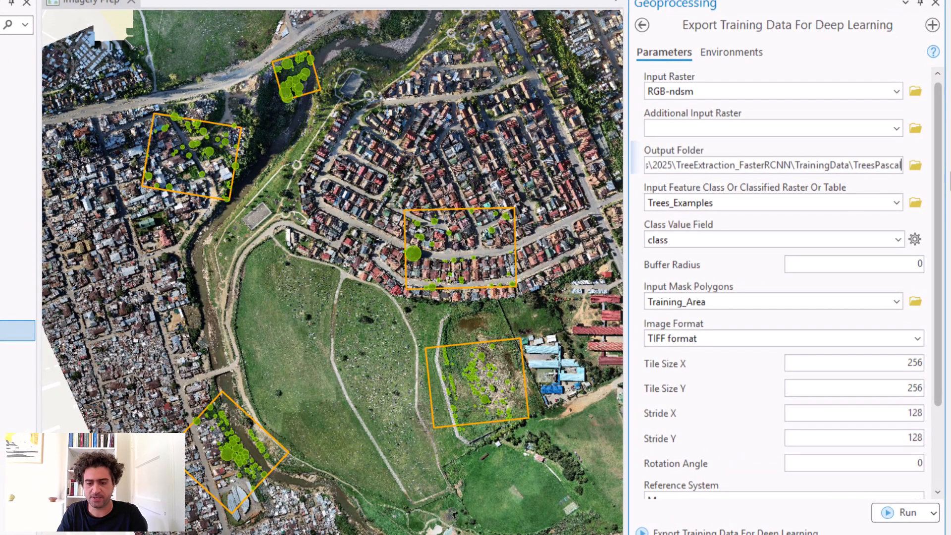
click(906, 512)
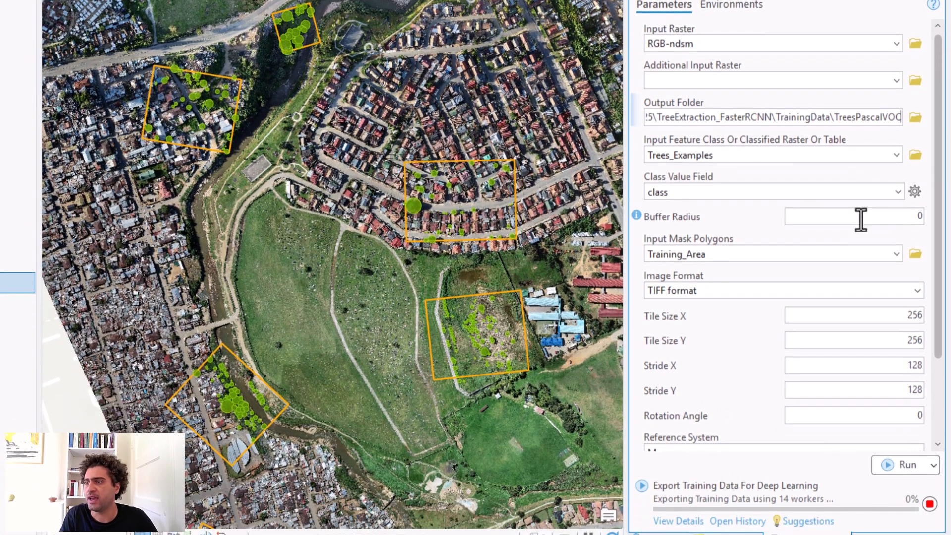
scroll(down, 3)
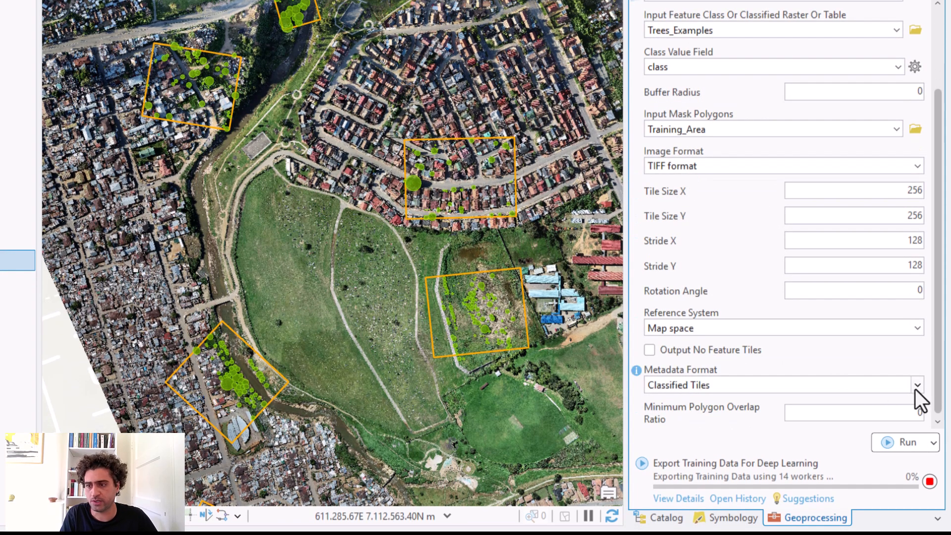
Set Metadata Format to PASCAL Visual Object Classes and run the second export.
click(916, 384)
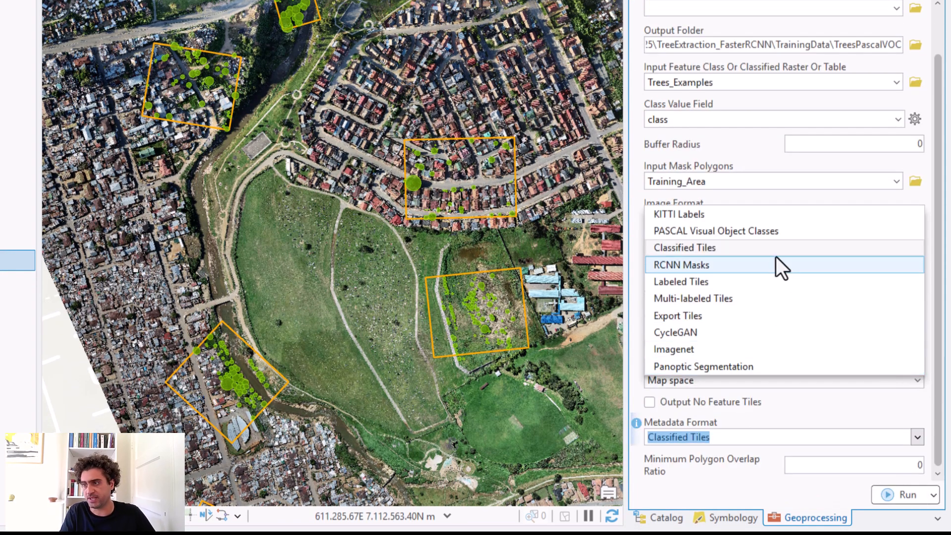
click(715, 231)
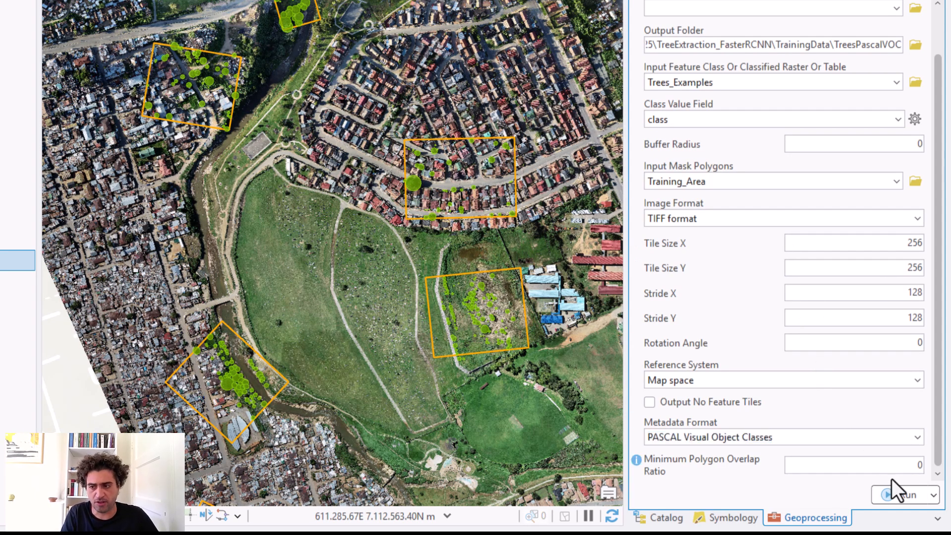
click(903, 494)
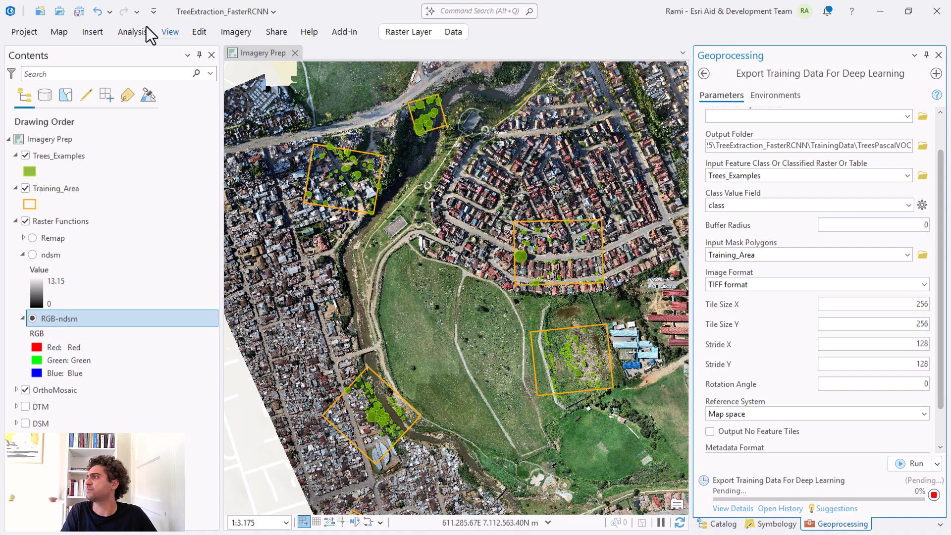
Review the Export Training Data run's messages in History, confirming success, then close its details.
click(132, 32)
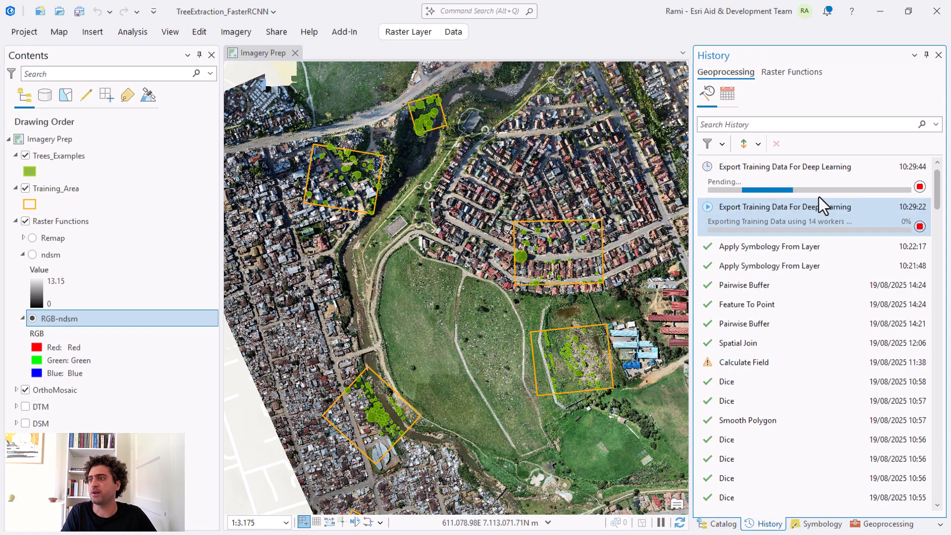
click(785, 166)
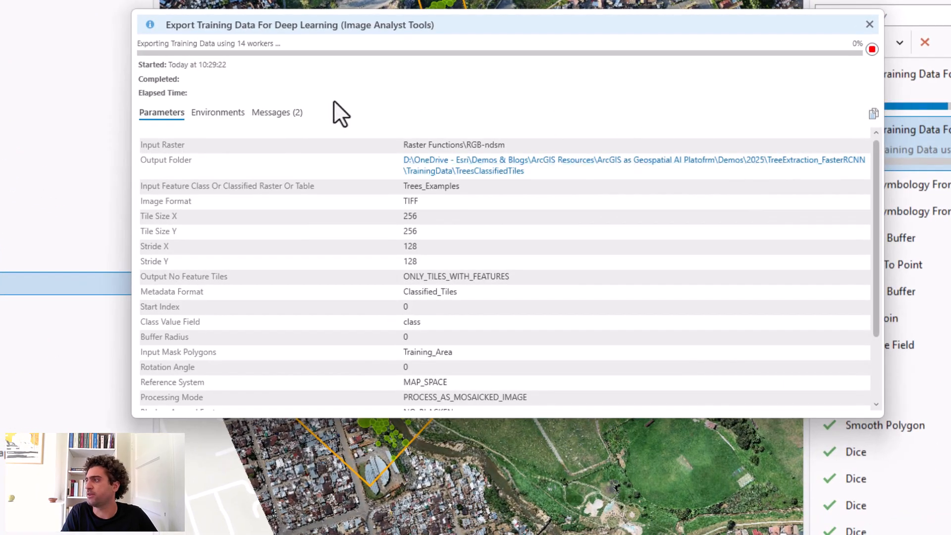
click(276, 112)
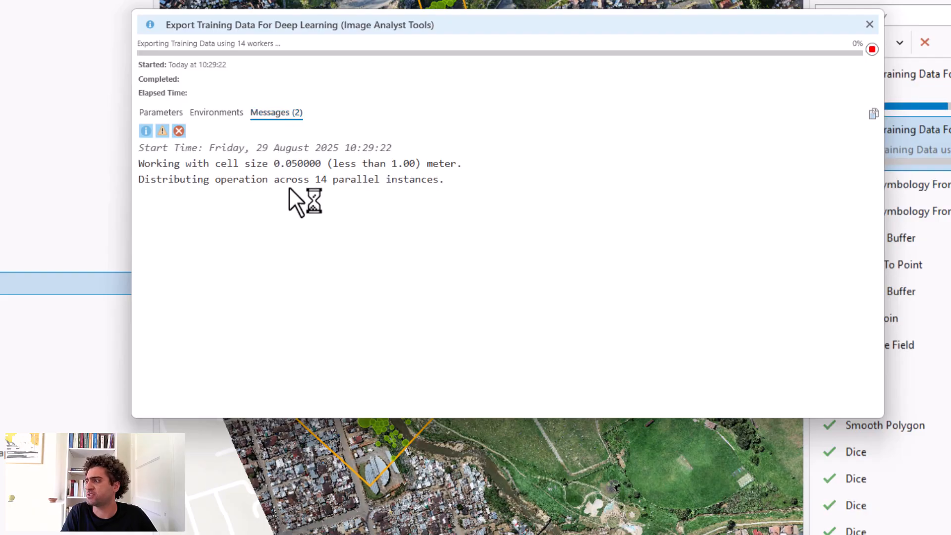
mouse_move(431, 226)
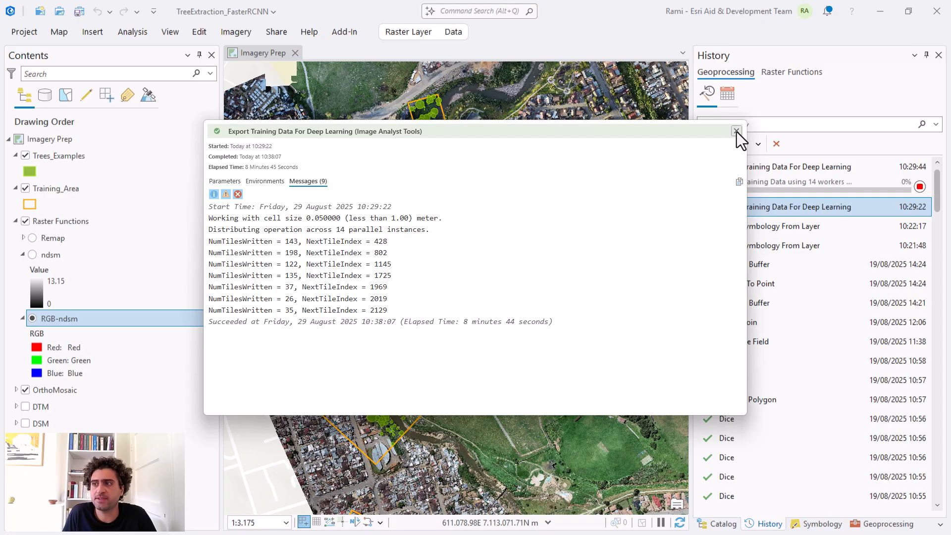
click(736, 131)
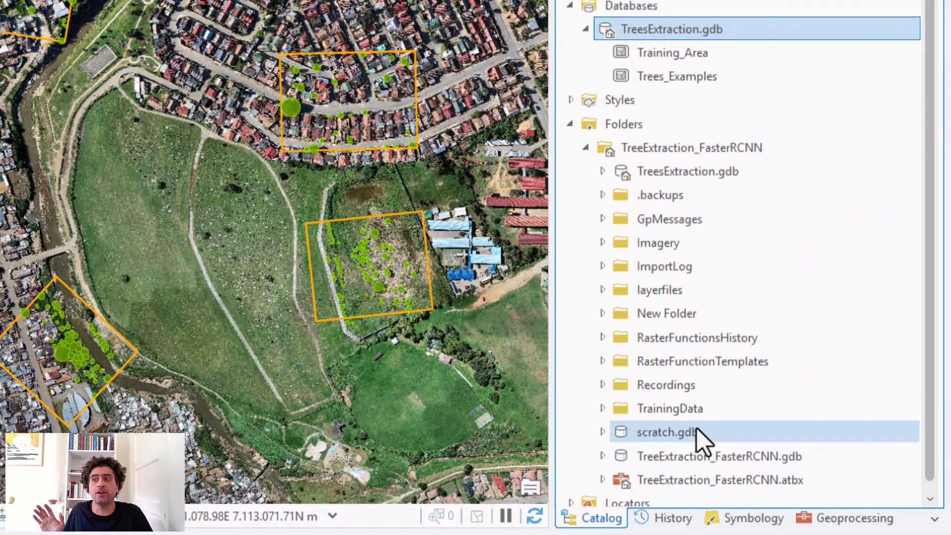
mouse_move(665, 82)
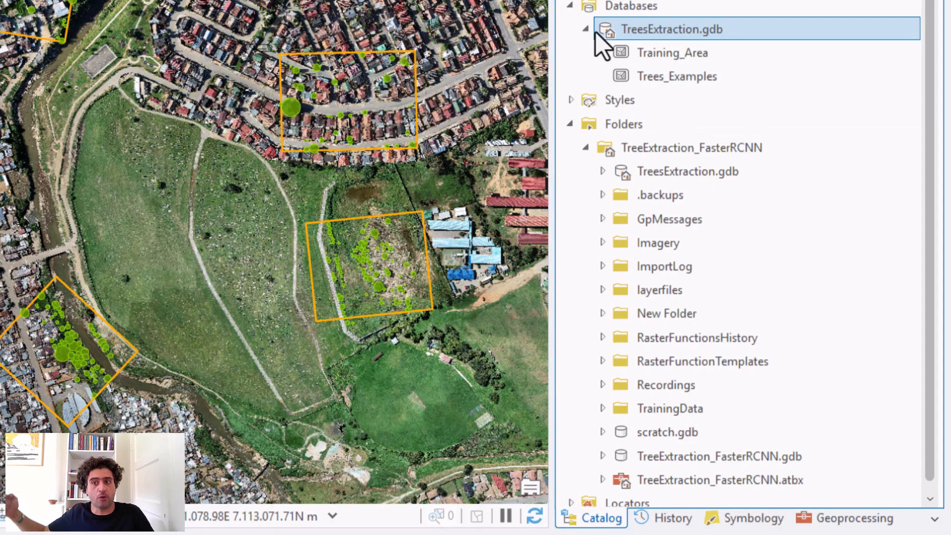
Add image chips 020, 021, 036–039 from TreesClassifiedTiles\images to the map with legends collapsed.
click(585, 29)
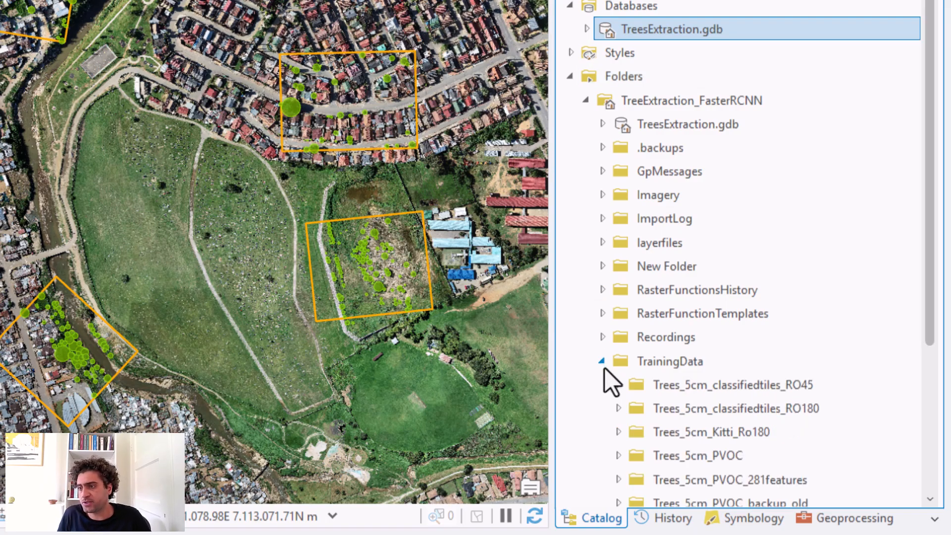
click(602, 360)
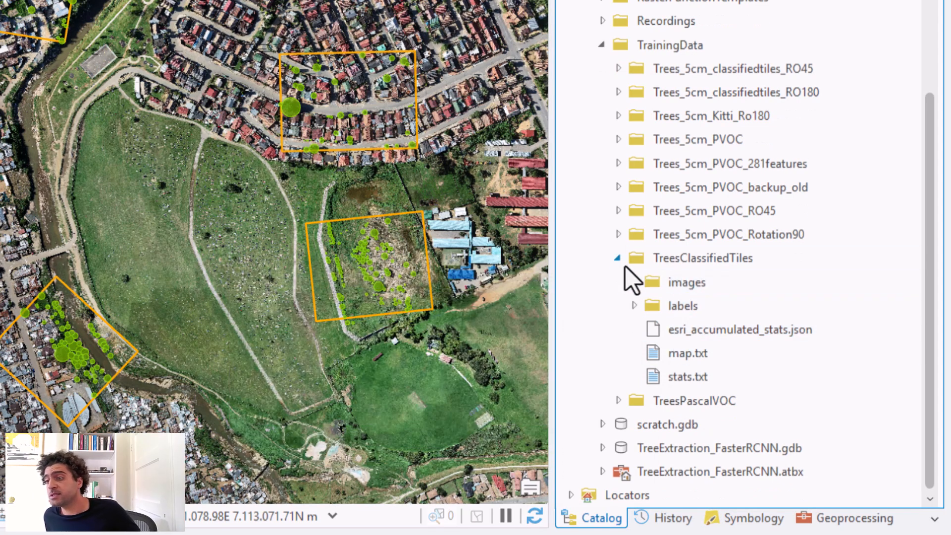
click(633, 282)
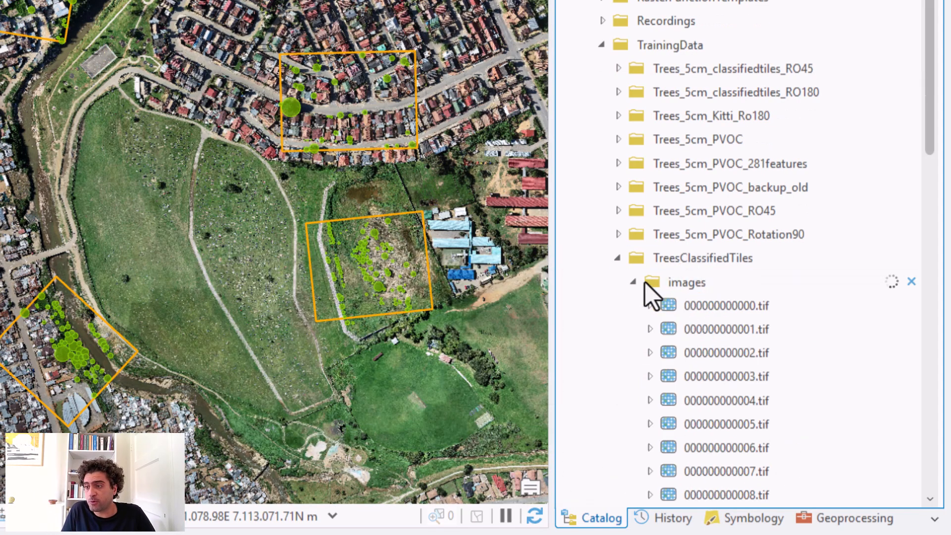
scroll(down, 3)
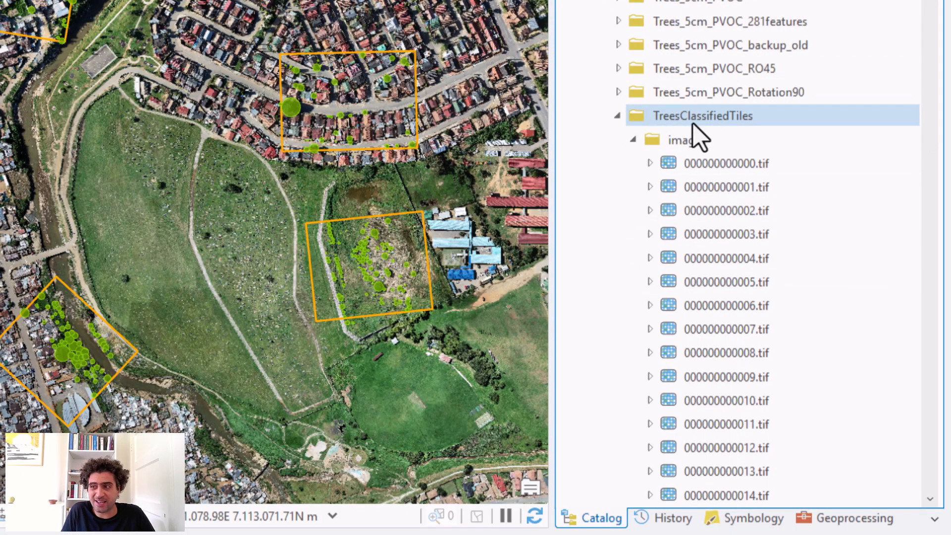
mouse_move(701, 115)
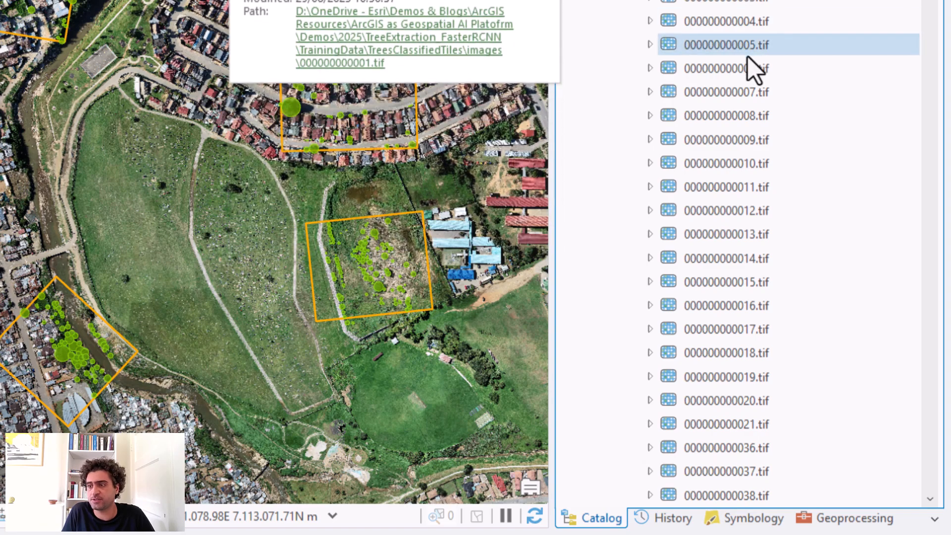
click(752, 68)
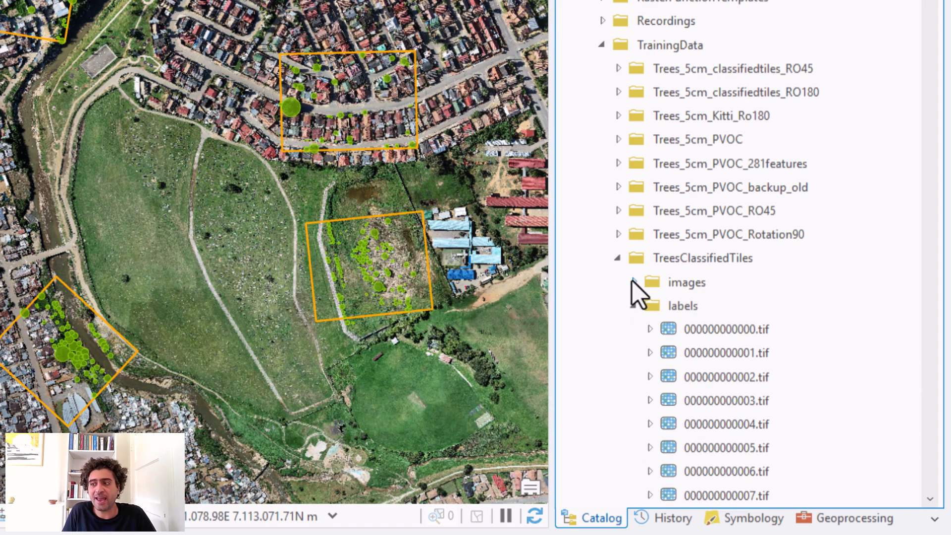
click(725, 306)
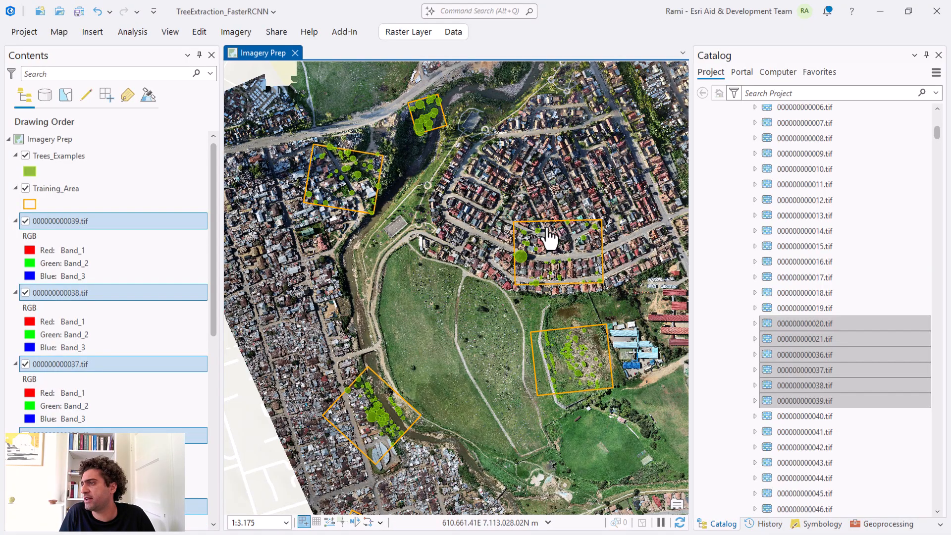
mouse_move(115, 280)
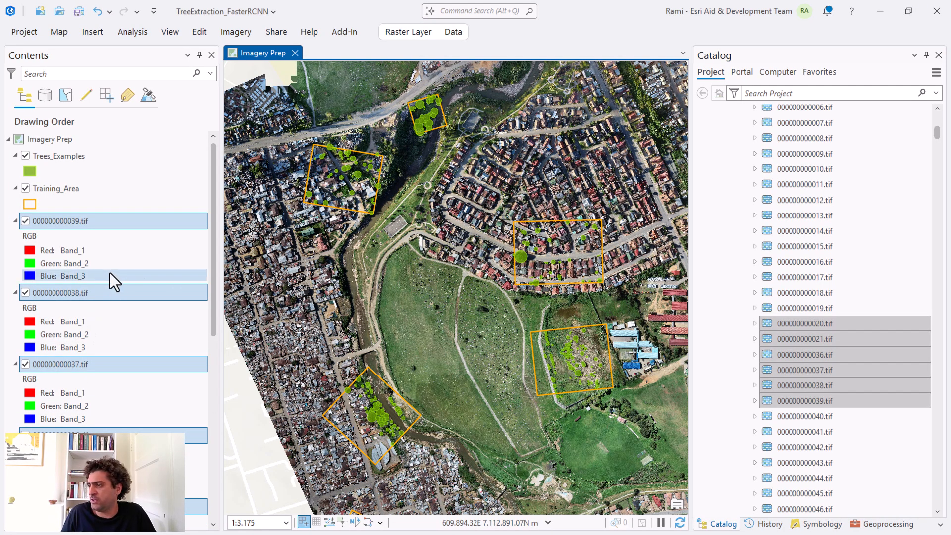
mouse_move(7, 237)
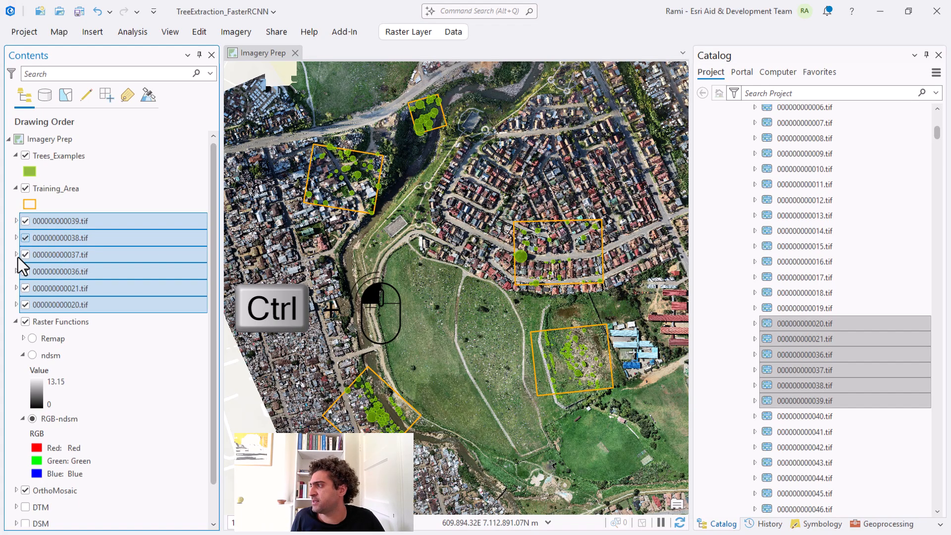
click(55, 490)
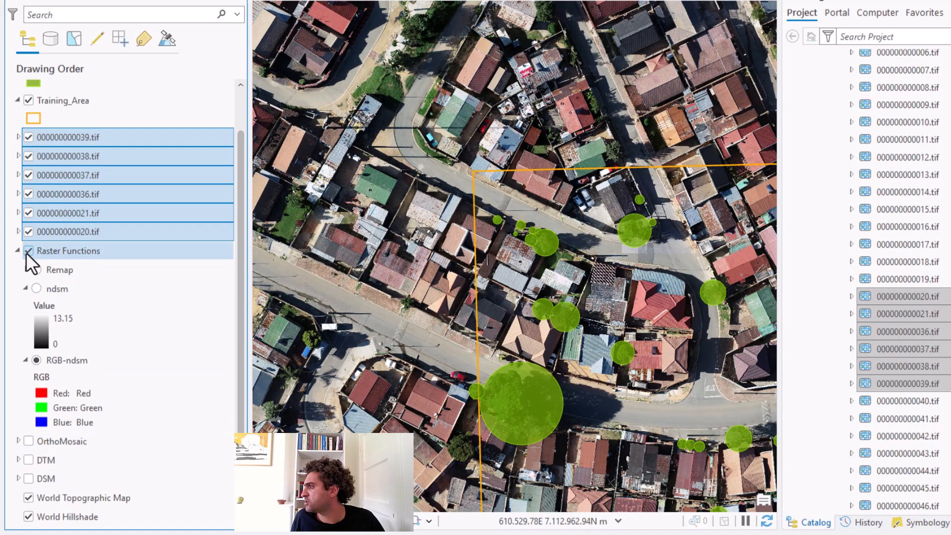
Hide Raster Functions and Trees_Examples and add the matching label tifs so the white tree masks show.
click(28, 250)
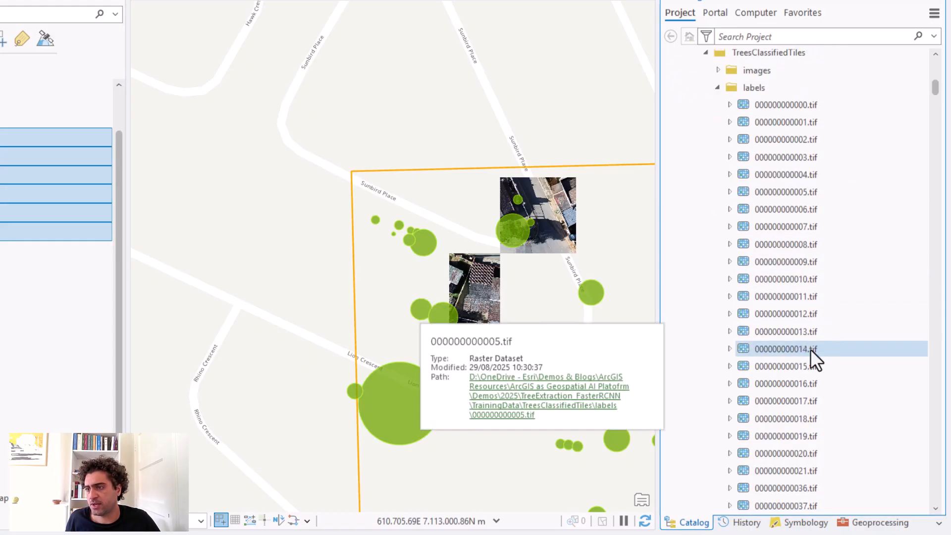
click(785, 314)
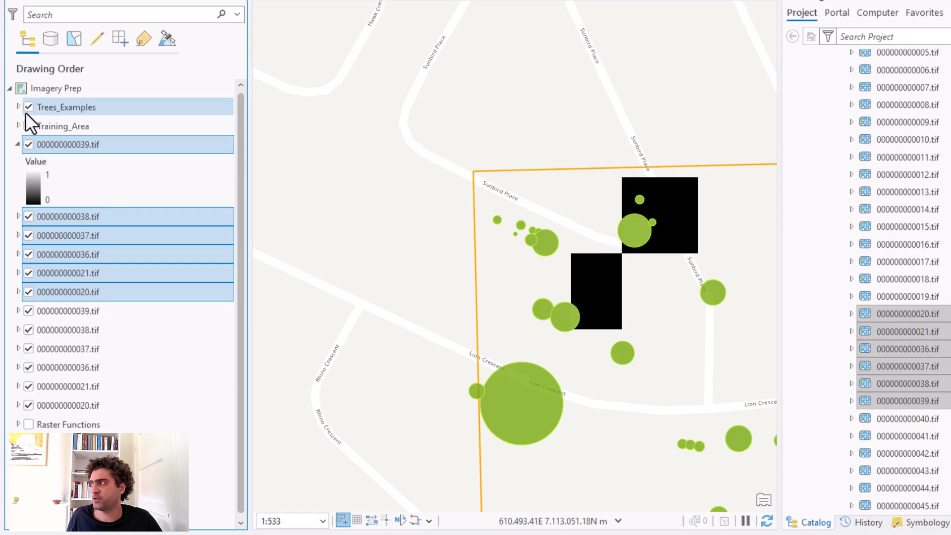
click(29, 107)
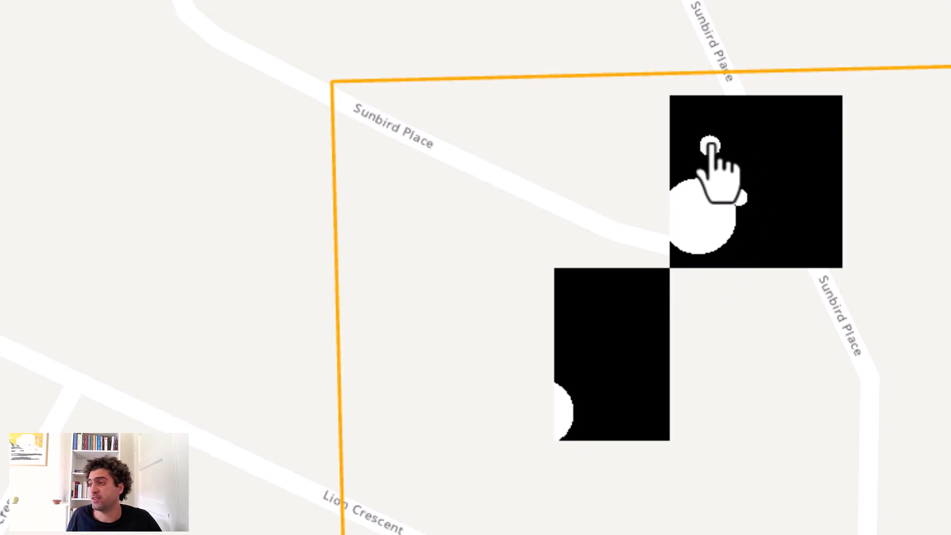
mouse_move(760, 236)
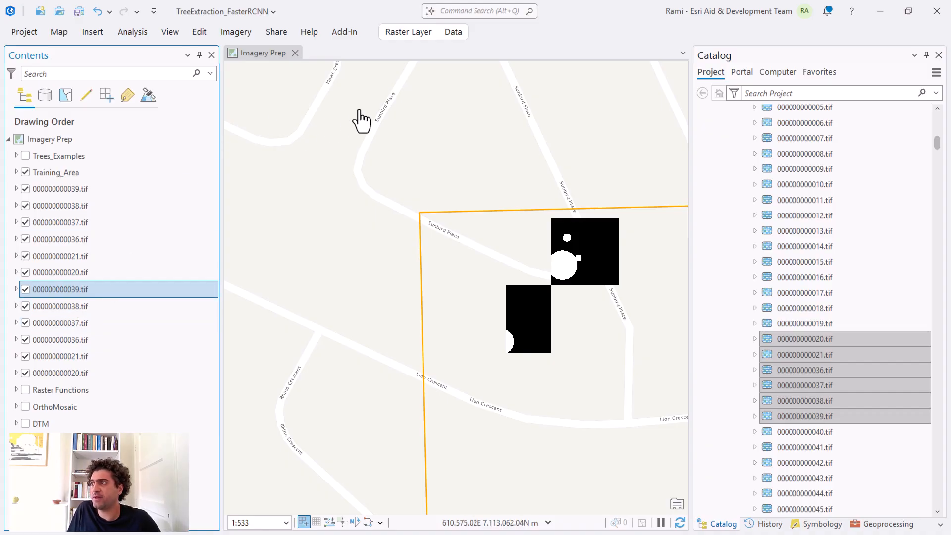
mouse_move(212, 97)
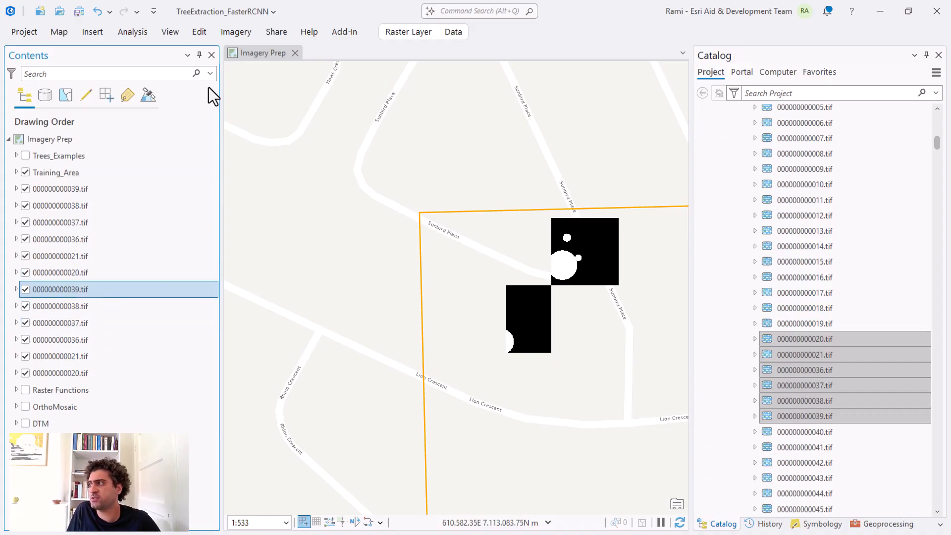
Symbolize 000000000039.tif as a stretched single band and remove the other chip layers.
click(60, 273)
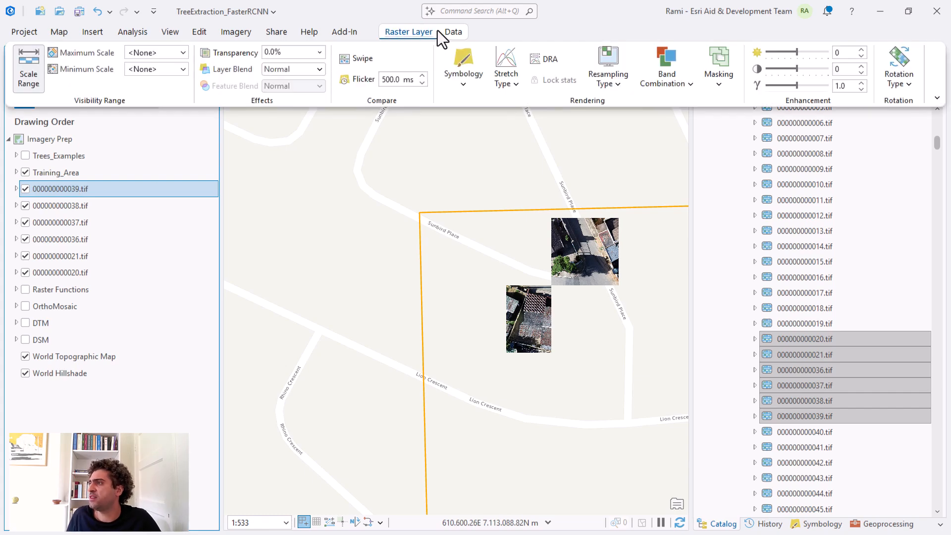
mouse_move(462, 67)
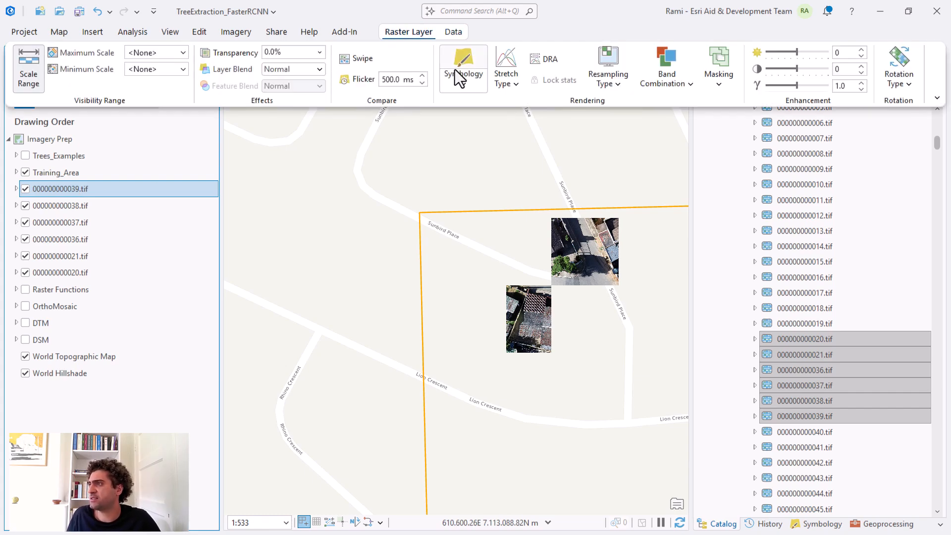
click(462, 66)
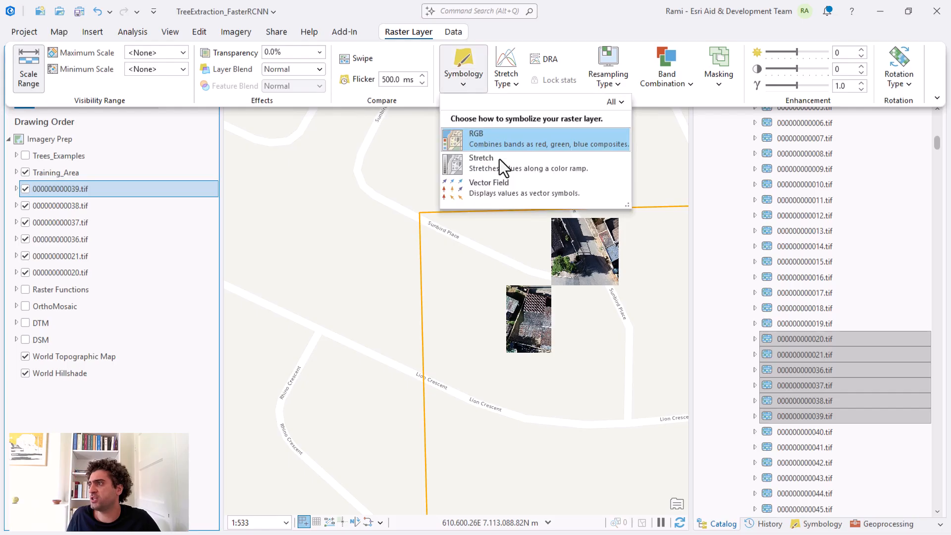
click(481, 163)
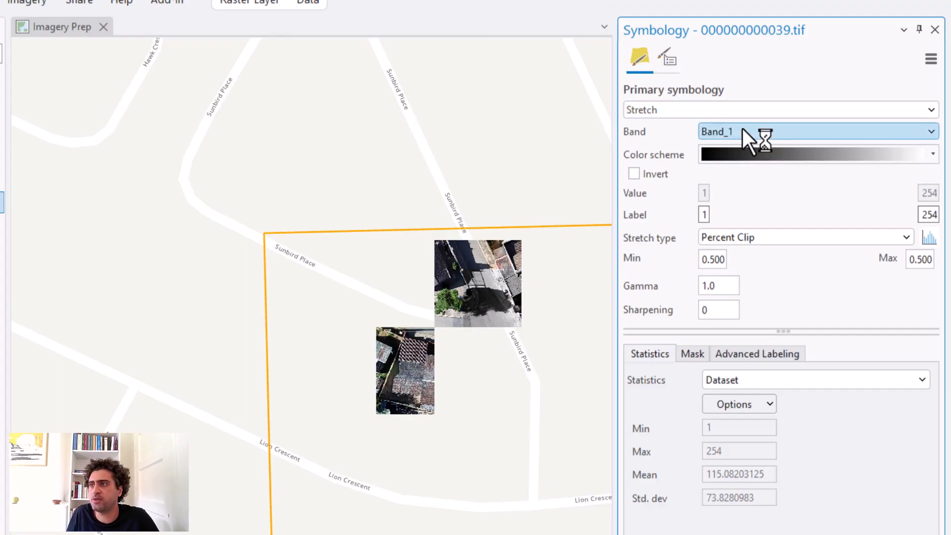
click(818, 132)
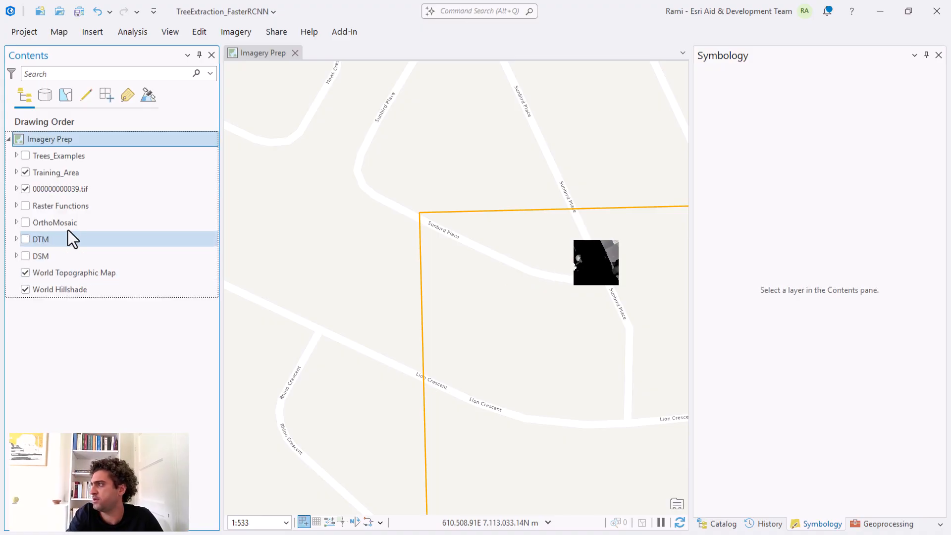
click(60, 189)
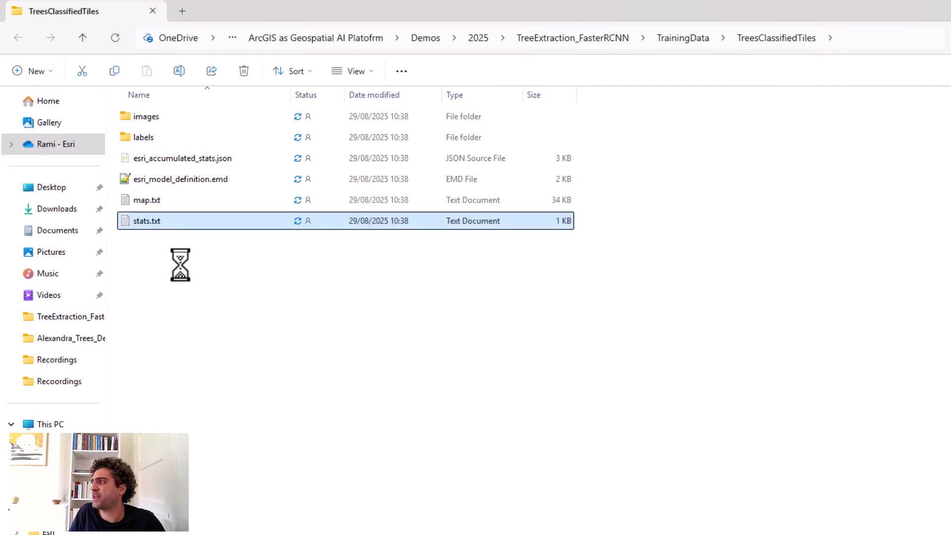
mouse_move(193, 285)
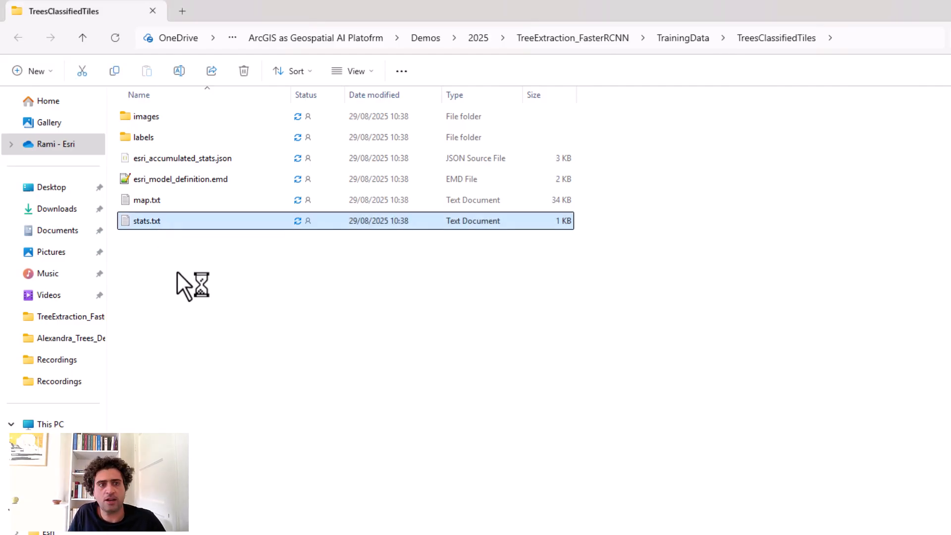
Open stats.txt in Notepad and highlight the 696 images and 1945 Tree features counts.
double_click(146, 220)
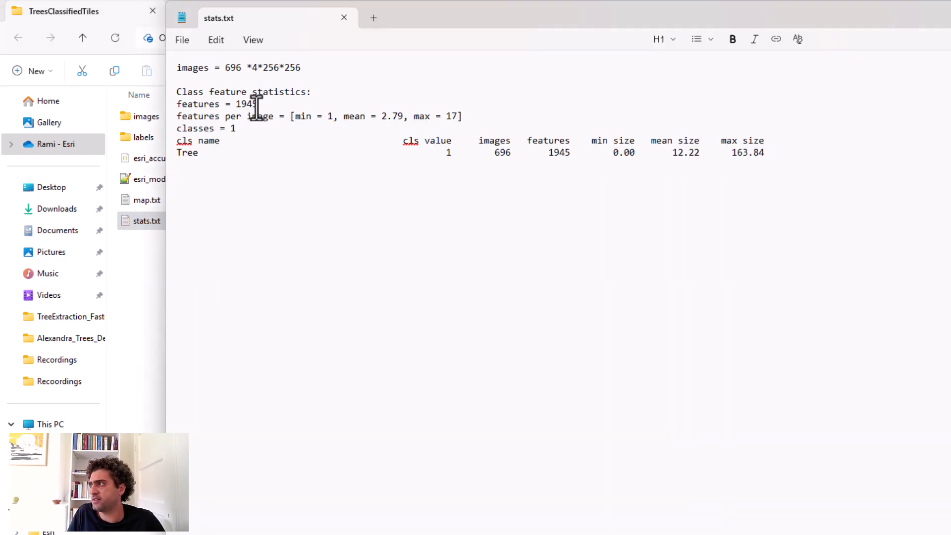
double_click(247, 104)
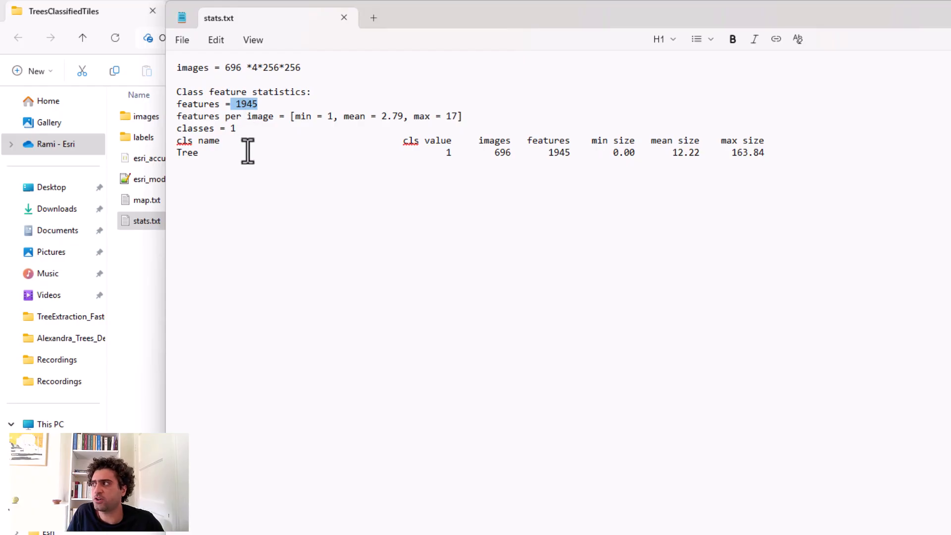
mouse_move(331, 128)
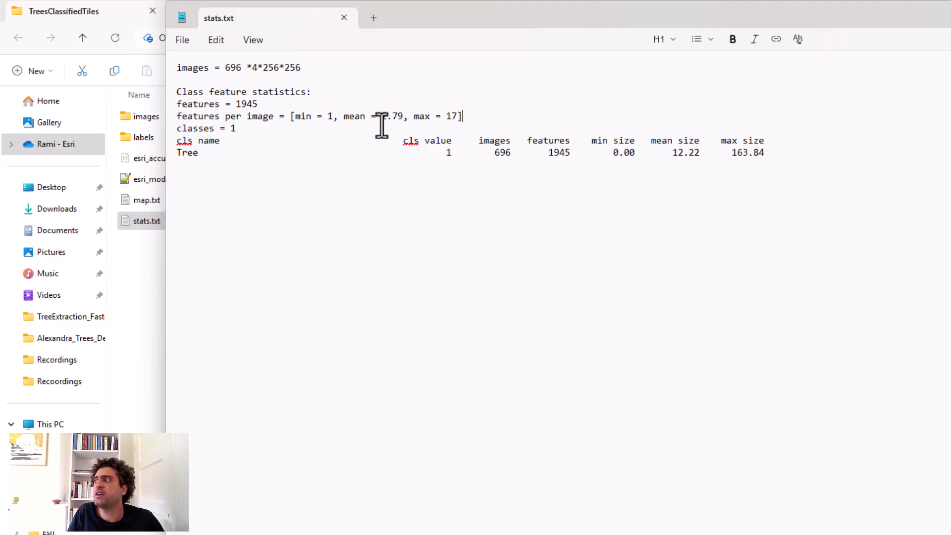
mouse_move(251, 134)
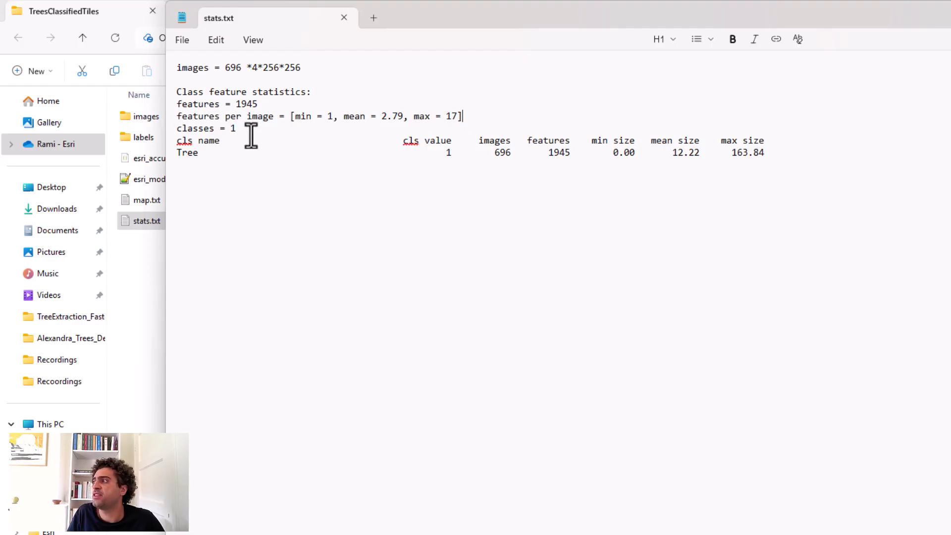
double_click(502, 152)
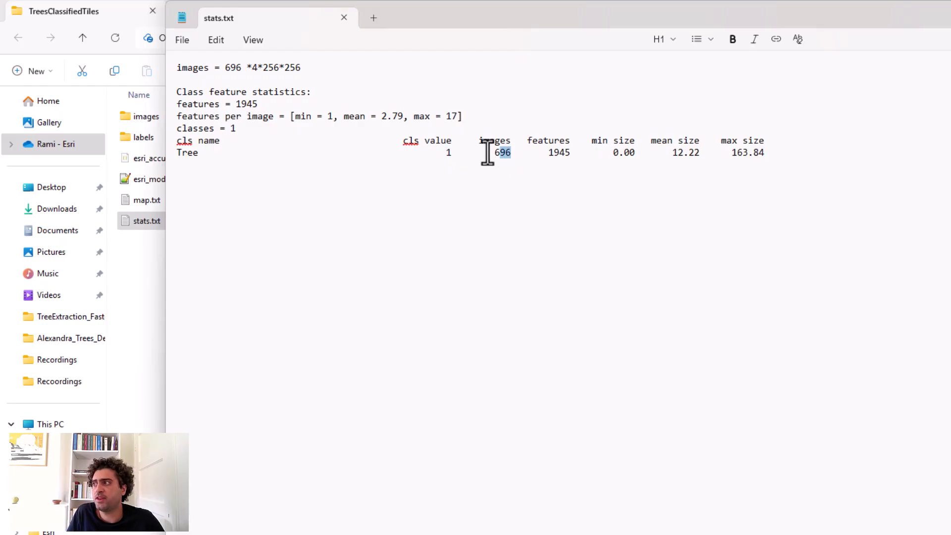
double_click(557, 152)
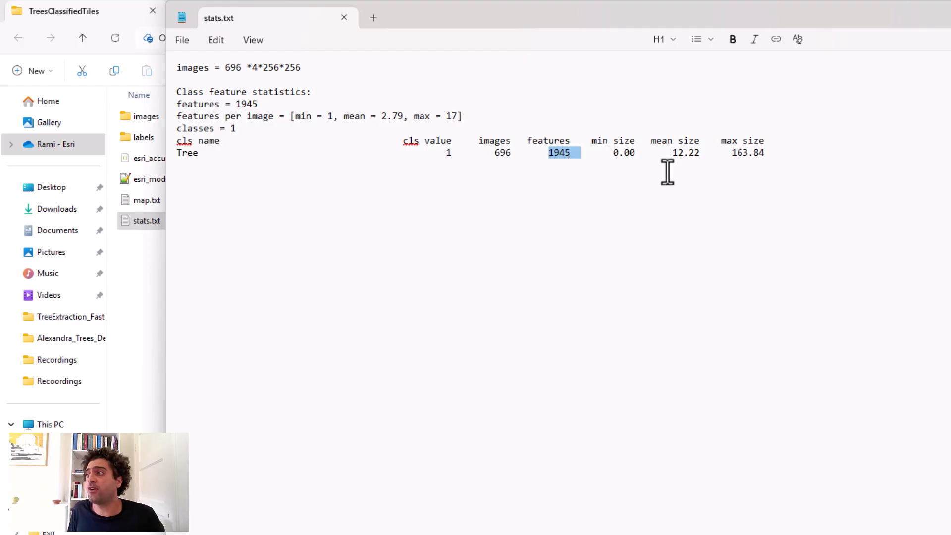
mouse_move(698, 167)
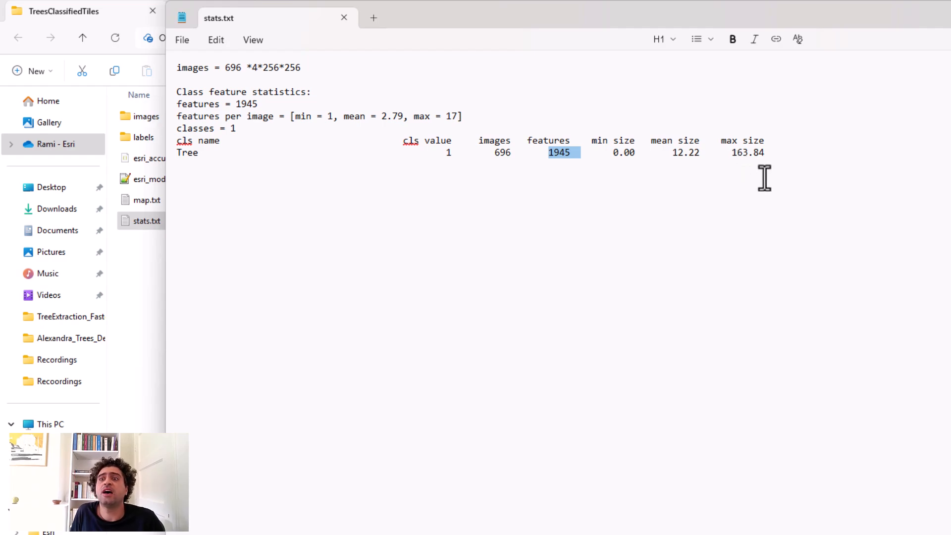
mouse_move(740, 172)
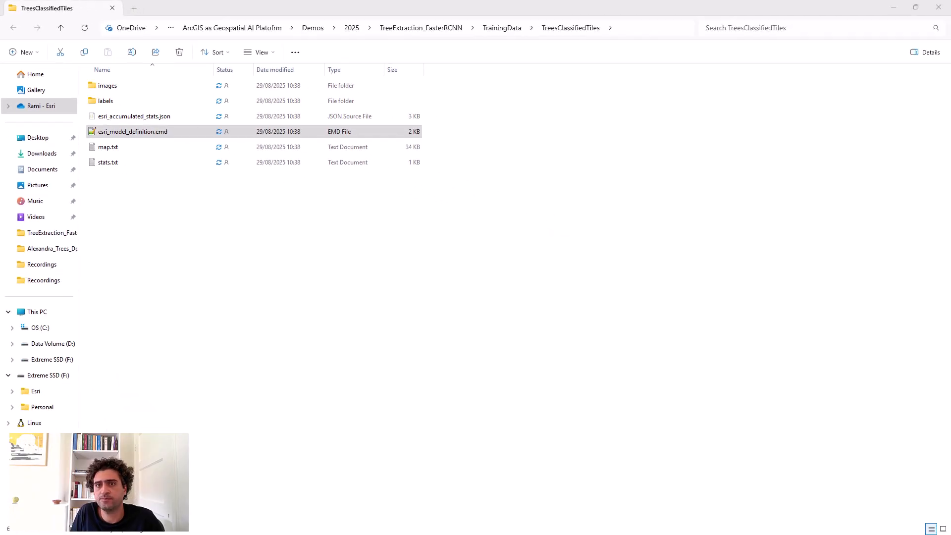
Read esri_model_definition.emd: 256×256 Classified_Tiles, Tree class, Red/Green/Blue/nDSM bands.
double_click(133, 132)
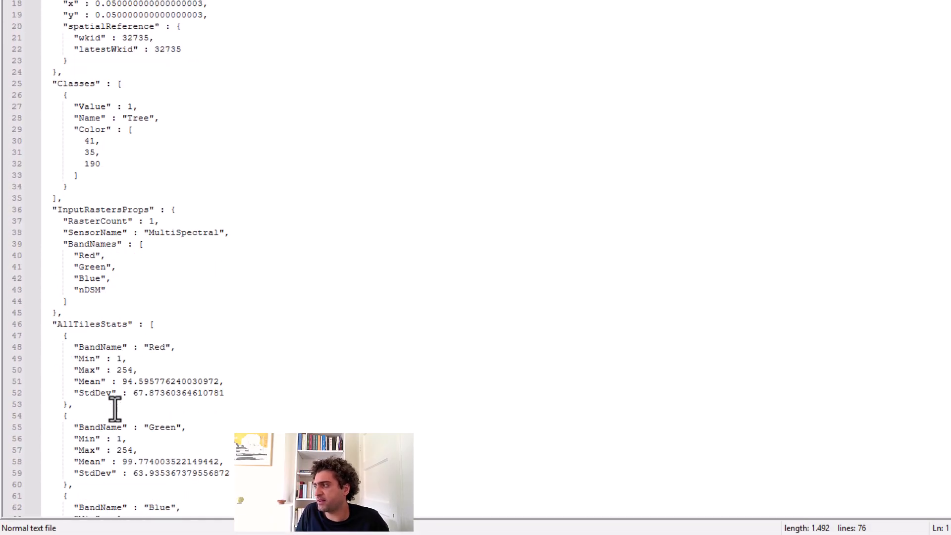
scroll(down, 3)
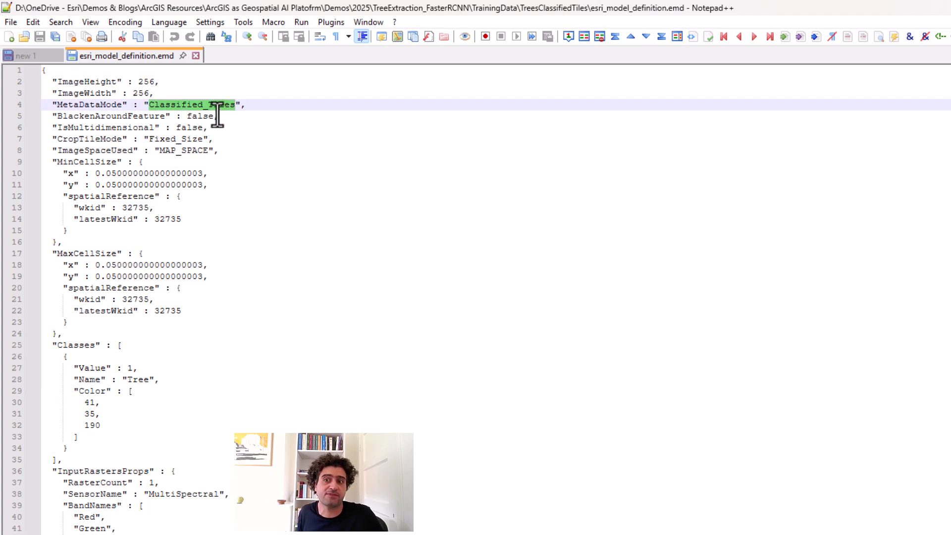
mouse_move(166, 112)
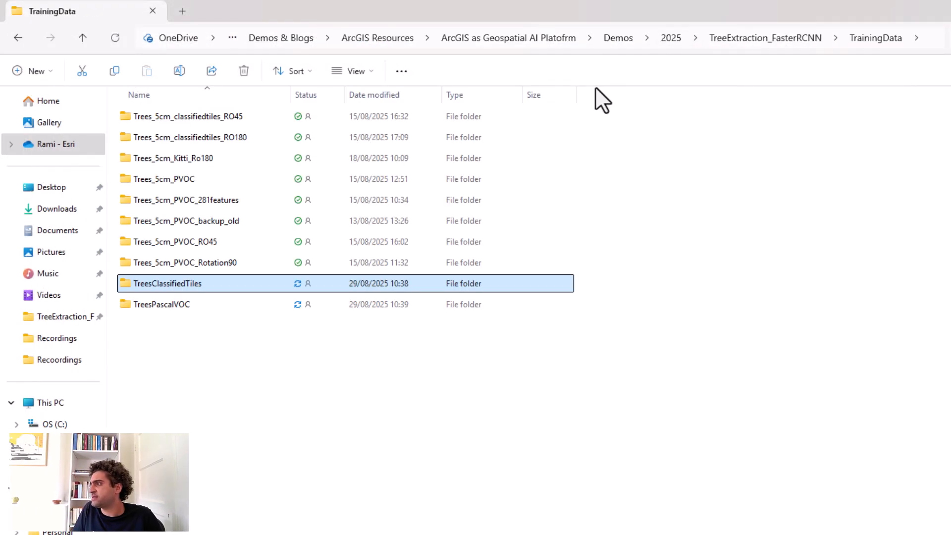
Browse into the TreesPascalVOC export's labels folder.
double_click(166, 283)
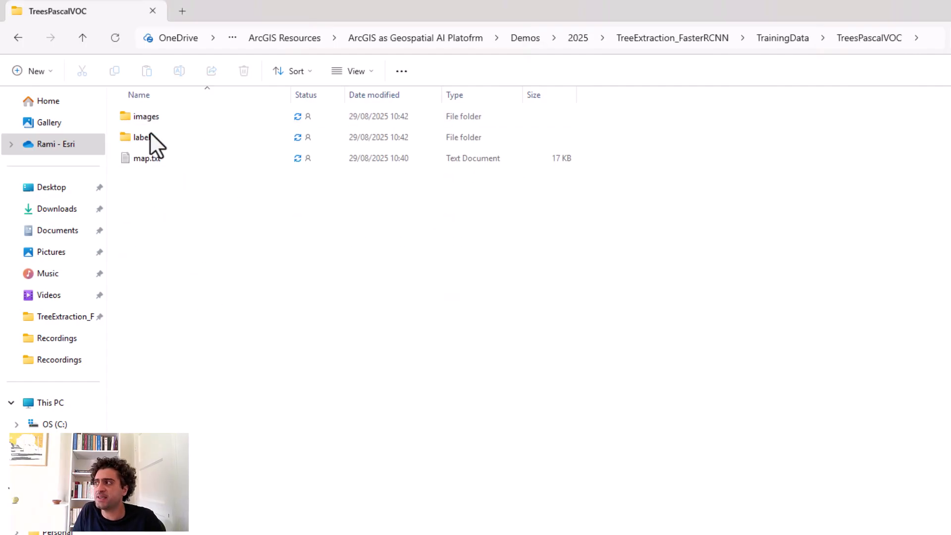
click(144, 137)
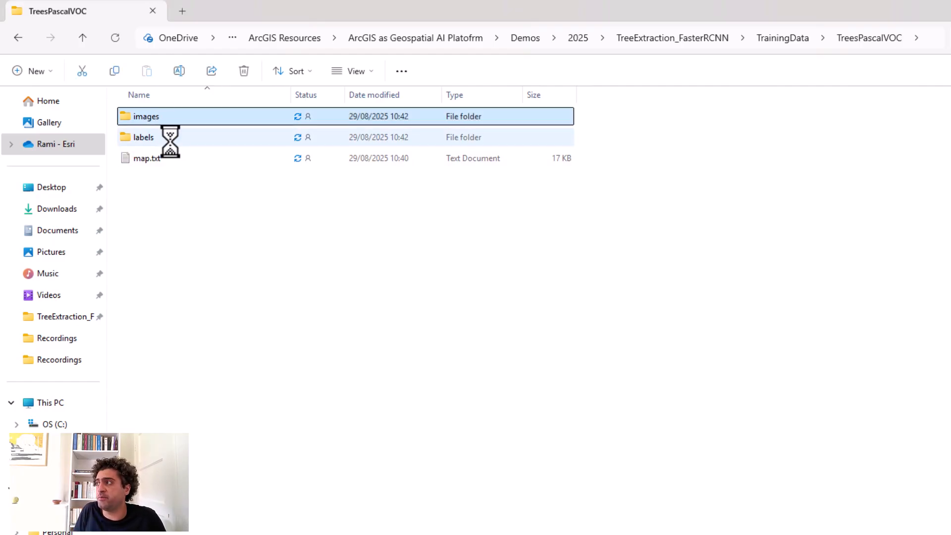
double_click(145, 116)
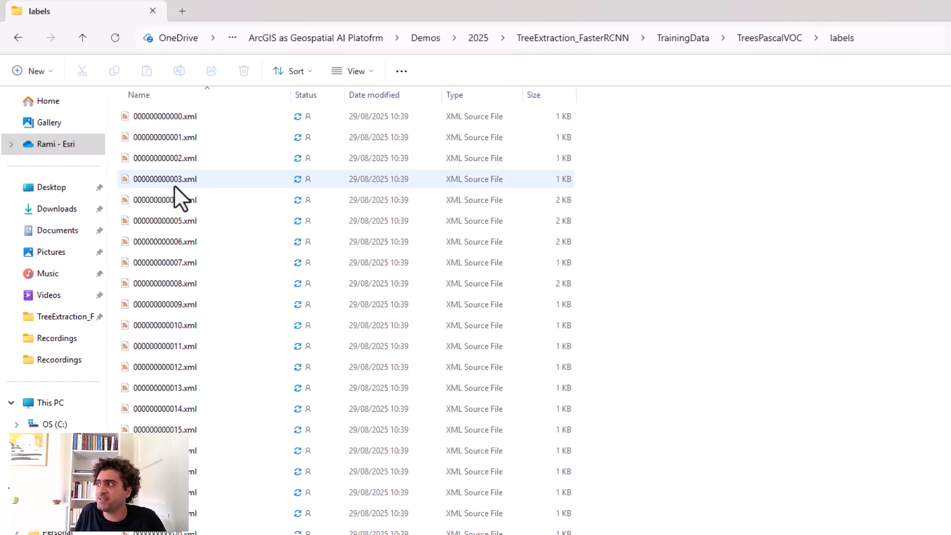
Open label file 000000000003.xml in Notepad++.
click(165, 178)
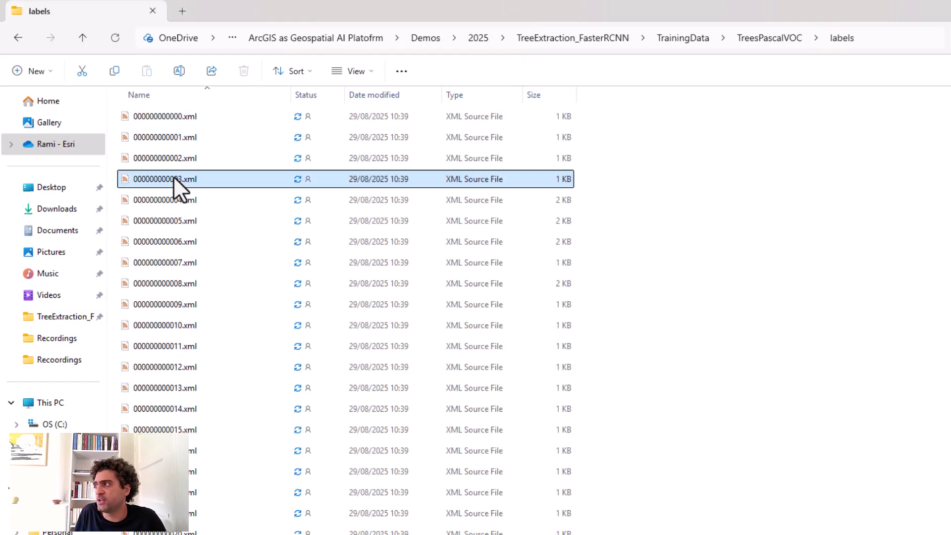
right_click(172, 180)
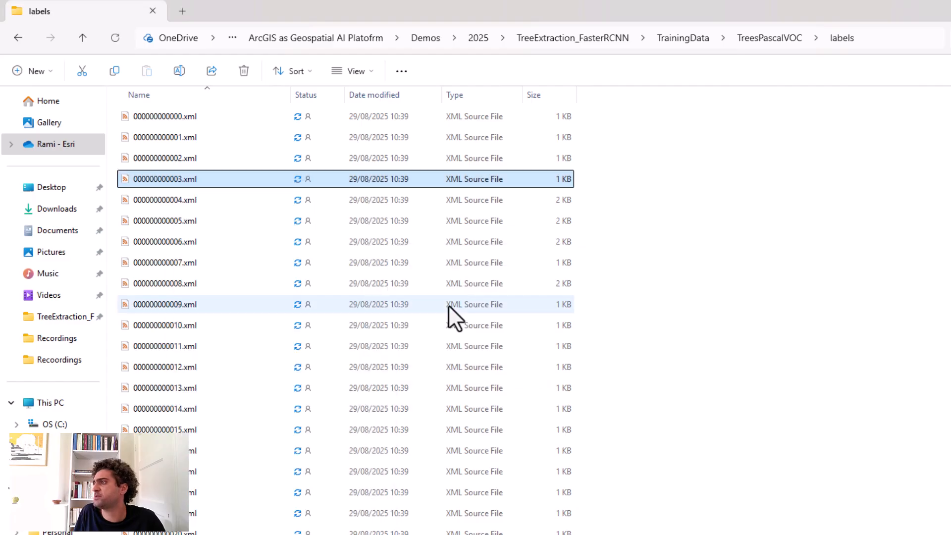
double_click(166, 178)
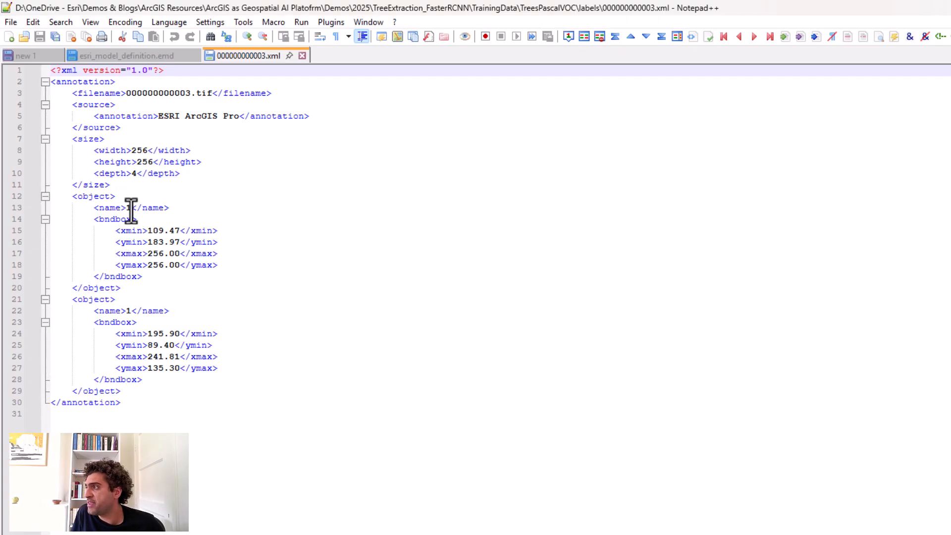
Inspect the first object's class value 1 and its bounding box in 000000000003.xml.
click(127, 207)
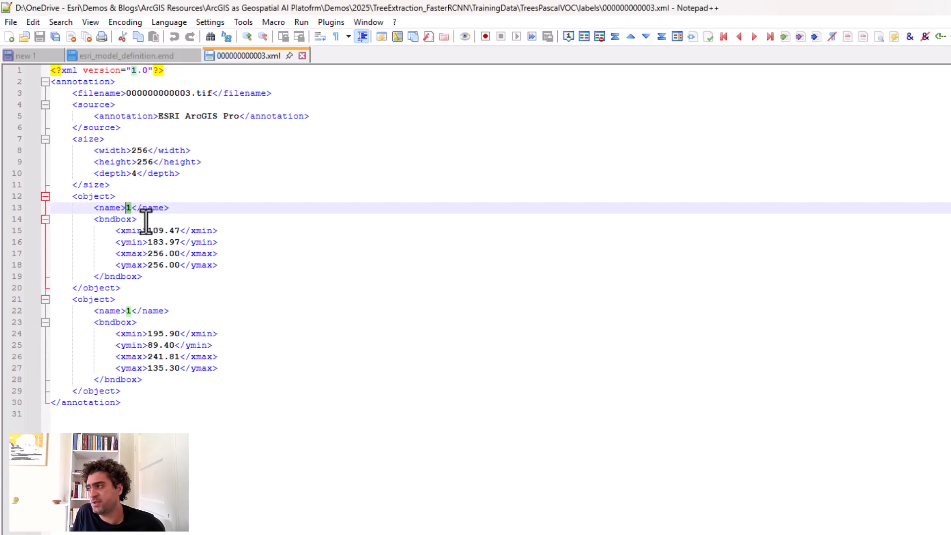
mouse_move(151, 310)
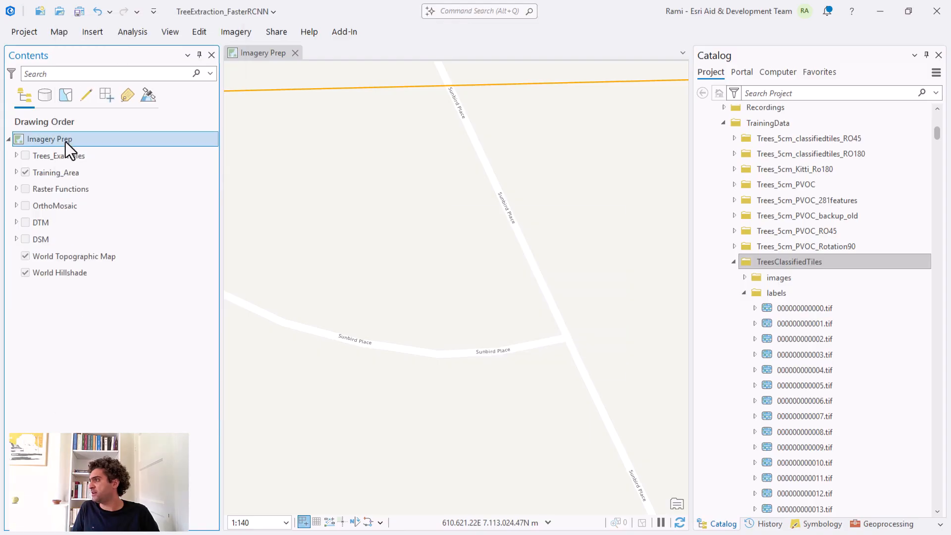
Rename the map to Training Prep and show Trees_Examples over the Raster Functions imagery.
click(59, 156)
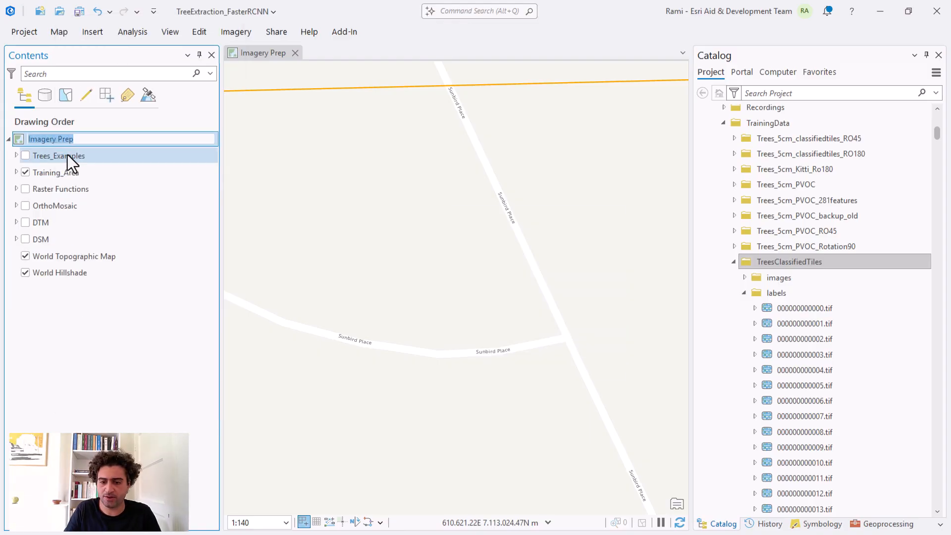
text(Training)
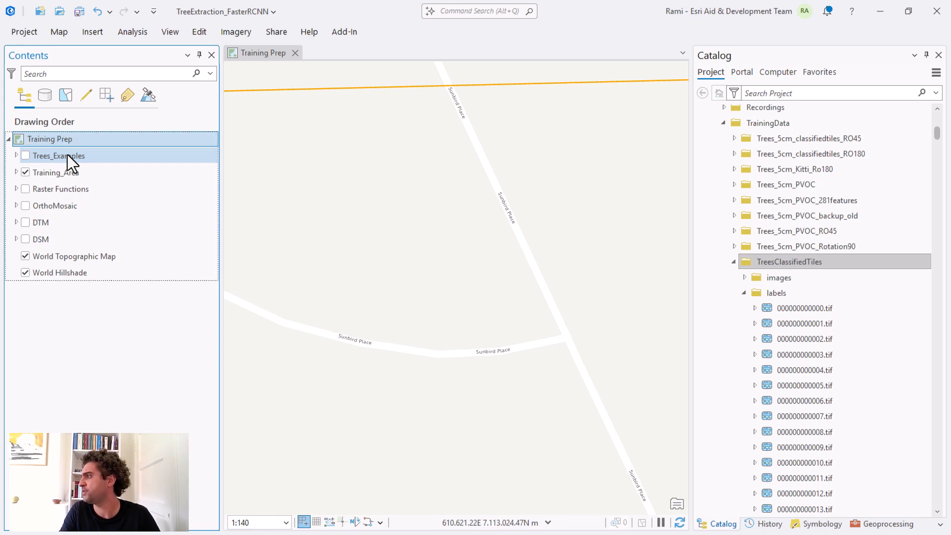
click(26, 156)
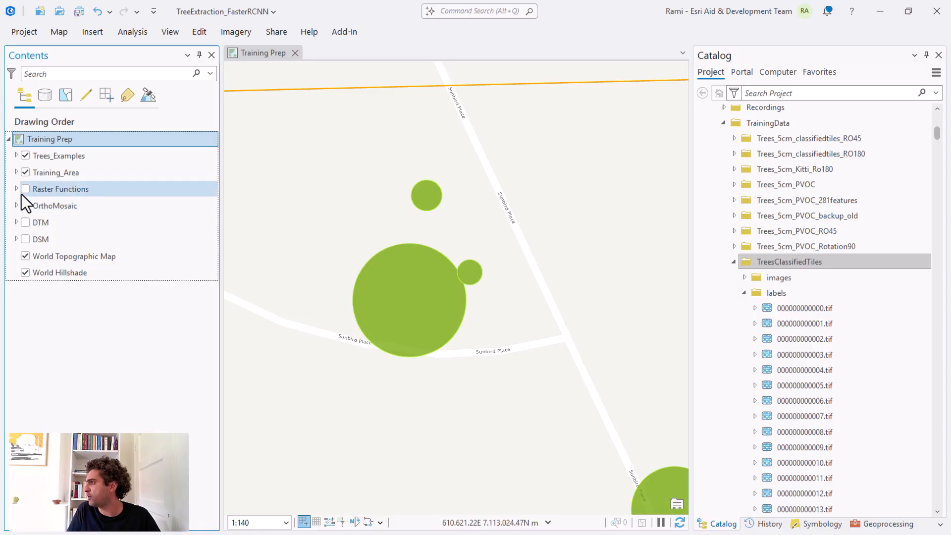
click(17, 188)
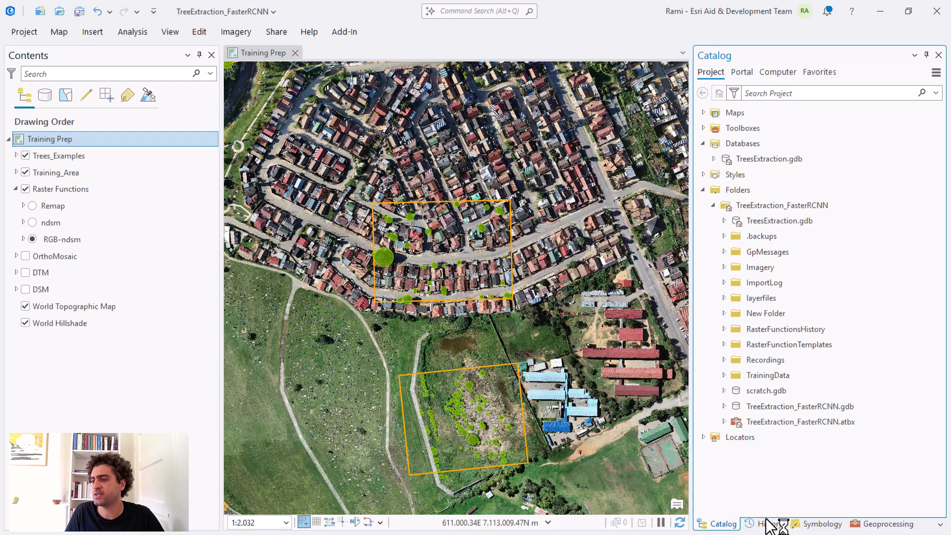
Check the Export Training Data For Deep Learning job's messages until it reports completion.
click(768, 522)
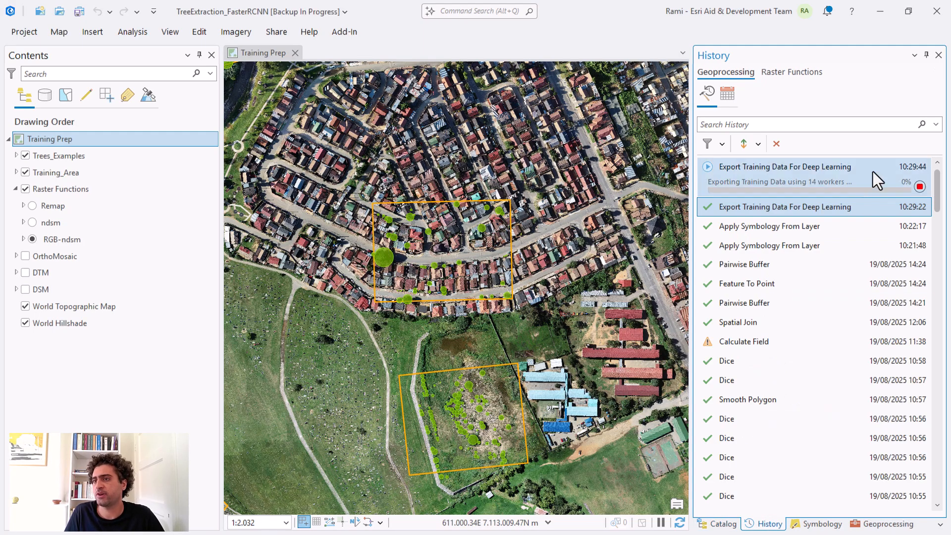
click(785, 166)
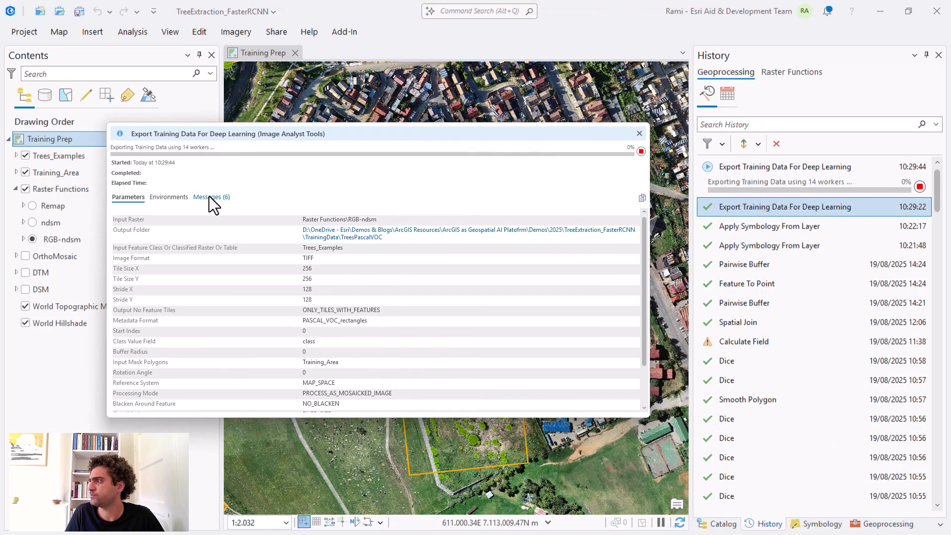
mouse_move(212, 204)
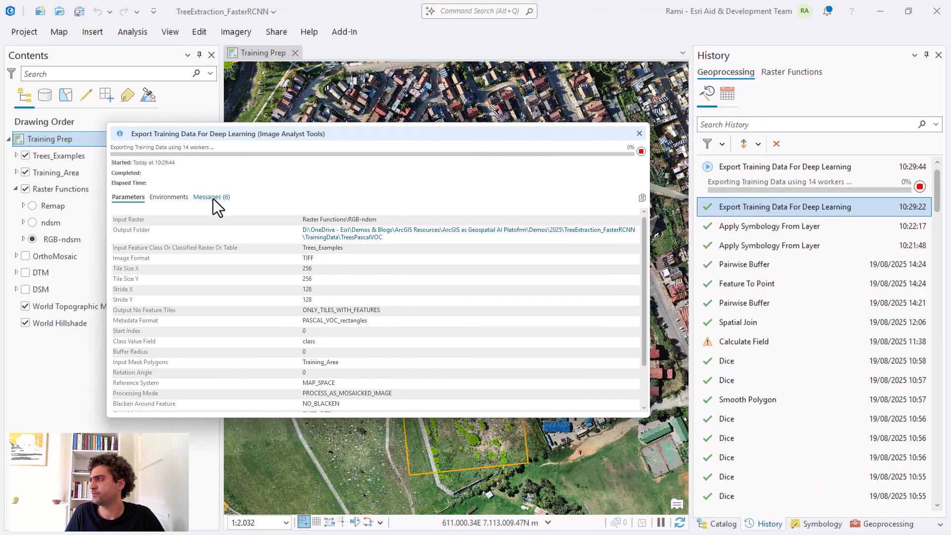
click(211, 196)
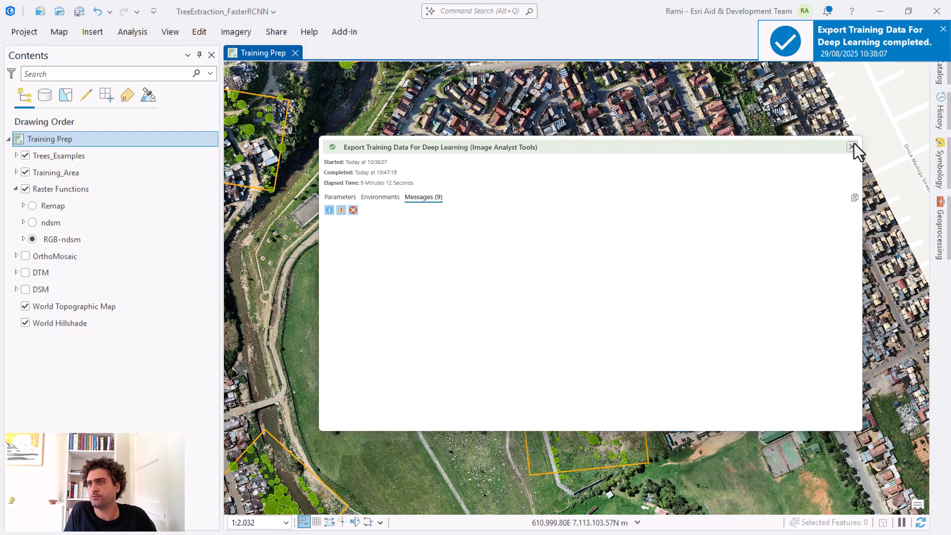
click(853, 147)
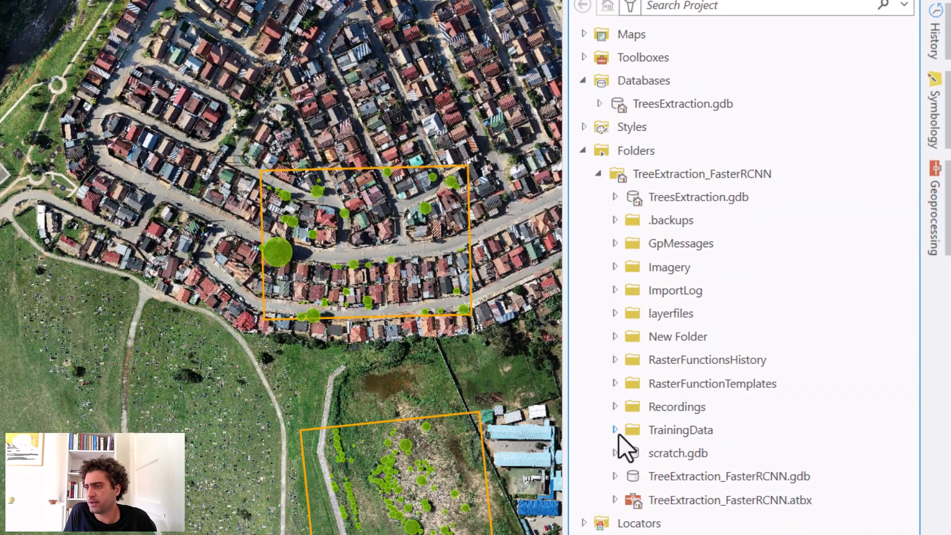
Add chip 000000000011.tif from TreesPascalVOC to the map and compare it to a tree circle.
click(613, 429)
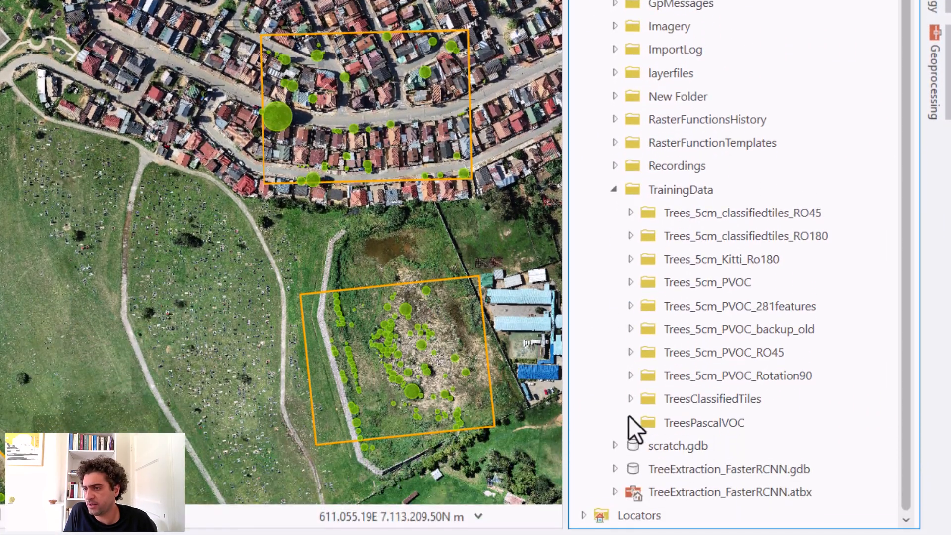
click(629, 422)
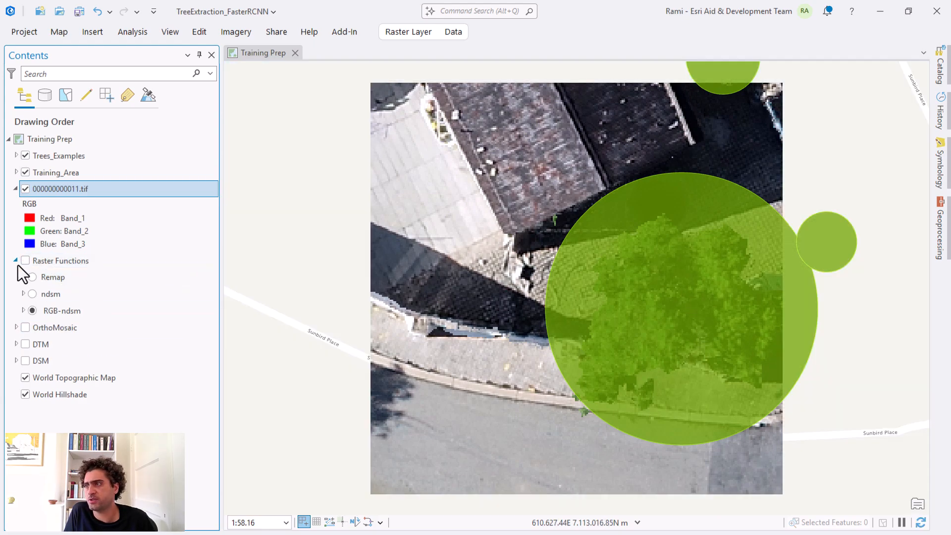
click(15, 260)
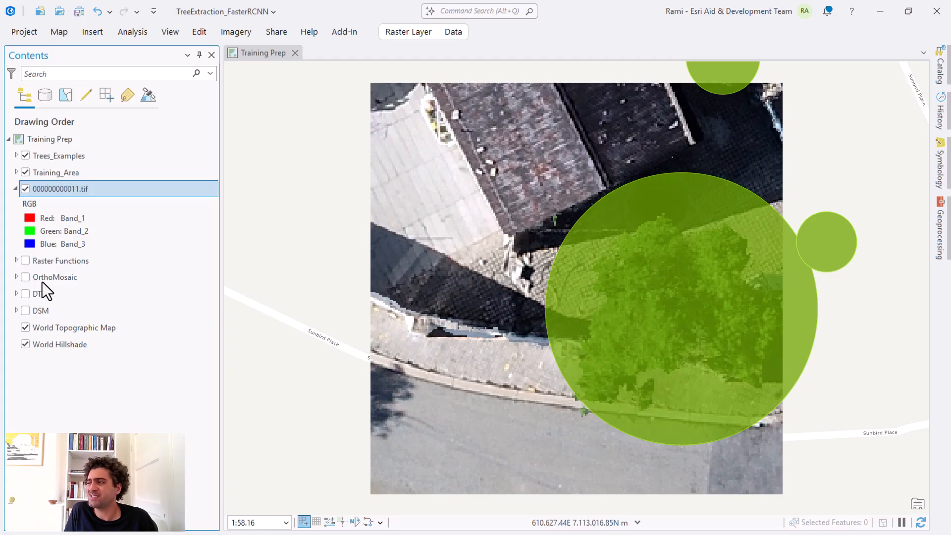
mouse_move(659, 295)
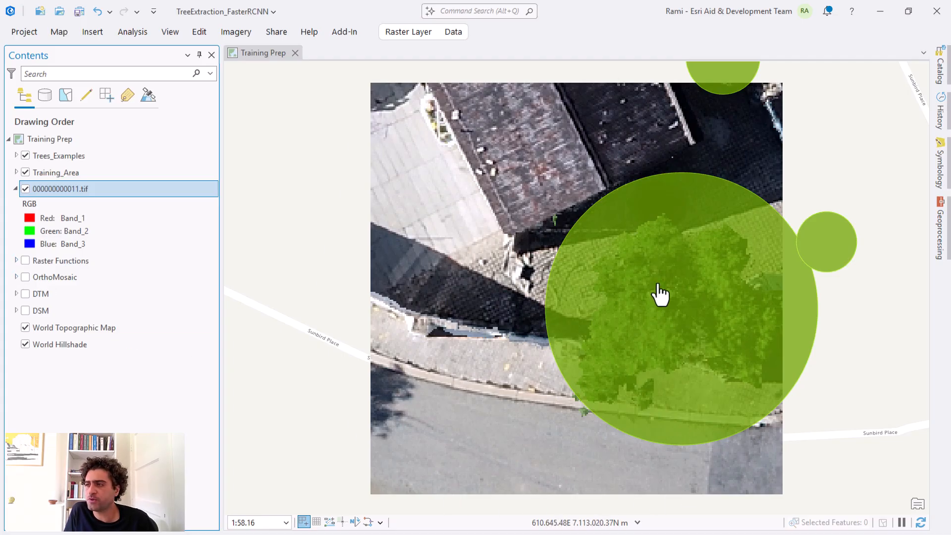
mouse_move(685, 240)
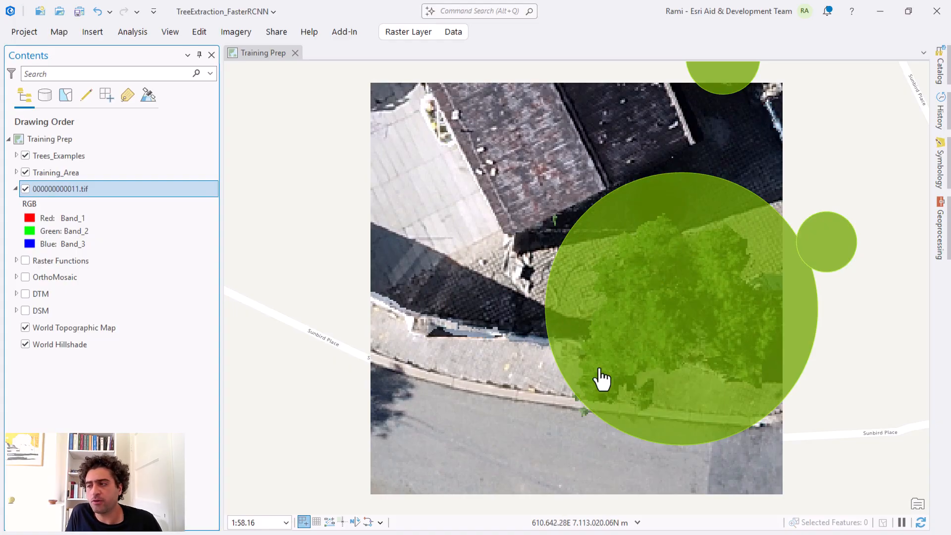
mouse_move(728, 288)
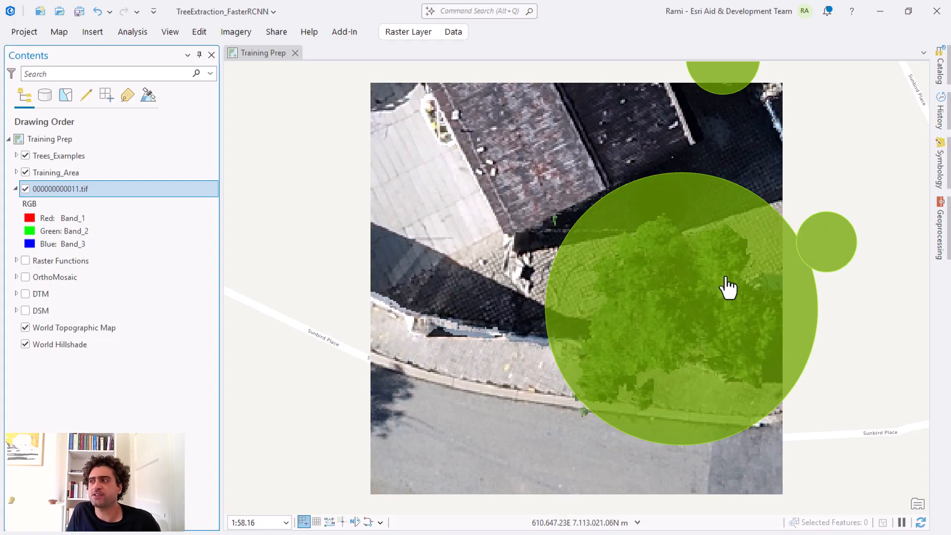
mouse_move(719, 281)
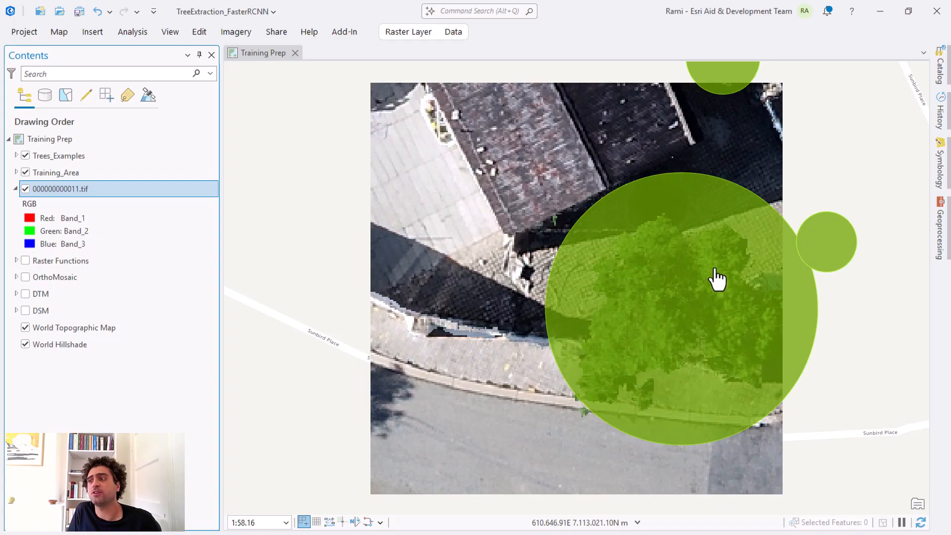
scroll(down, 3)
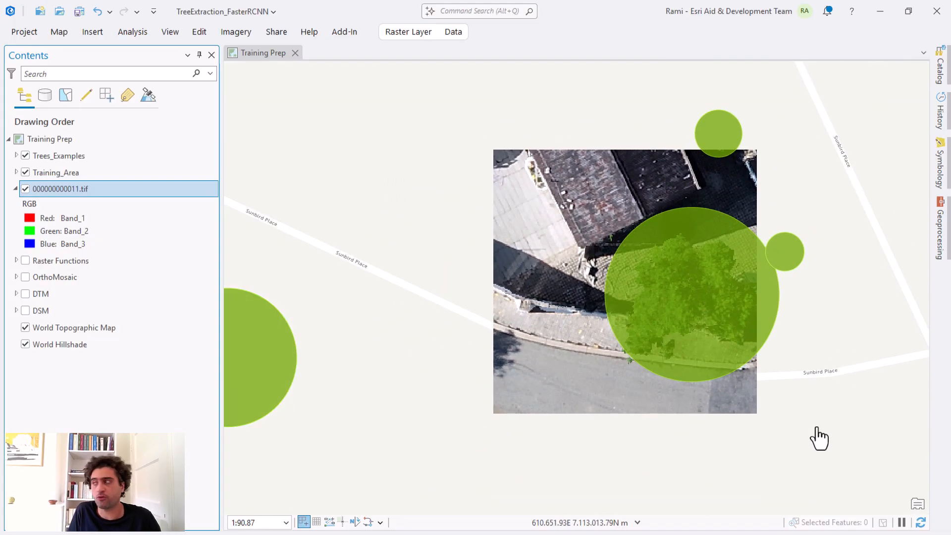
Remove the 000000000011.tif layer and show the Raster Functions imagery again.
right_click(60, 188)
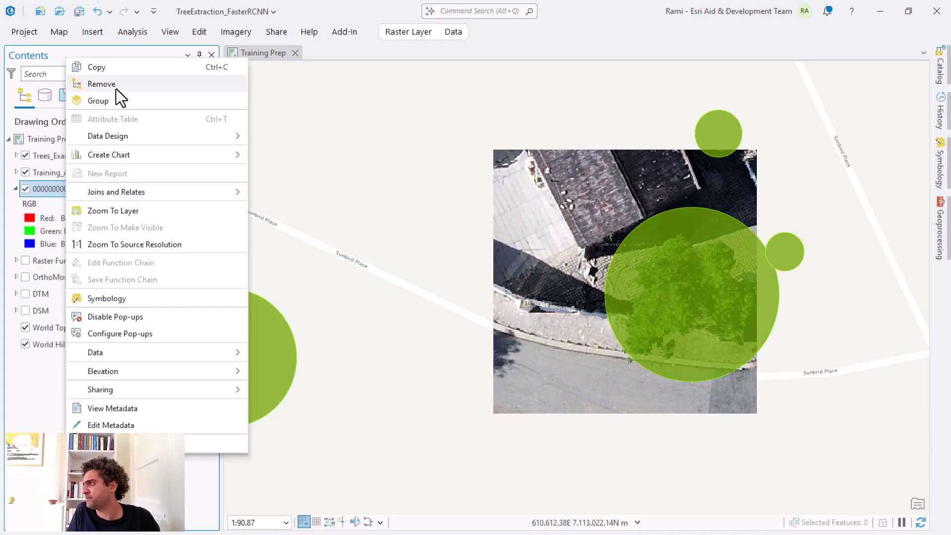
click(101, 84)
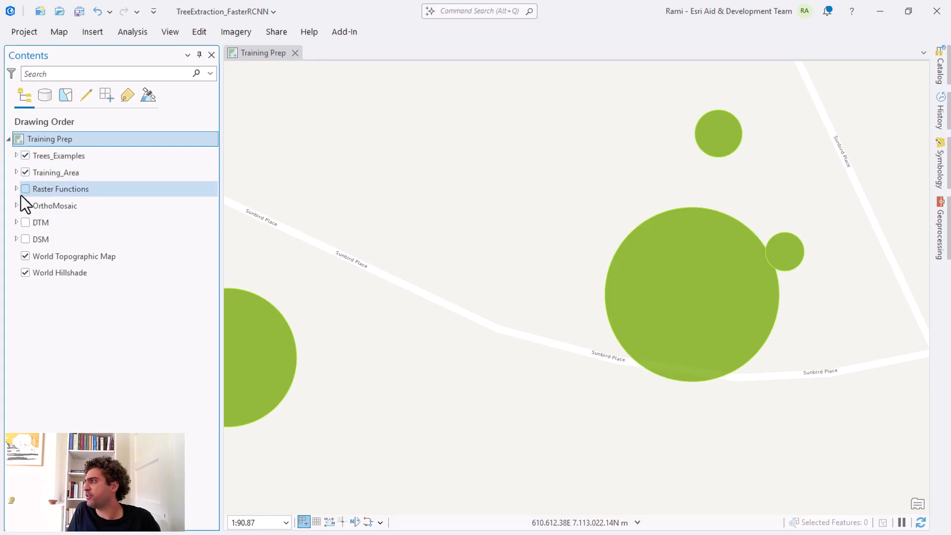
click(26, 188)
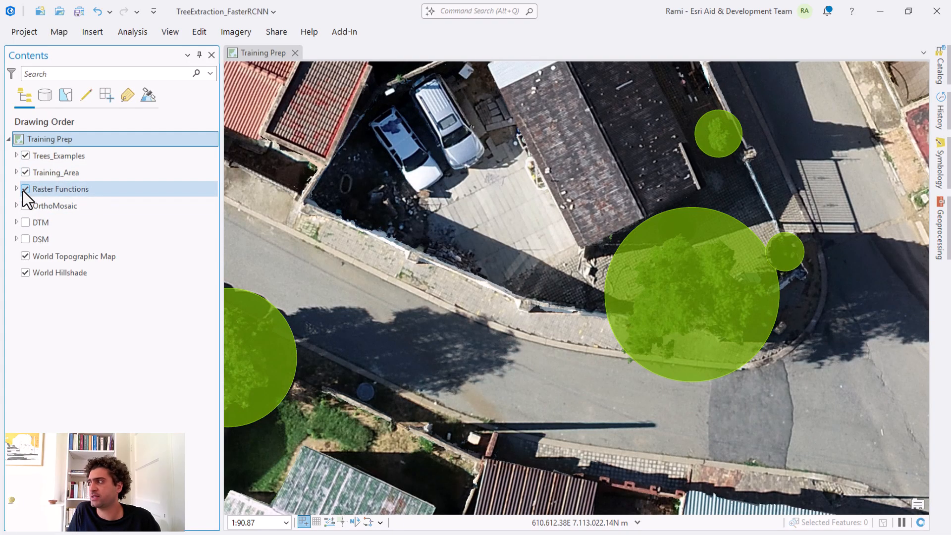
click(26, 188)
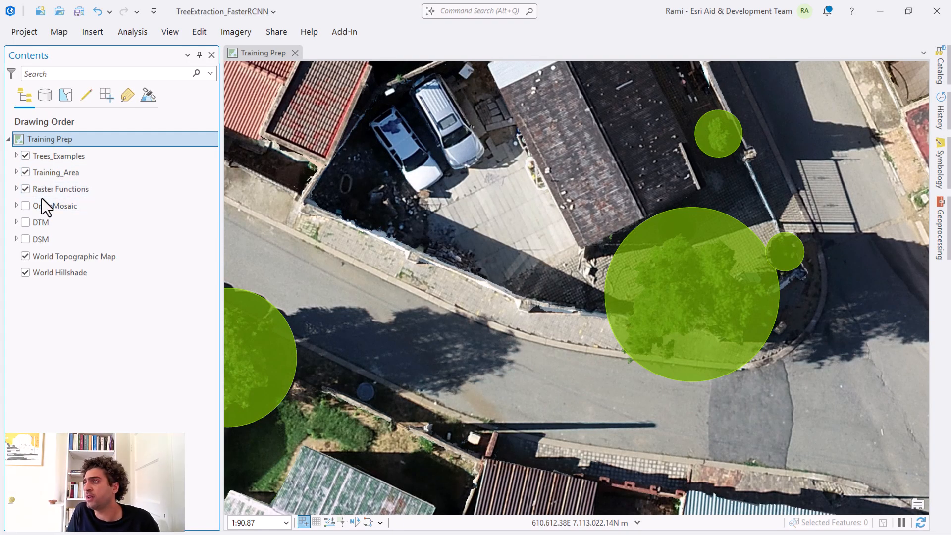